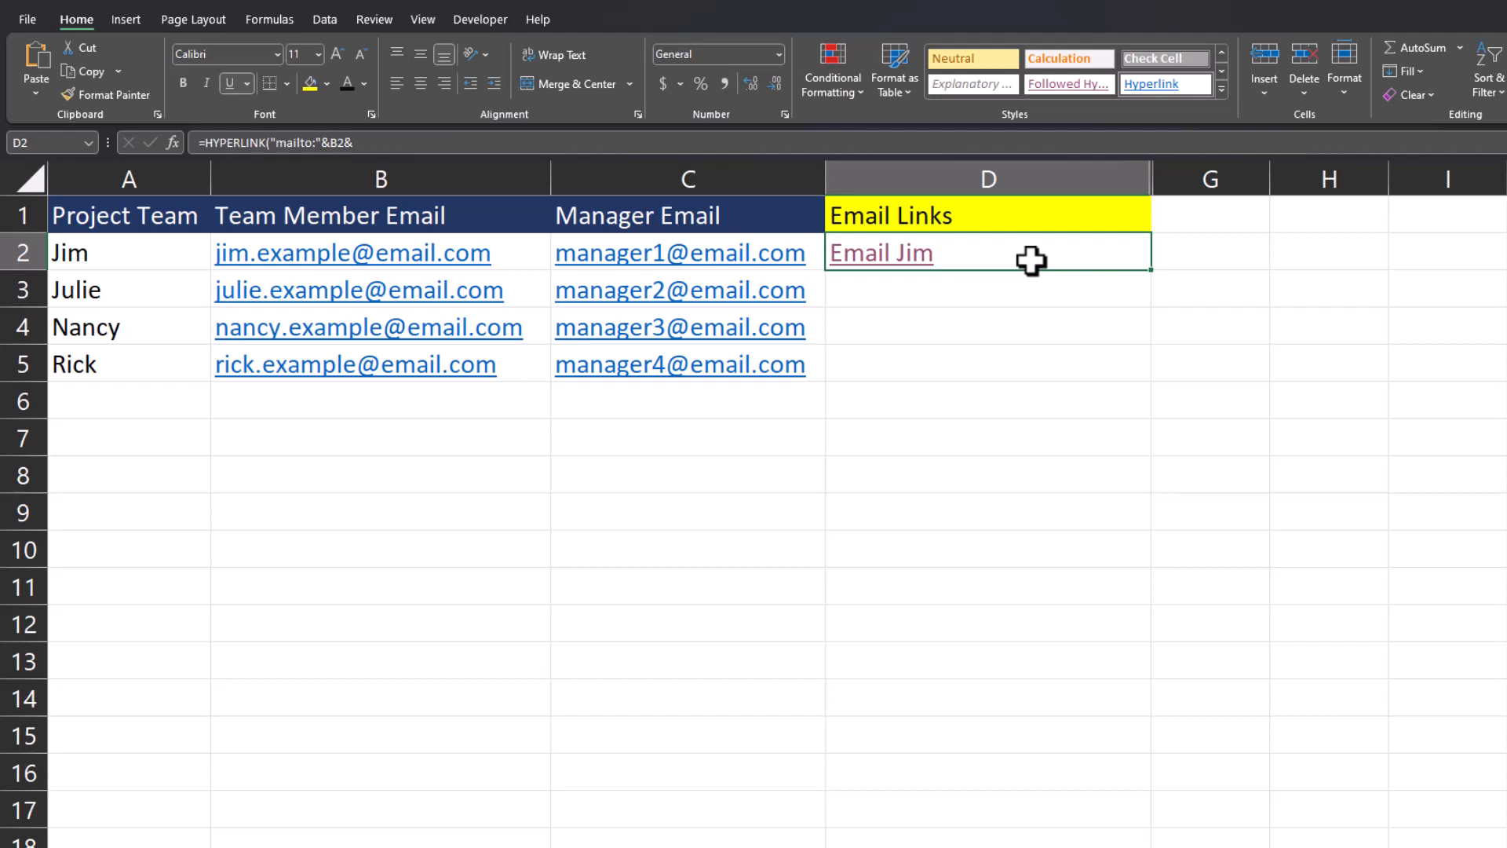
Step: Fill Jim's HYPERLINK formula in D2 down the team list to D5
left_click(880, 253)
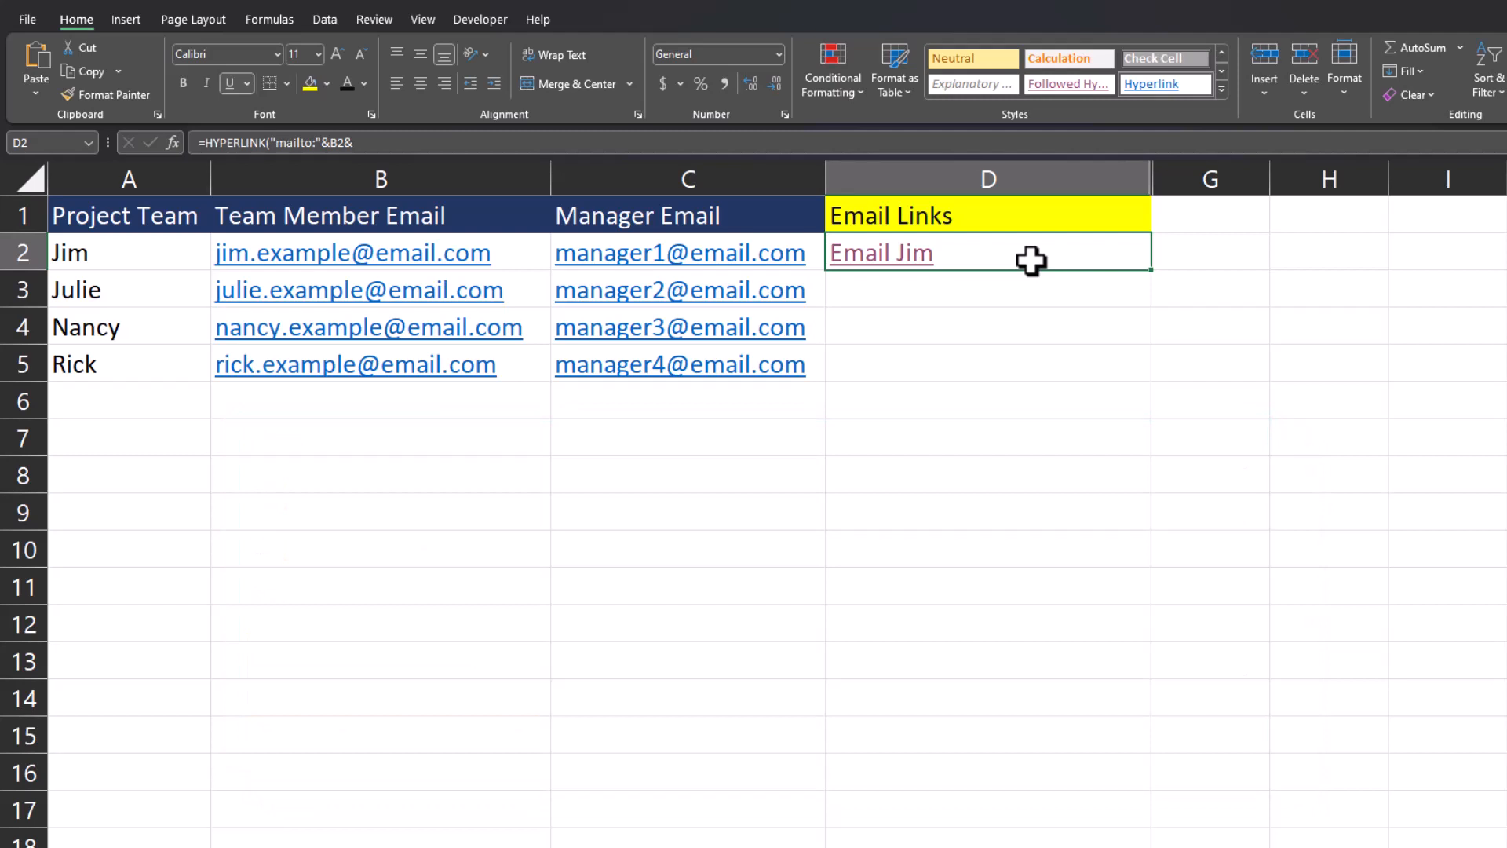
mouse_move(1066, 259)
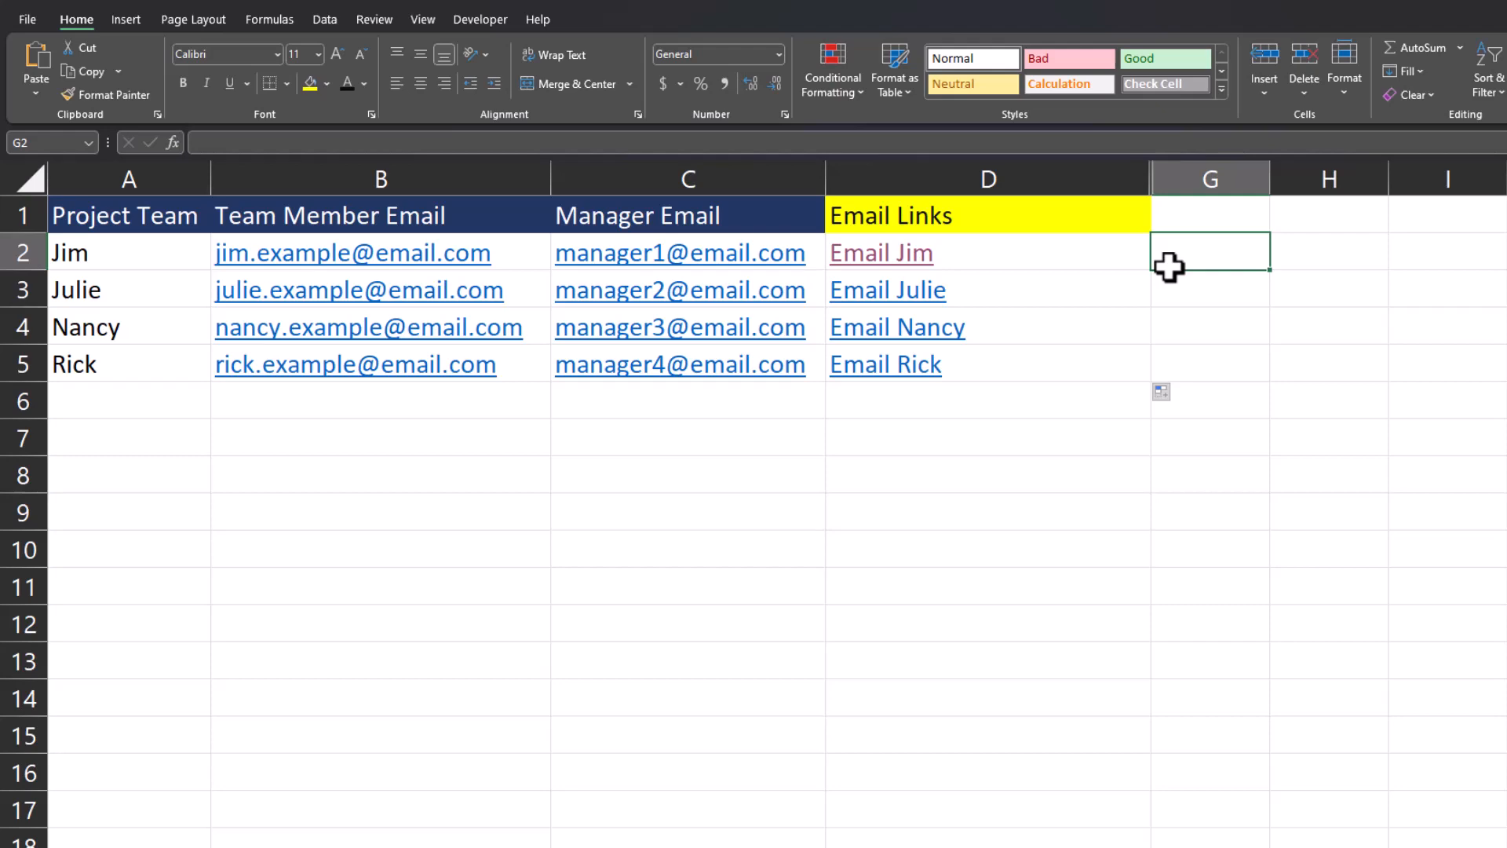
type("=Hyp")
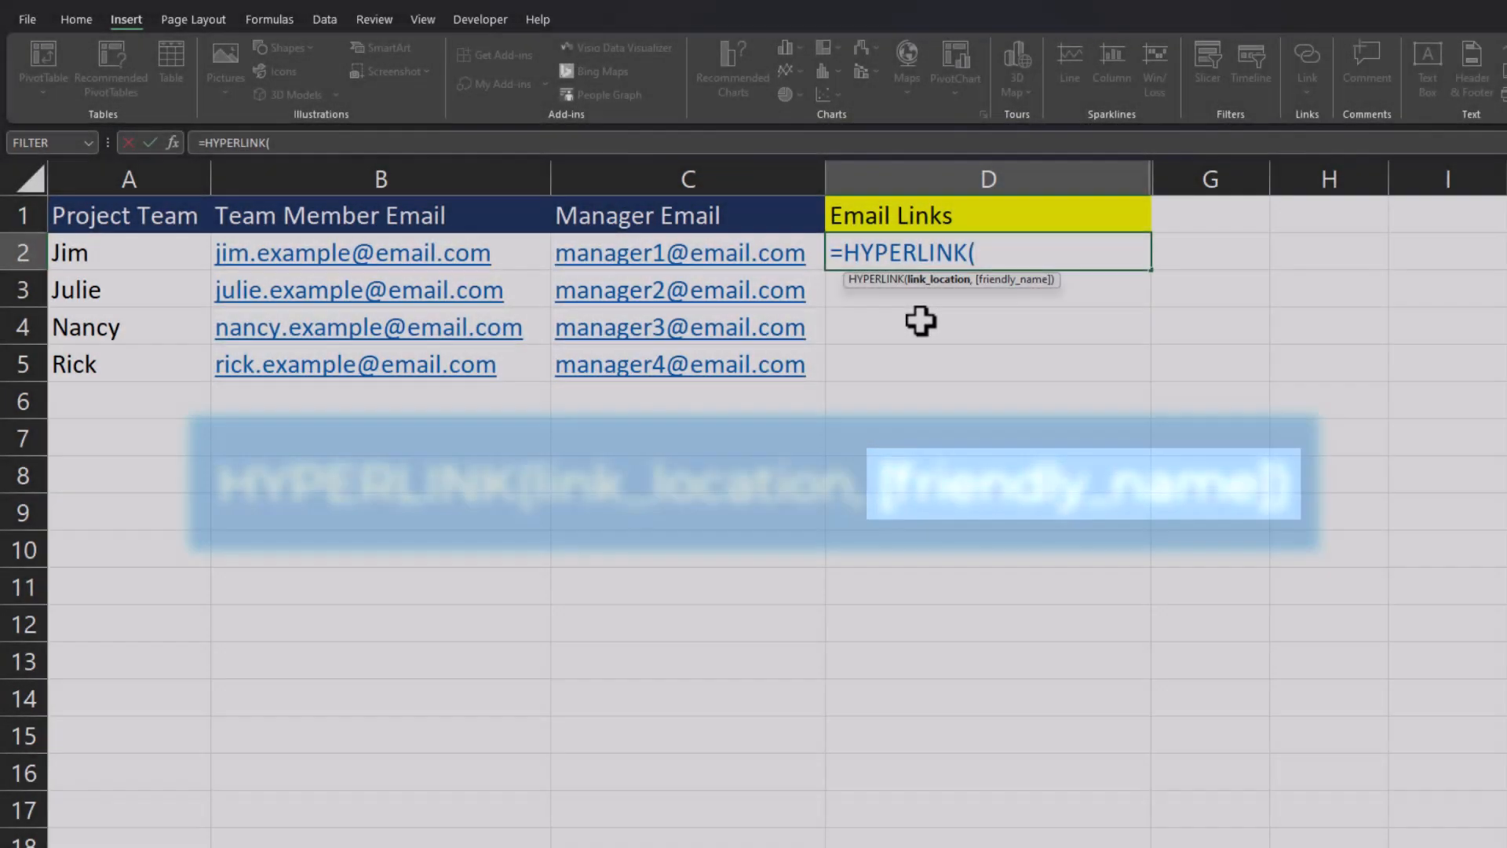
type("\"")
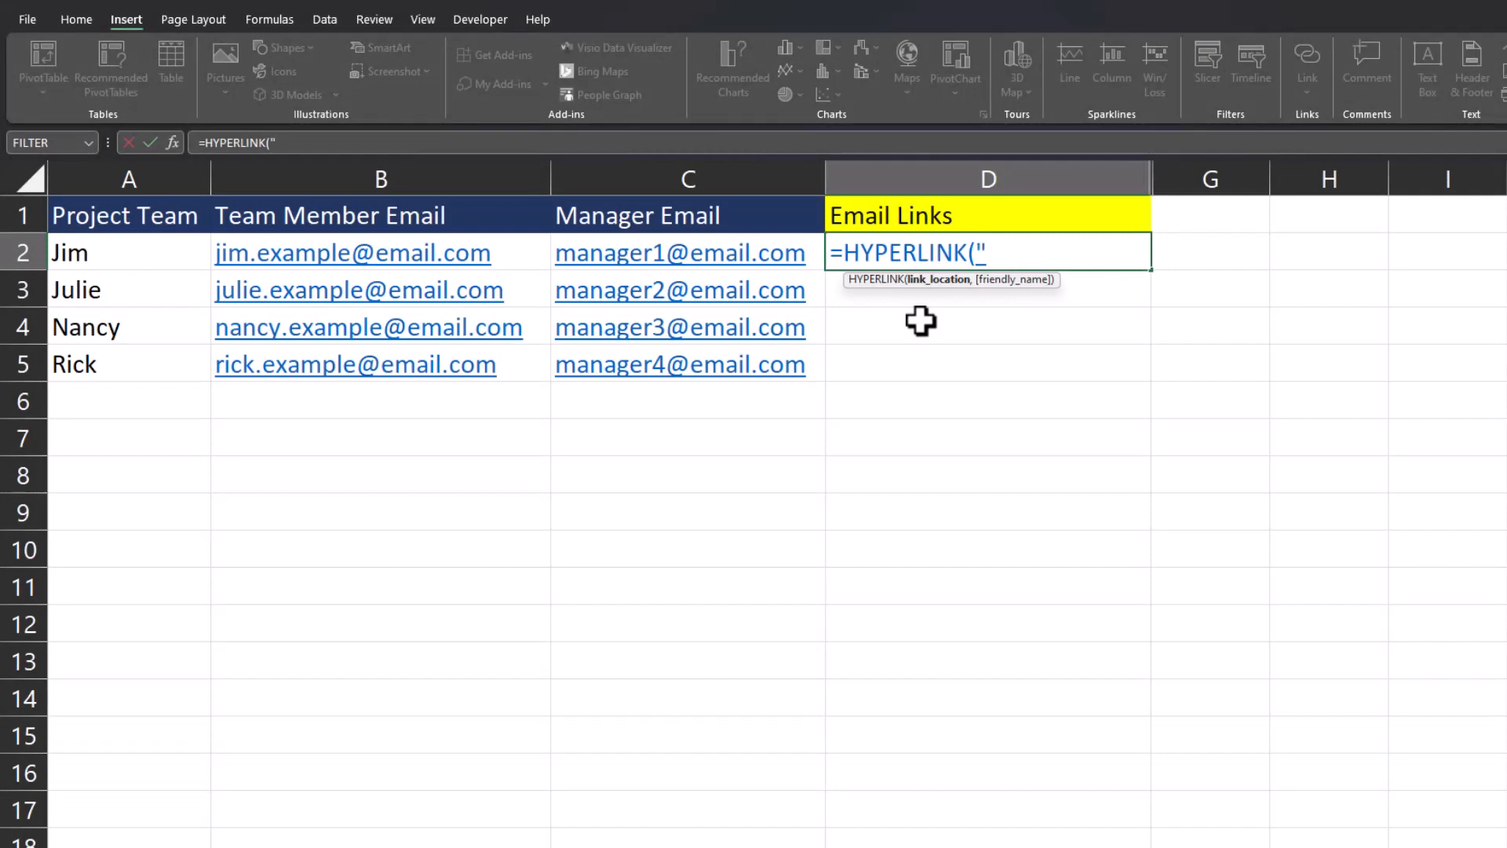
type("mailto")
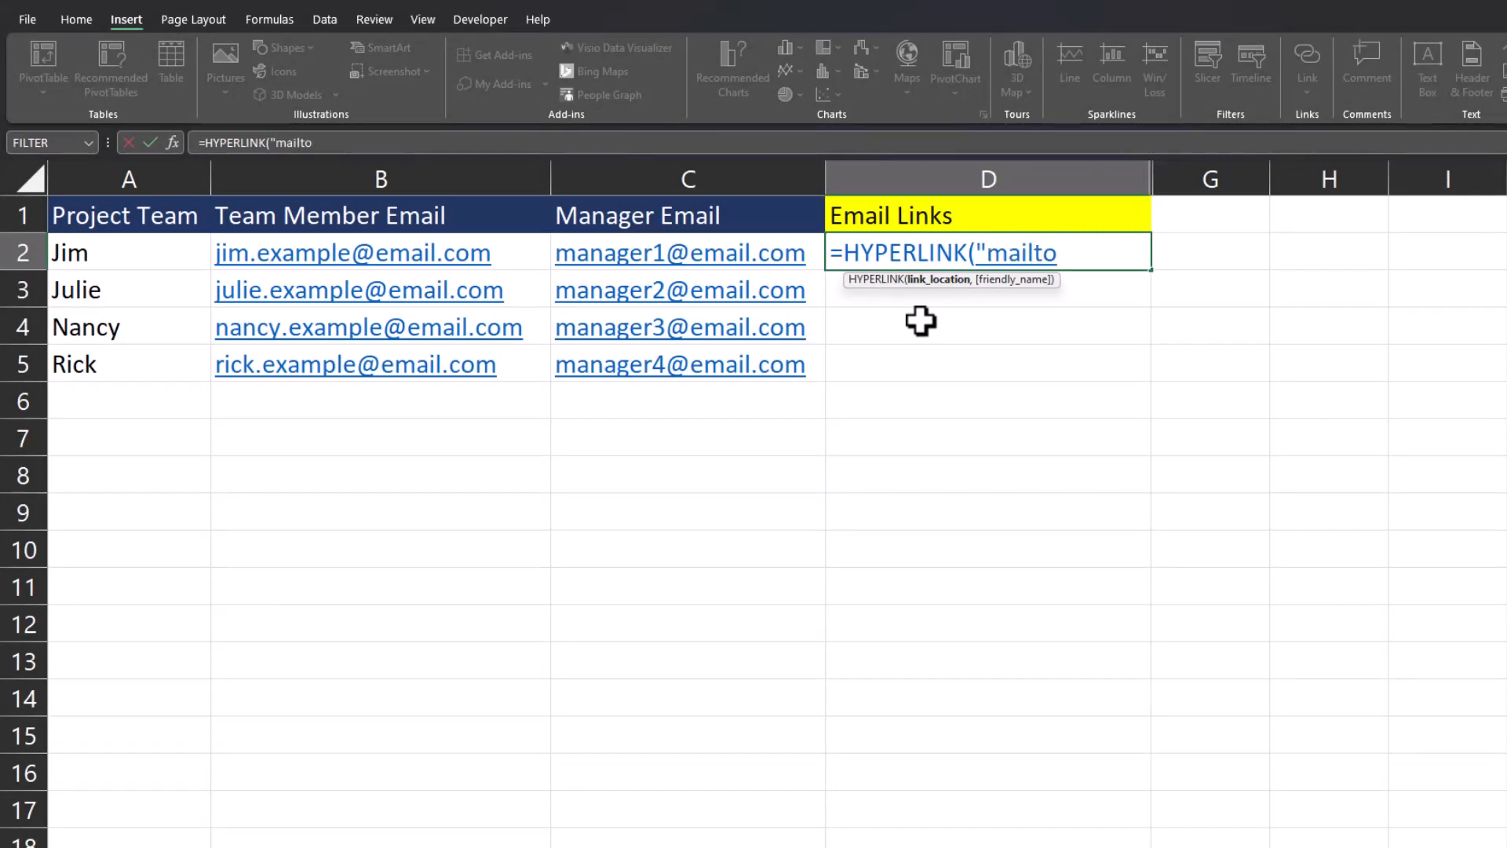
type(":\"")
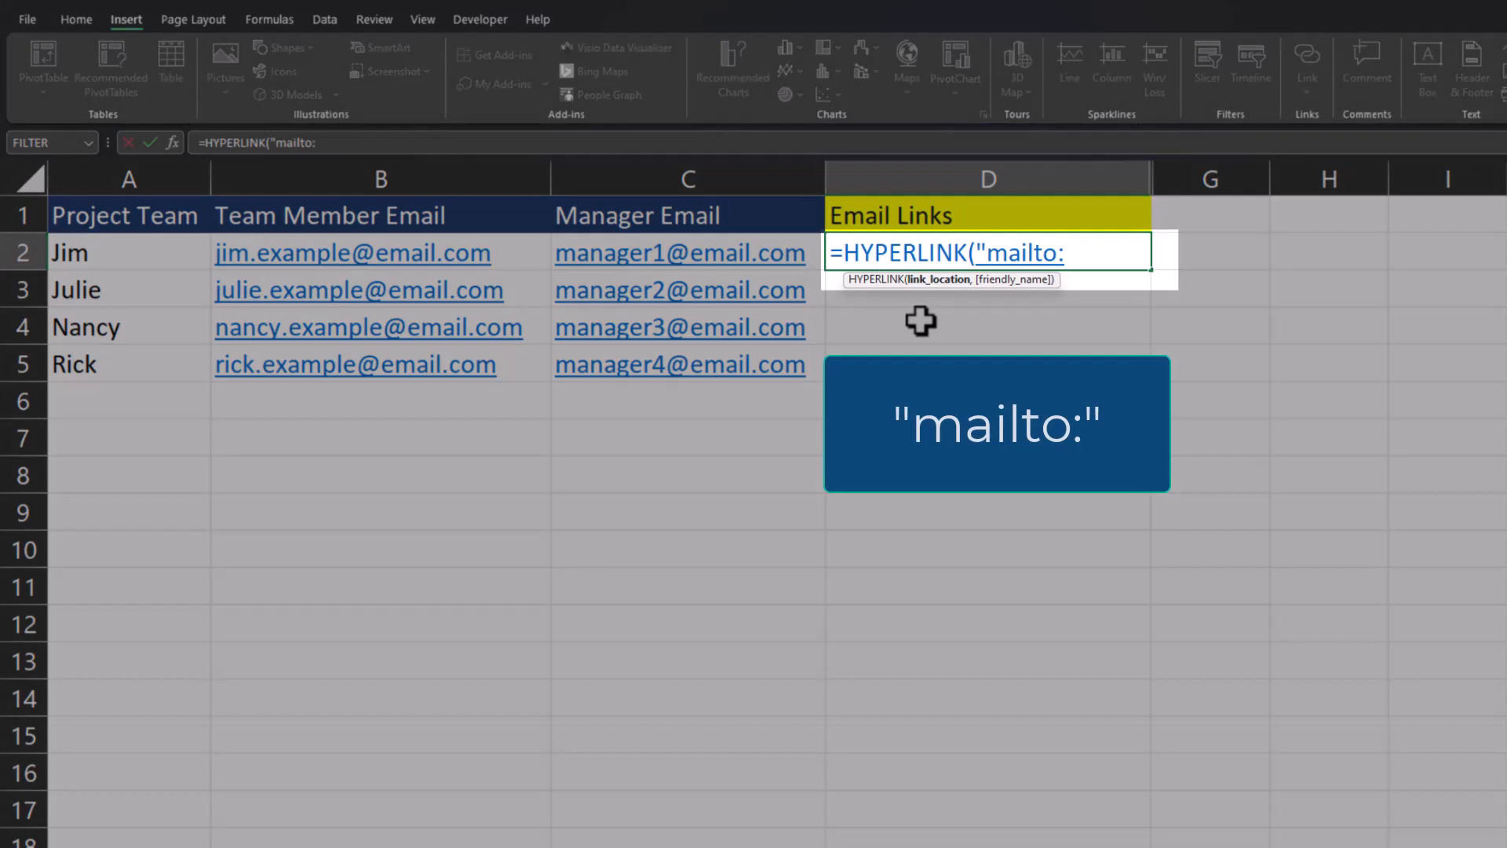
type("\"")
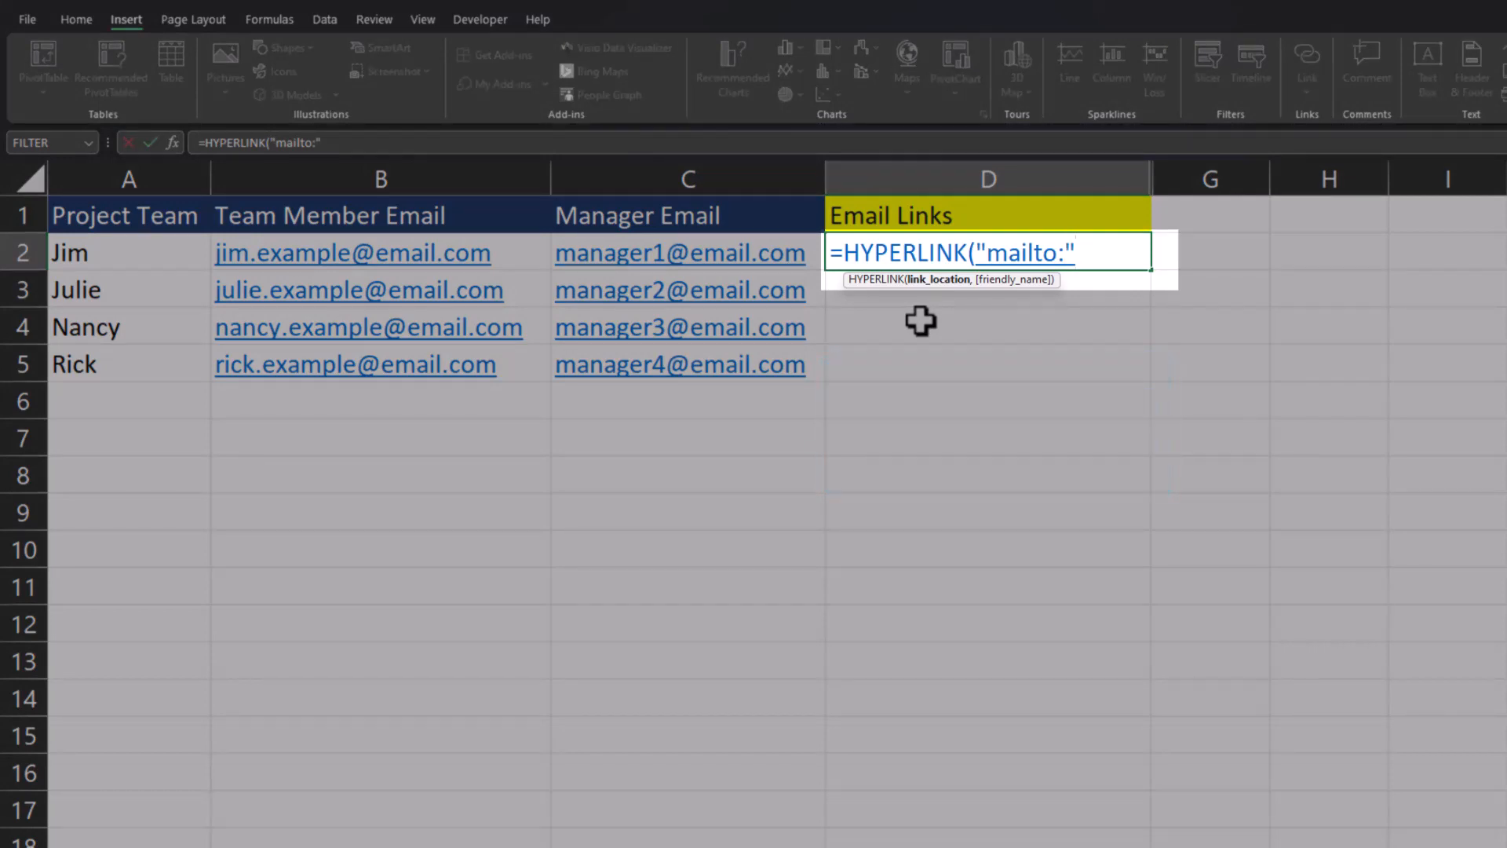
type("&")
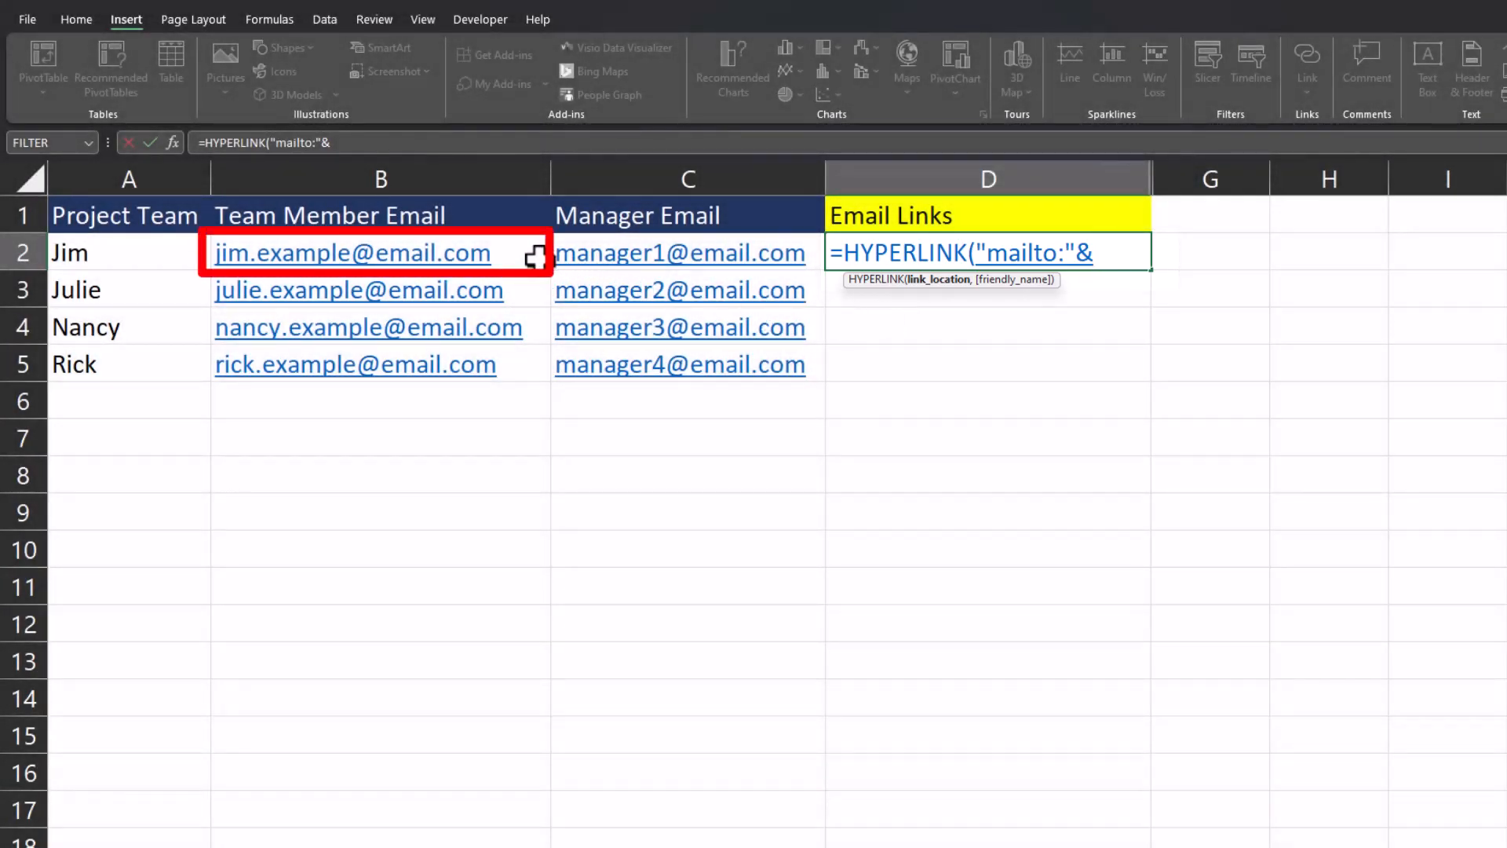
left_click(351, 253)
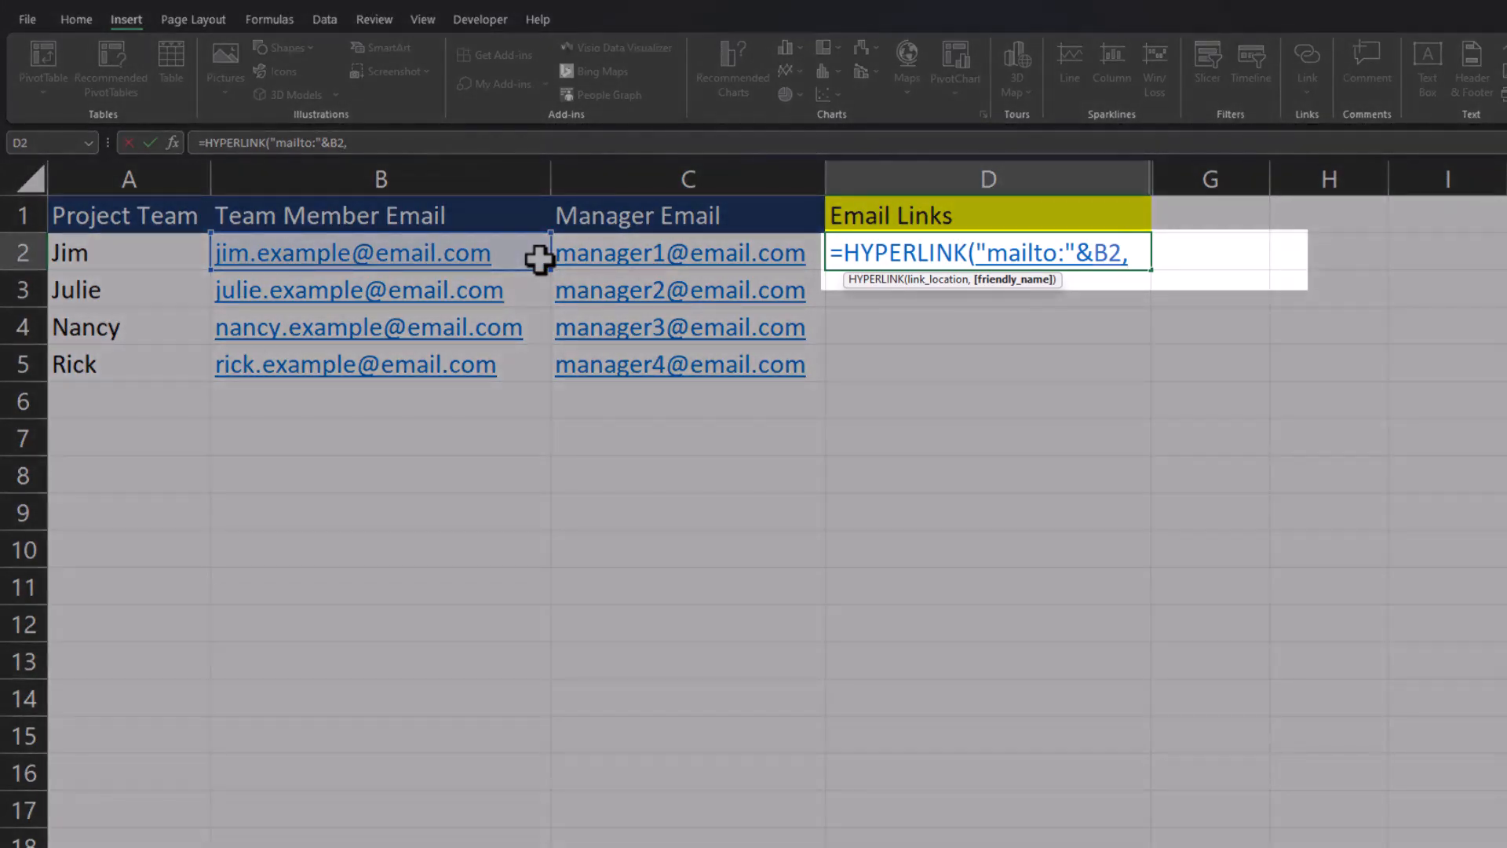
Step: Finish the friendly name "Email "&A2 so the link reads Email Jim, and confirm
type("\"")
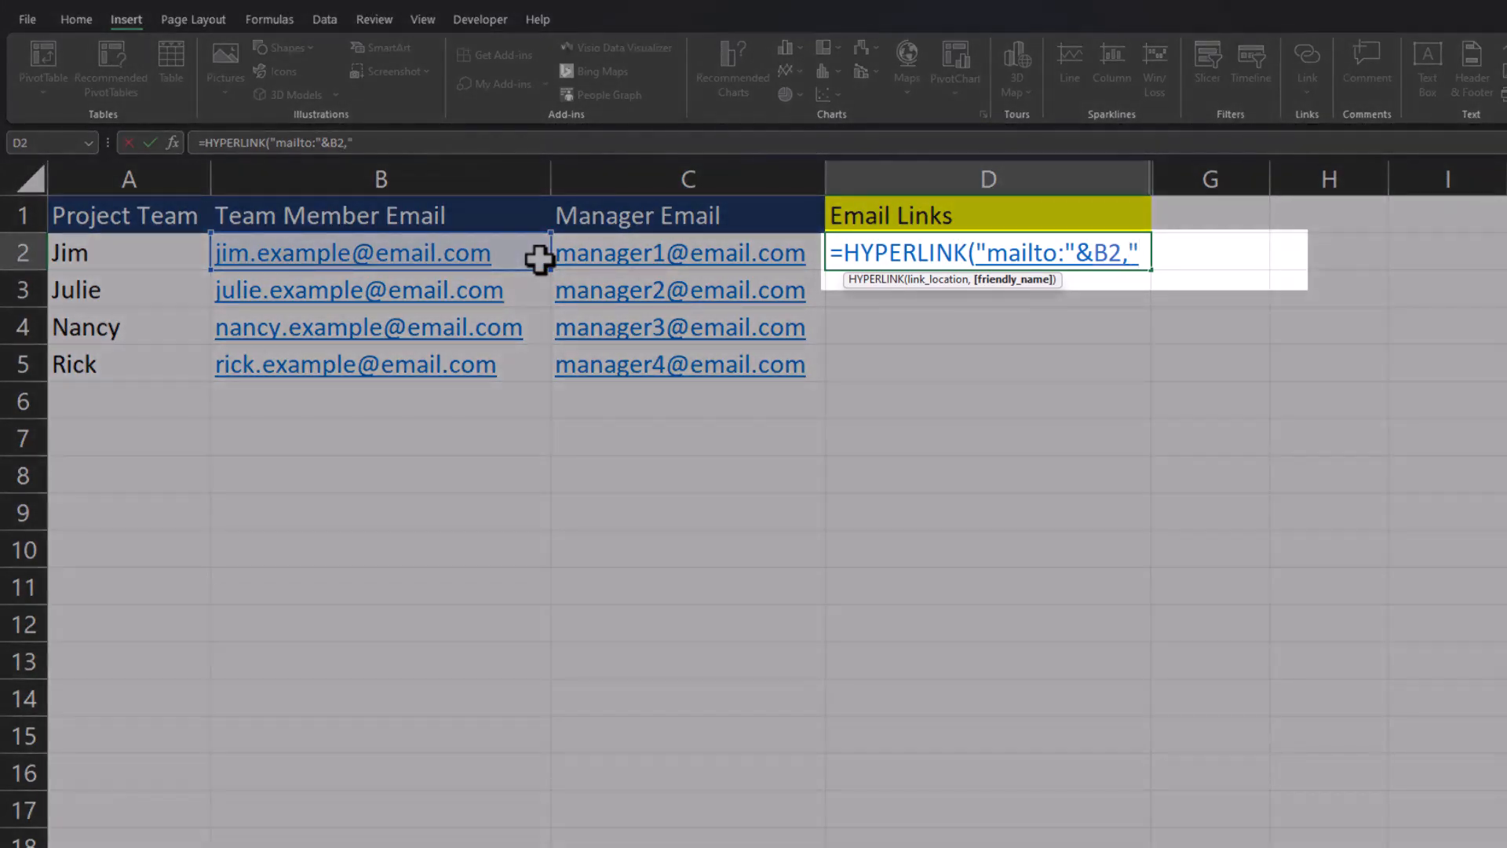
type("Em")
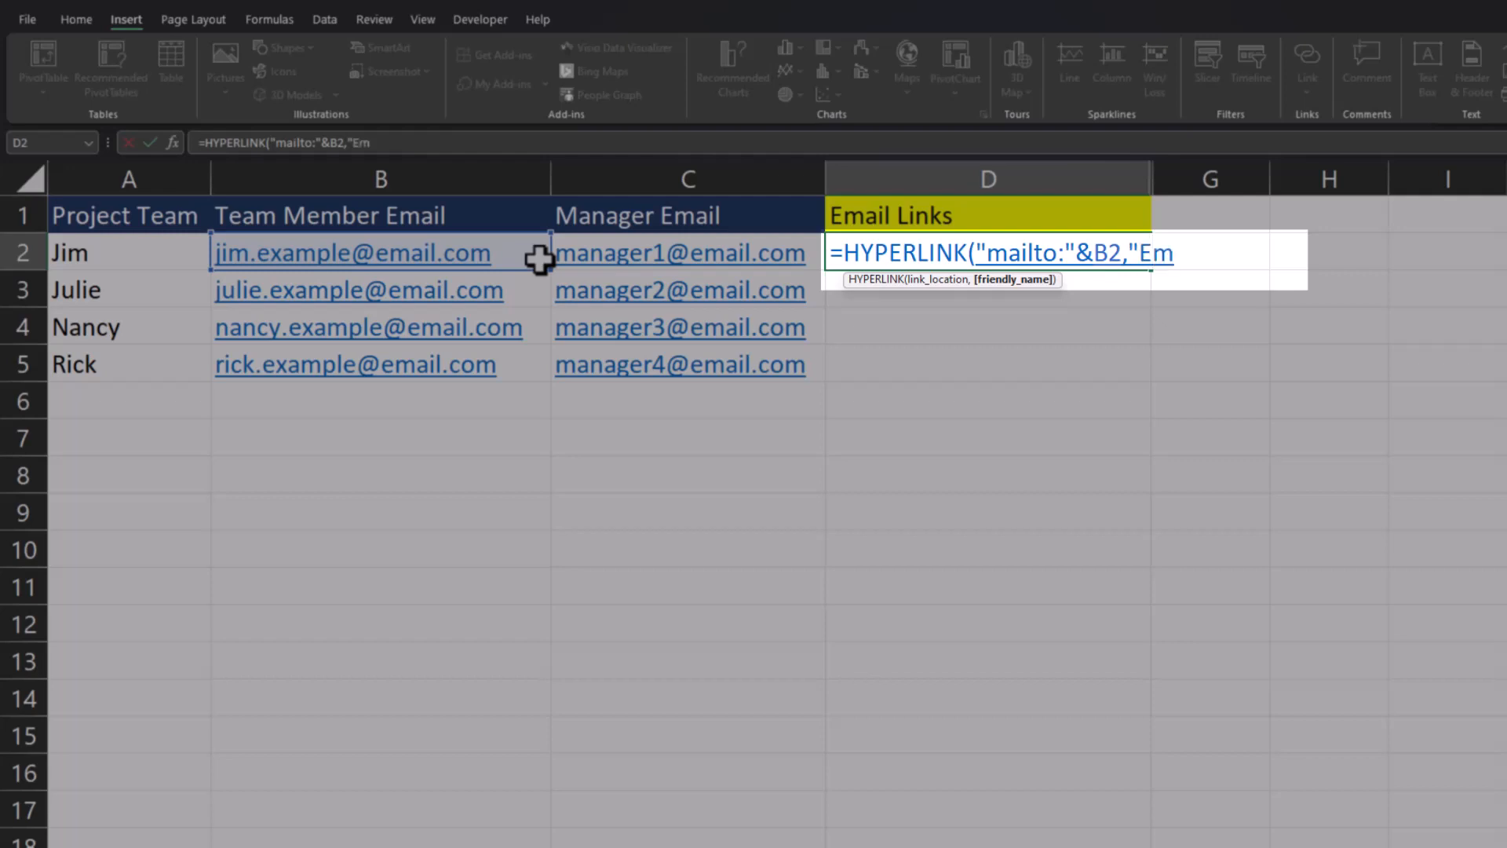
type("ail")
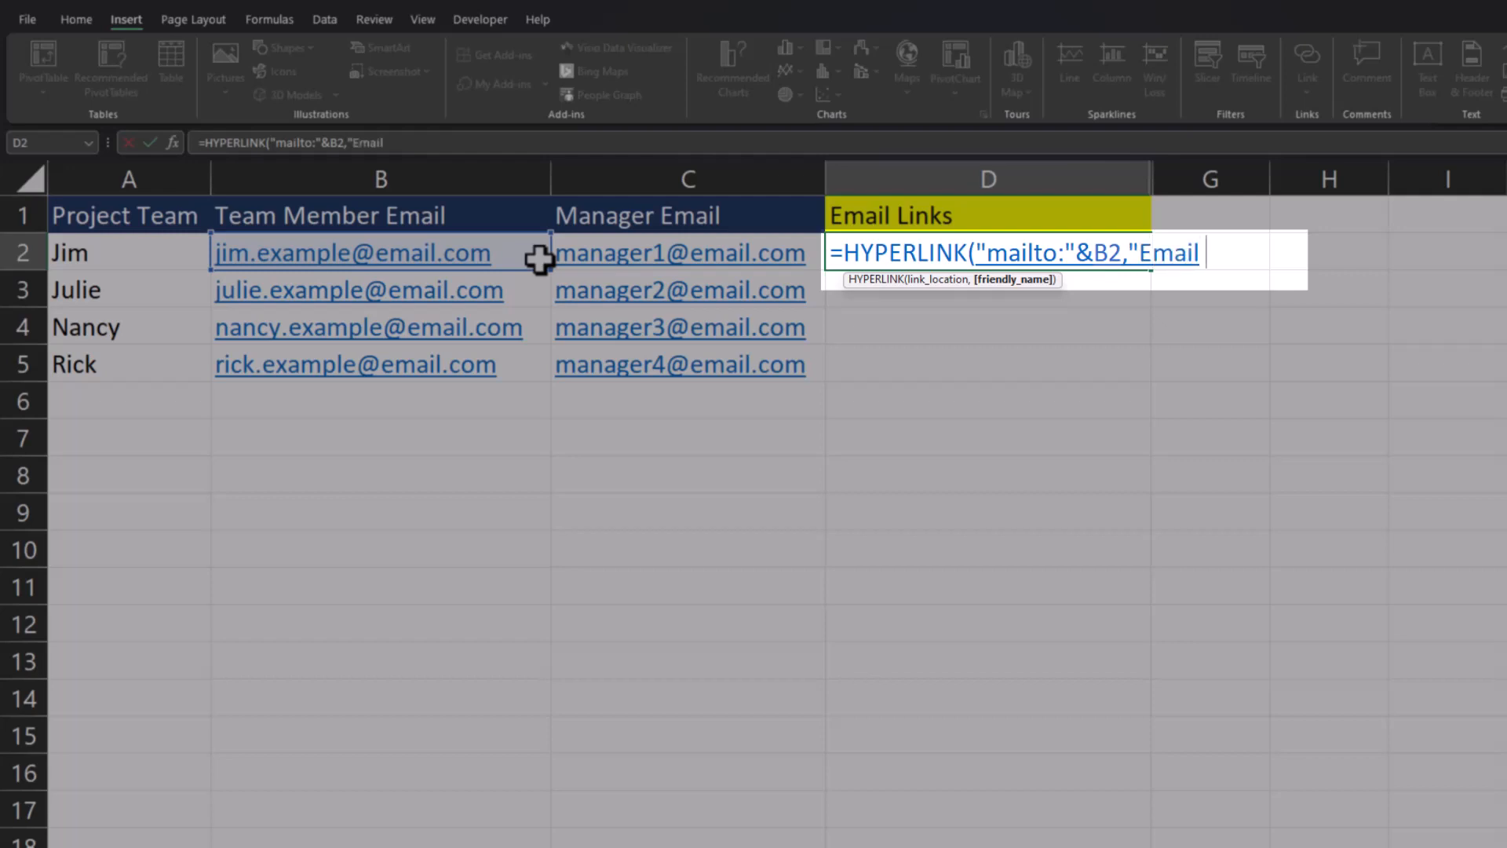
type("\" \"")
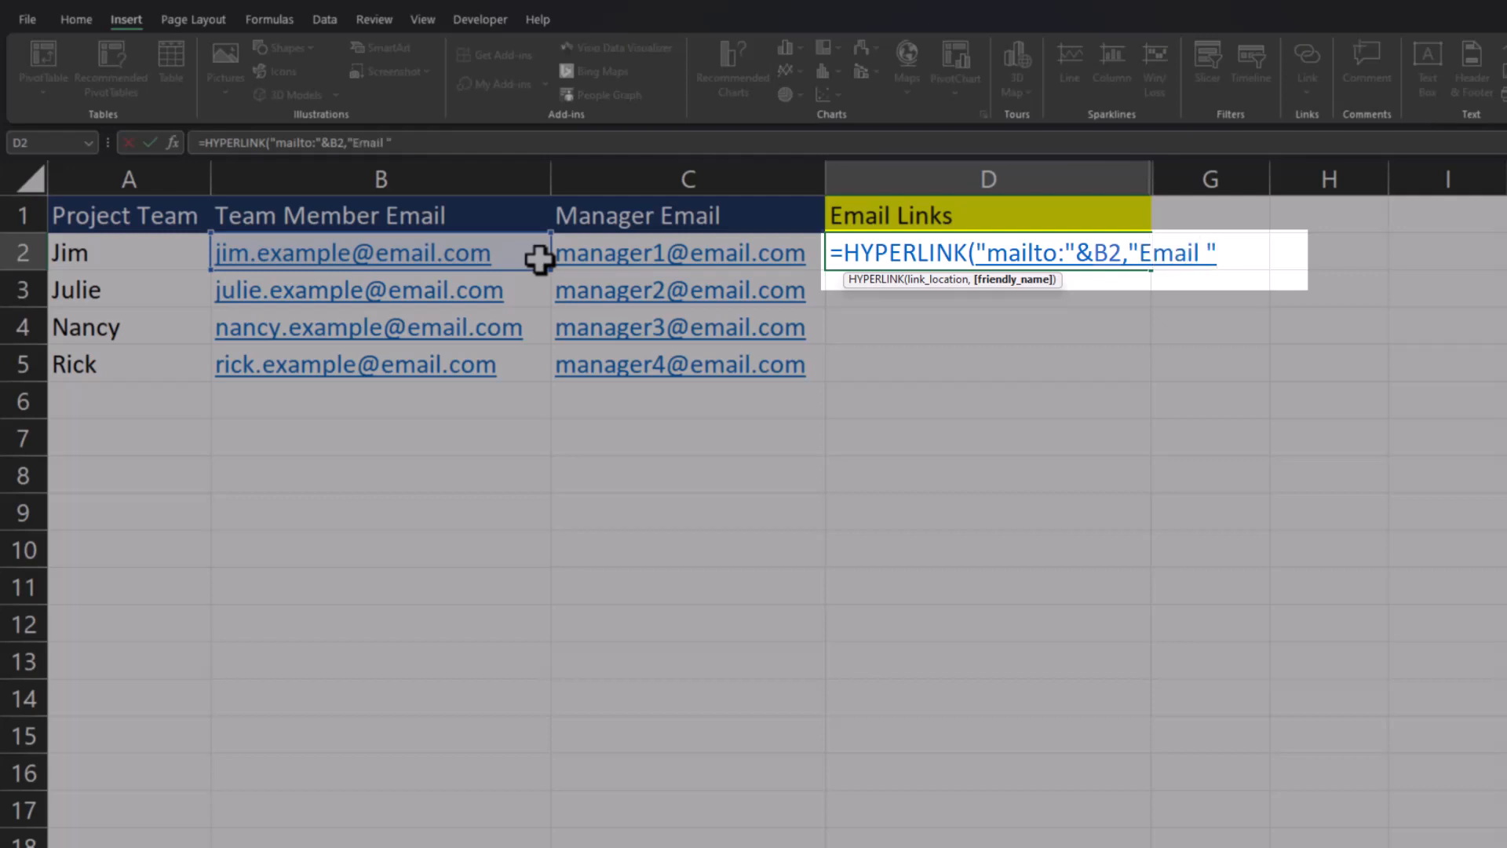
type("&A2)")
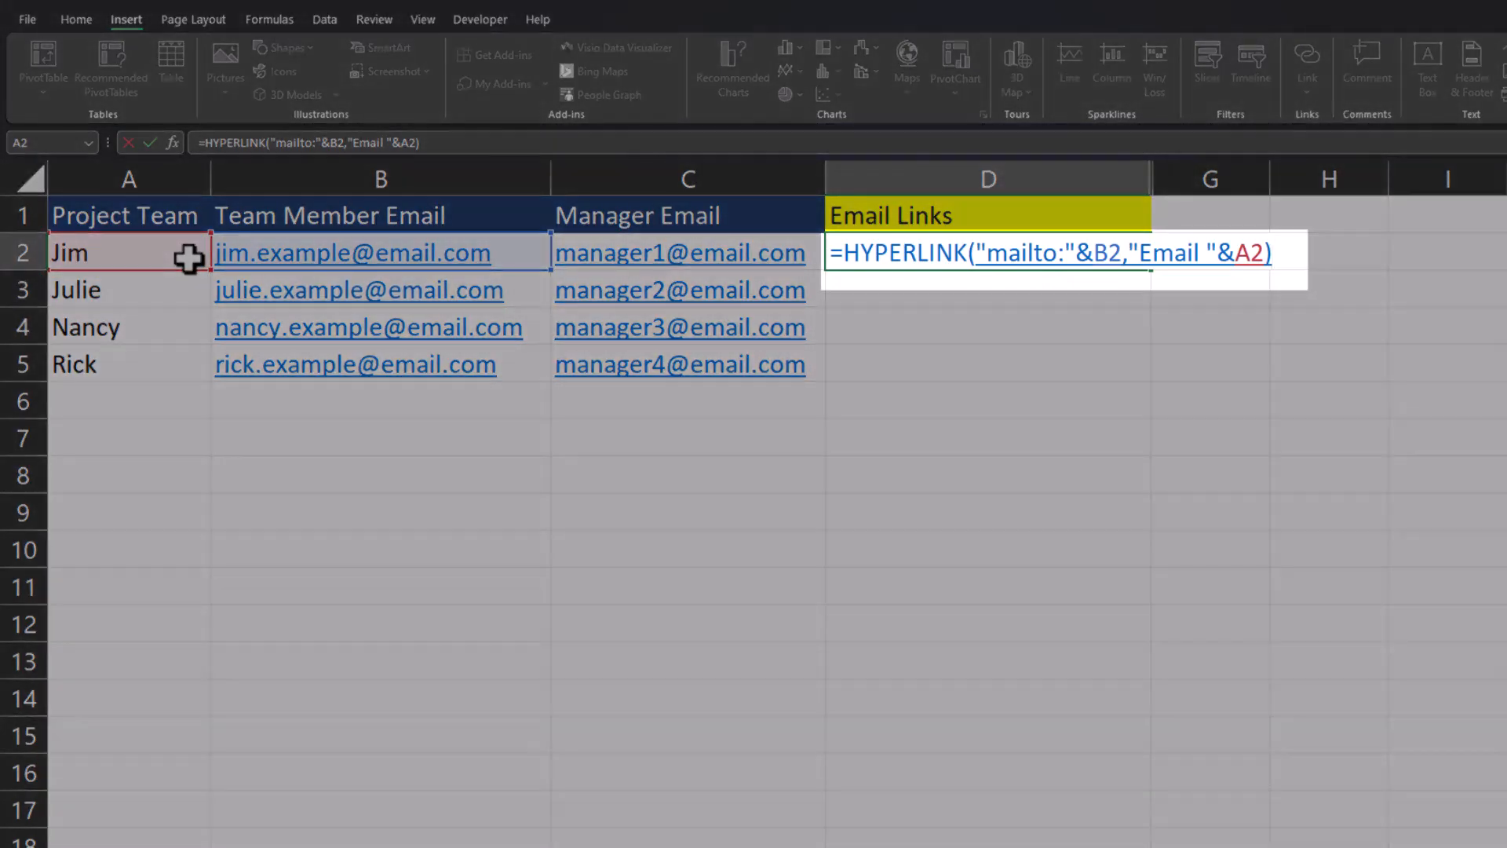
key("enter")
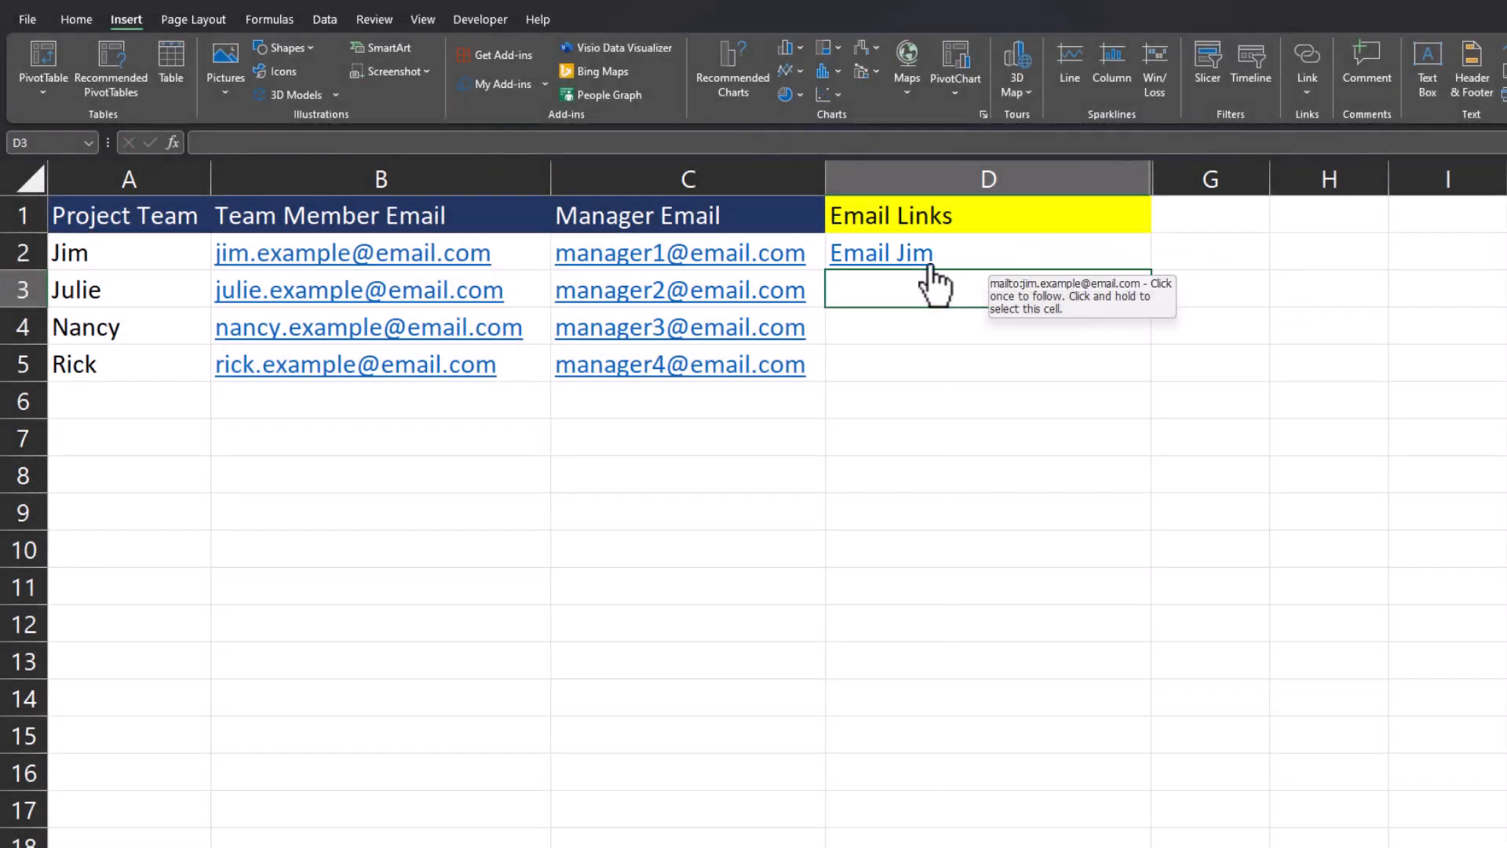
Step: Test the Email Jim link, then reselect D2 and the header area for renaming
left_click(881, 253)
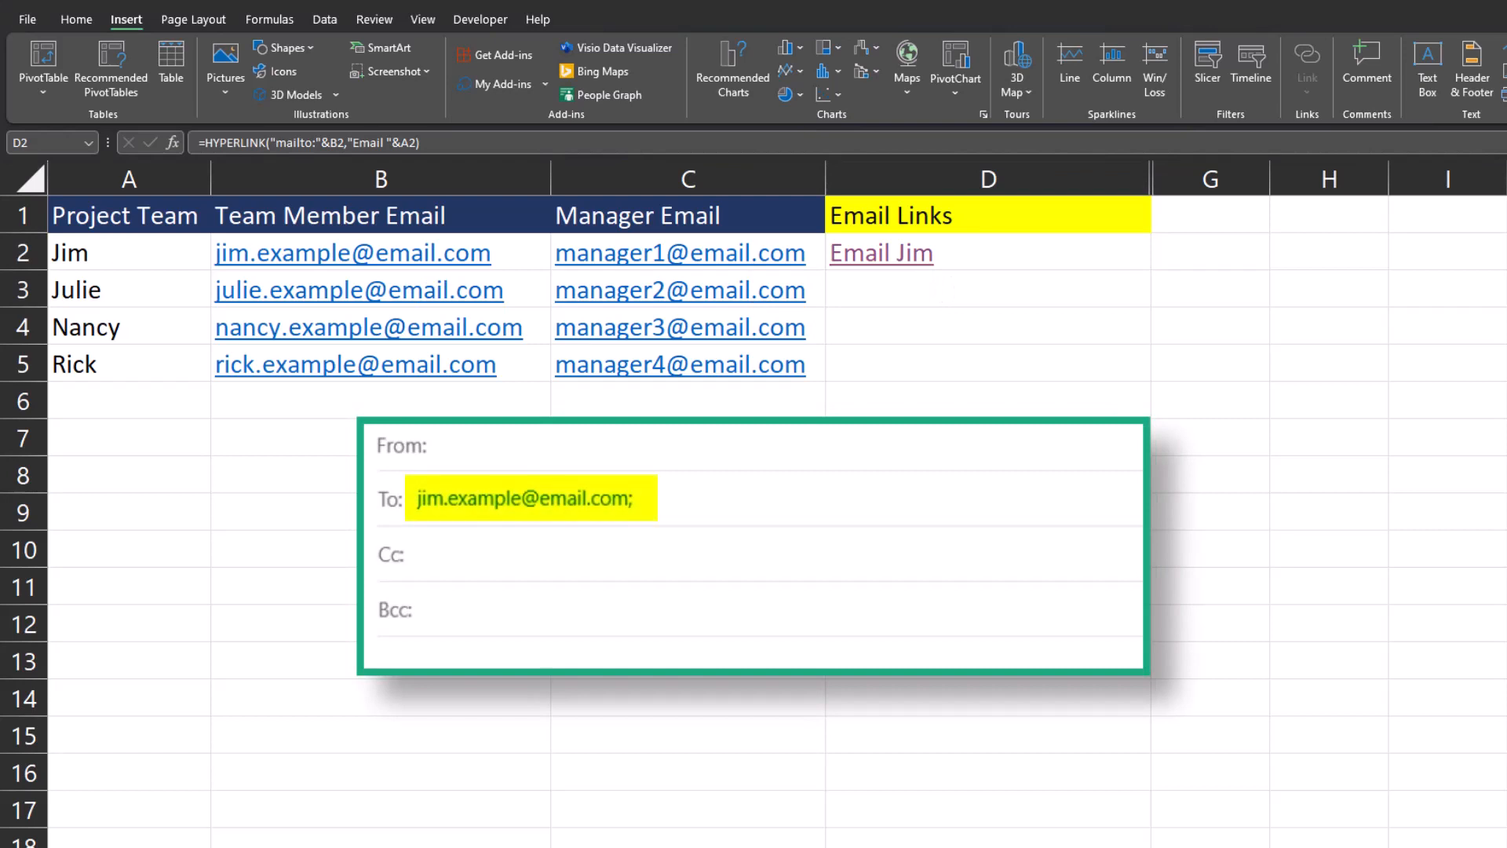
left_click(988, 252)
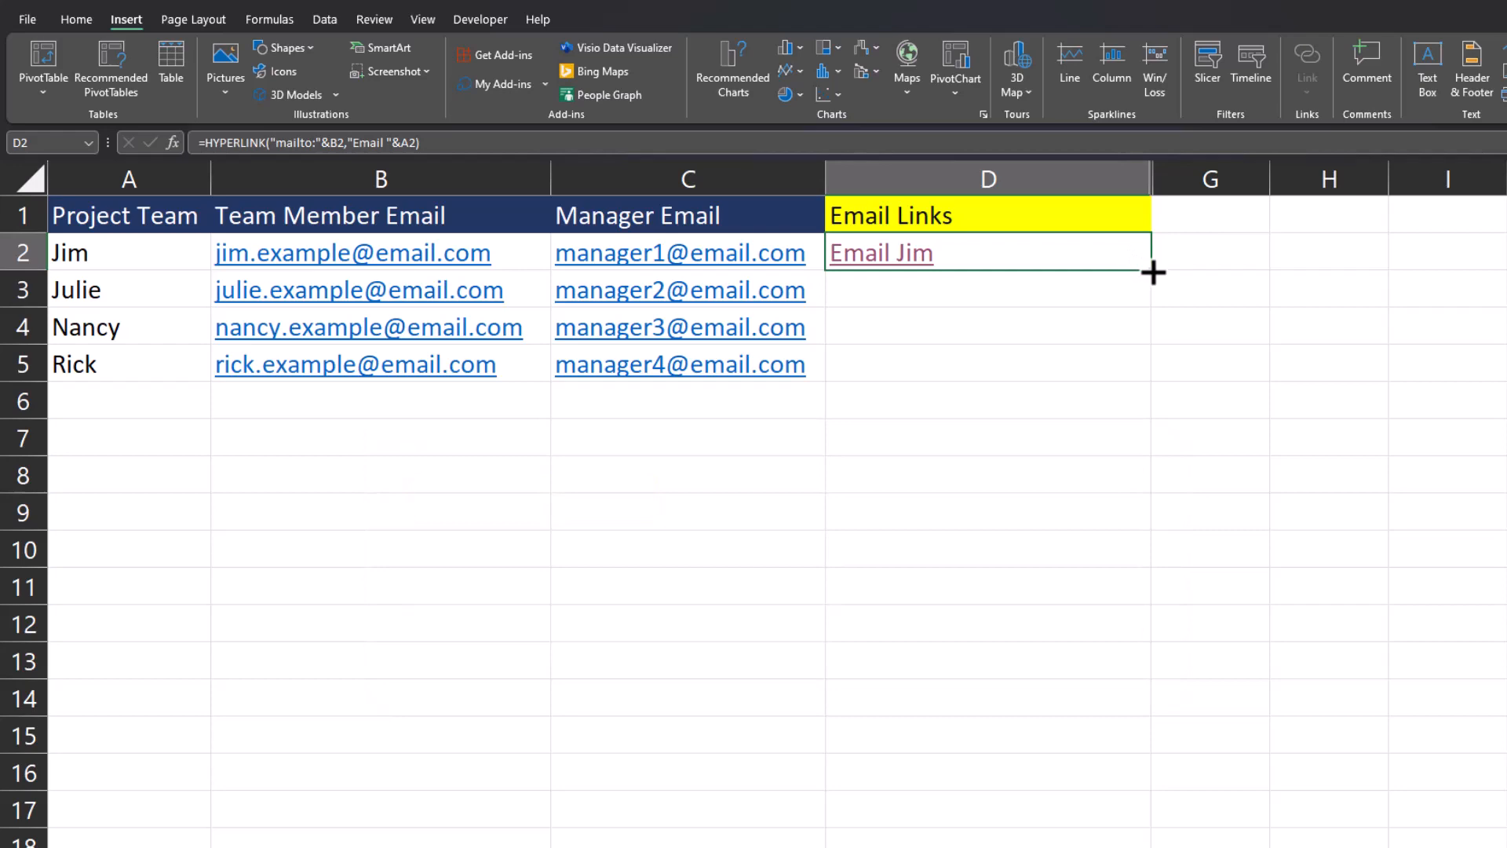
left_click_drag(1151, 272, 1151, 363)
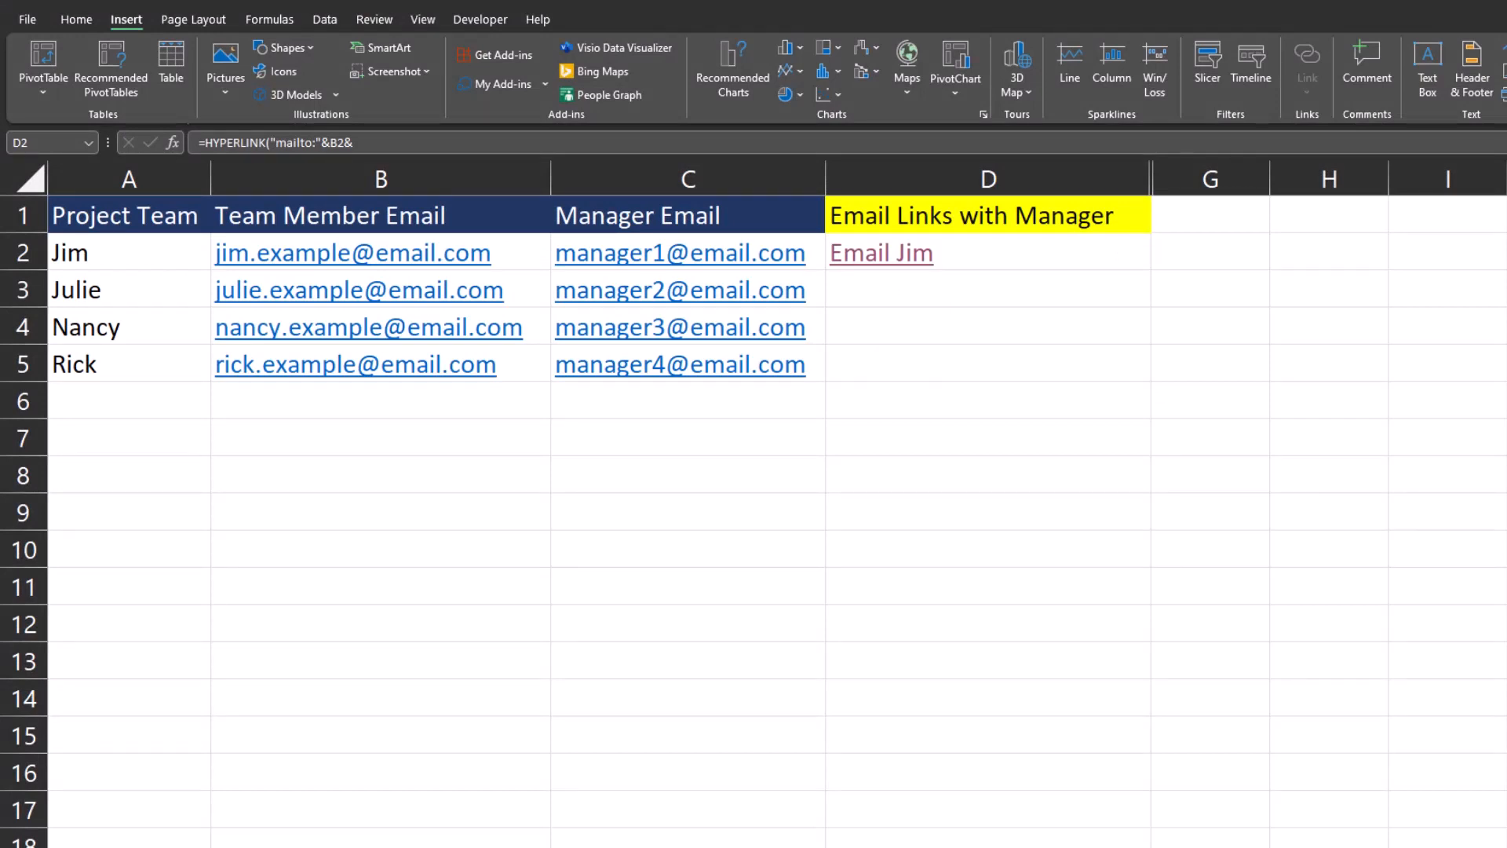
Step: Restore the "Email "&A2 name, break the formula onto new lines and start appending "?cc
type(",\"Email \"&A2)")
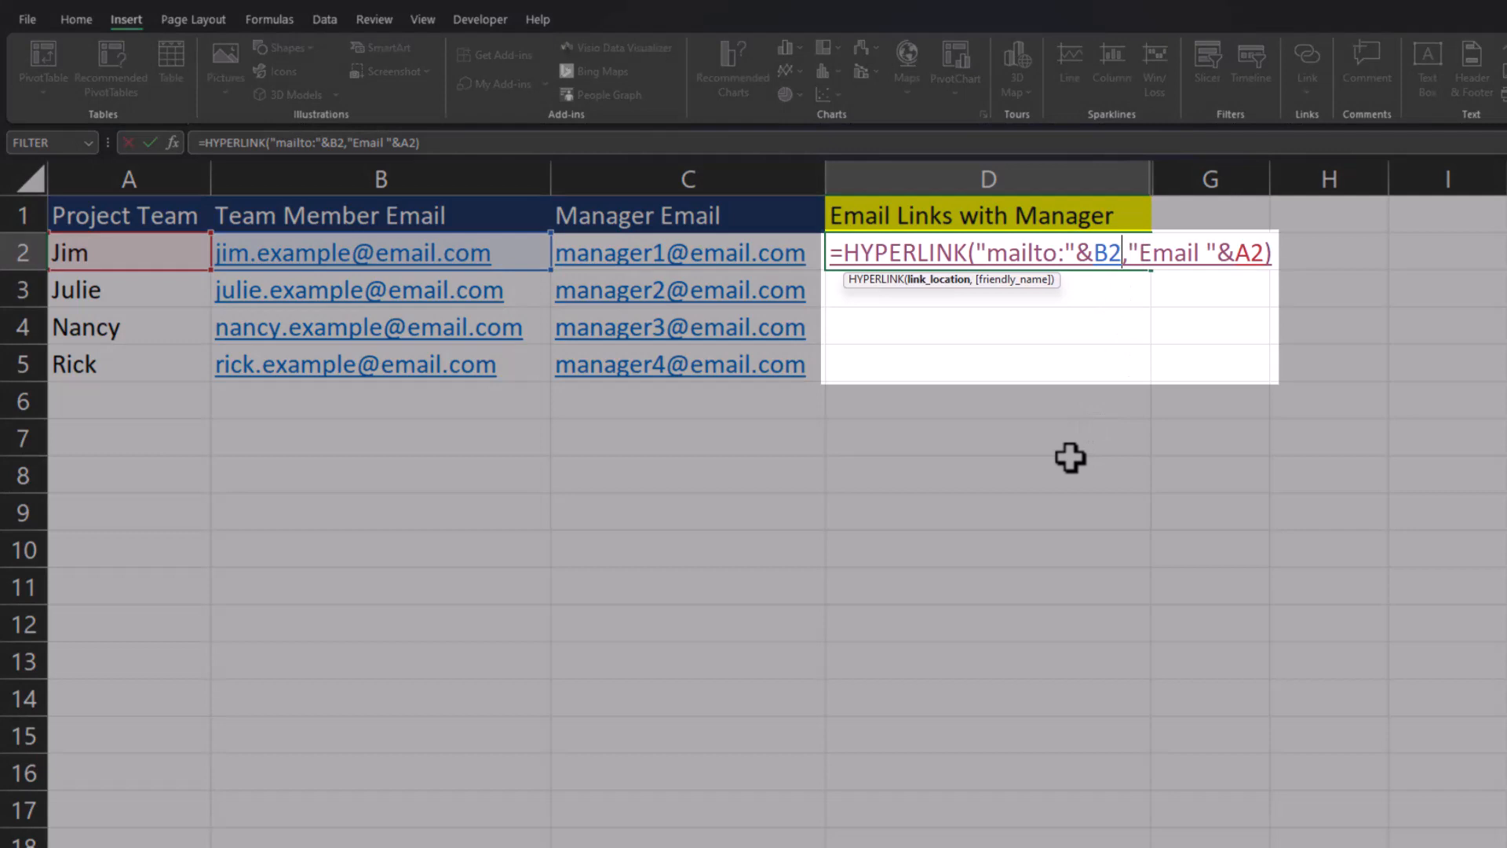
key("Alt+Enter")
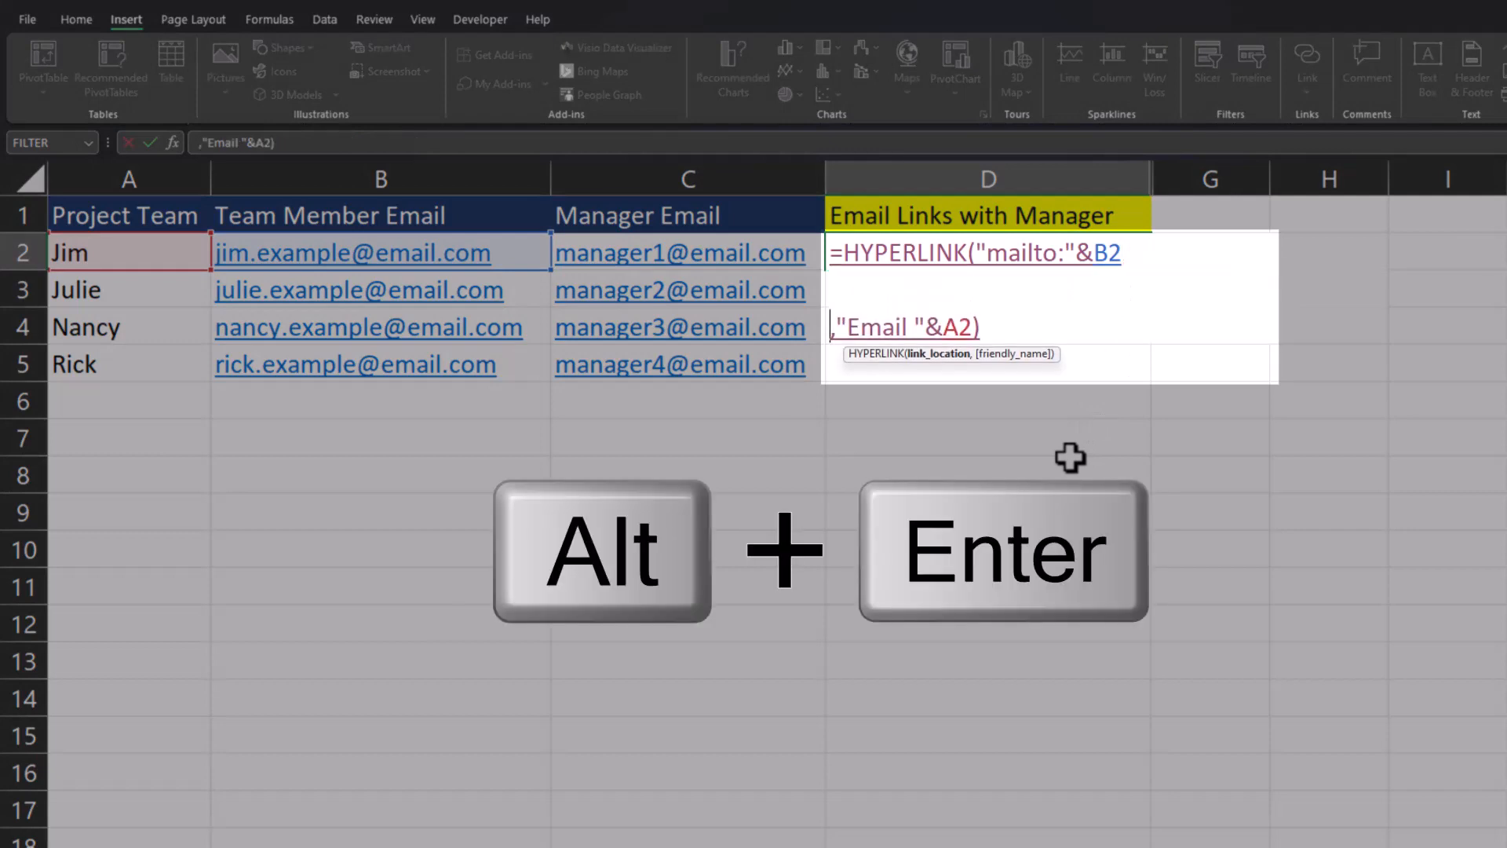
key("alt+enter")
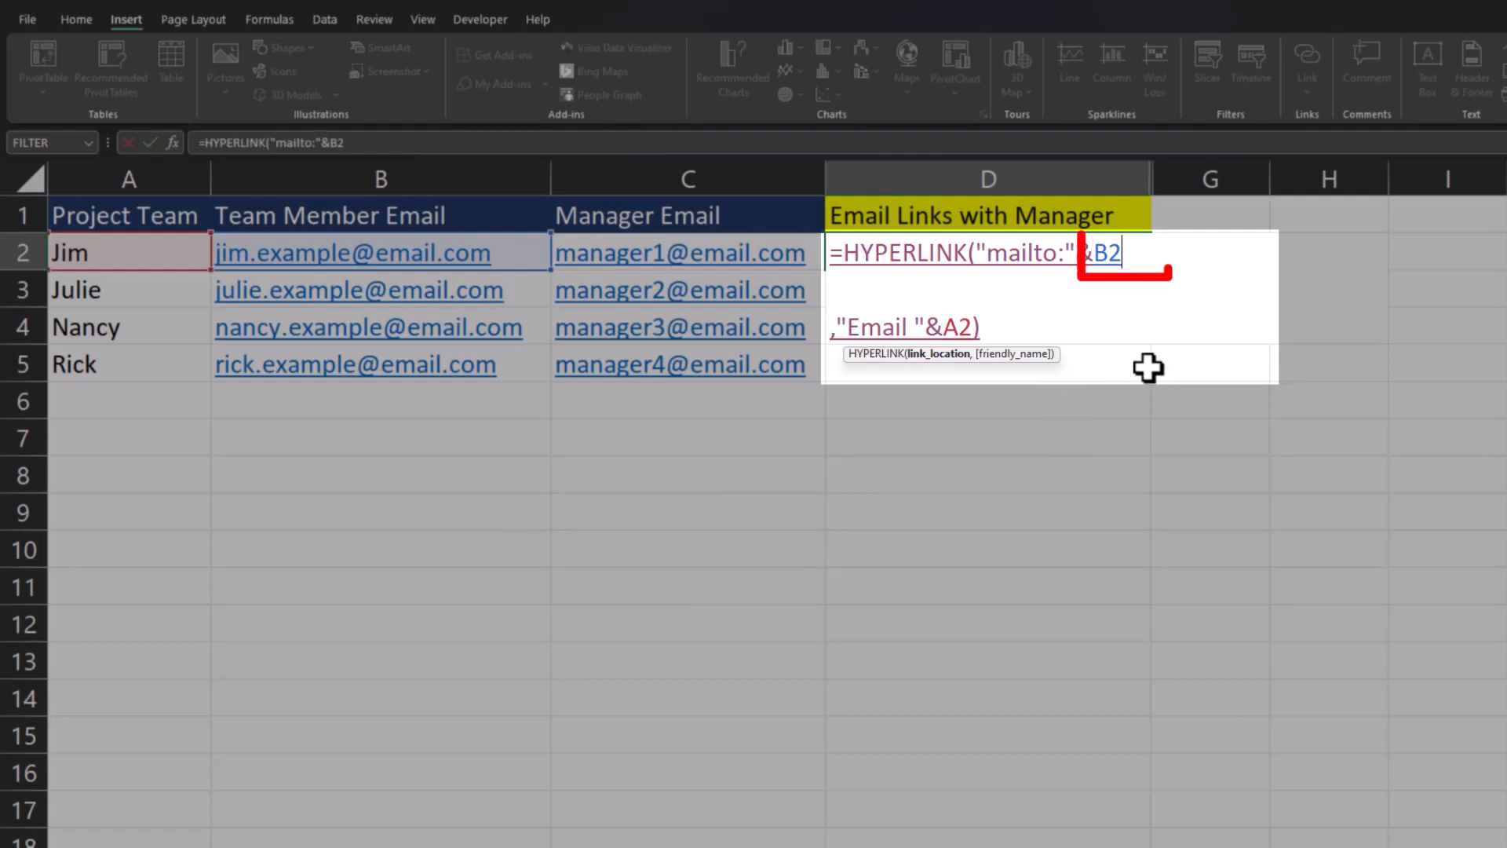
type("&")
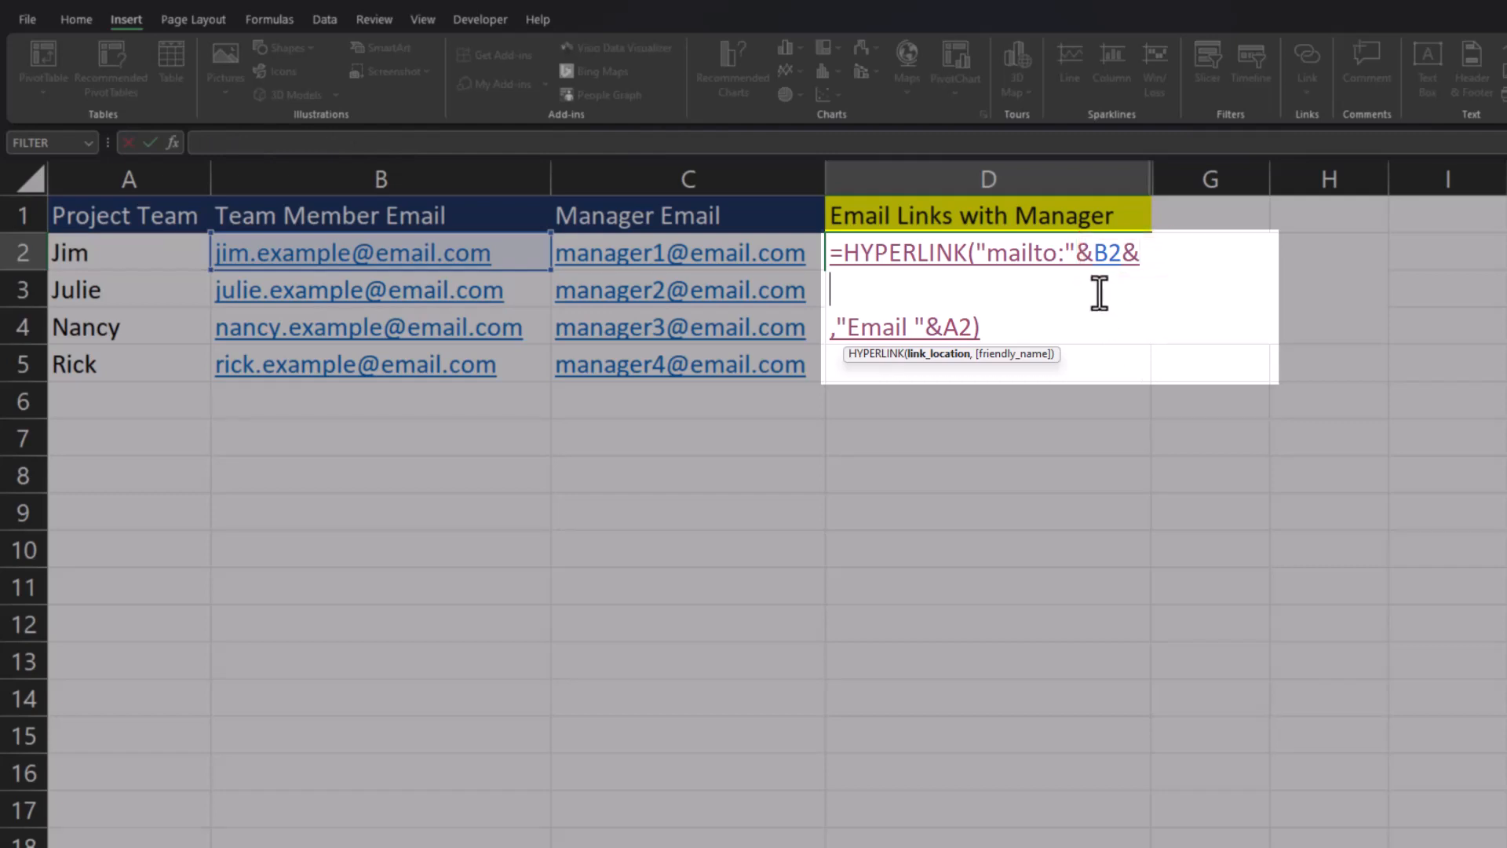
type("\"")
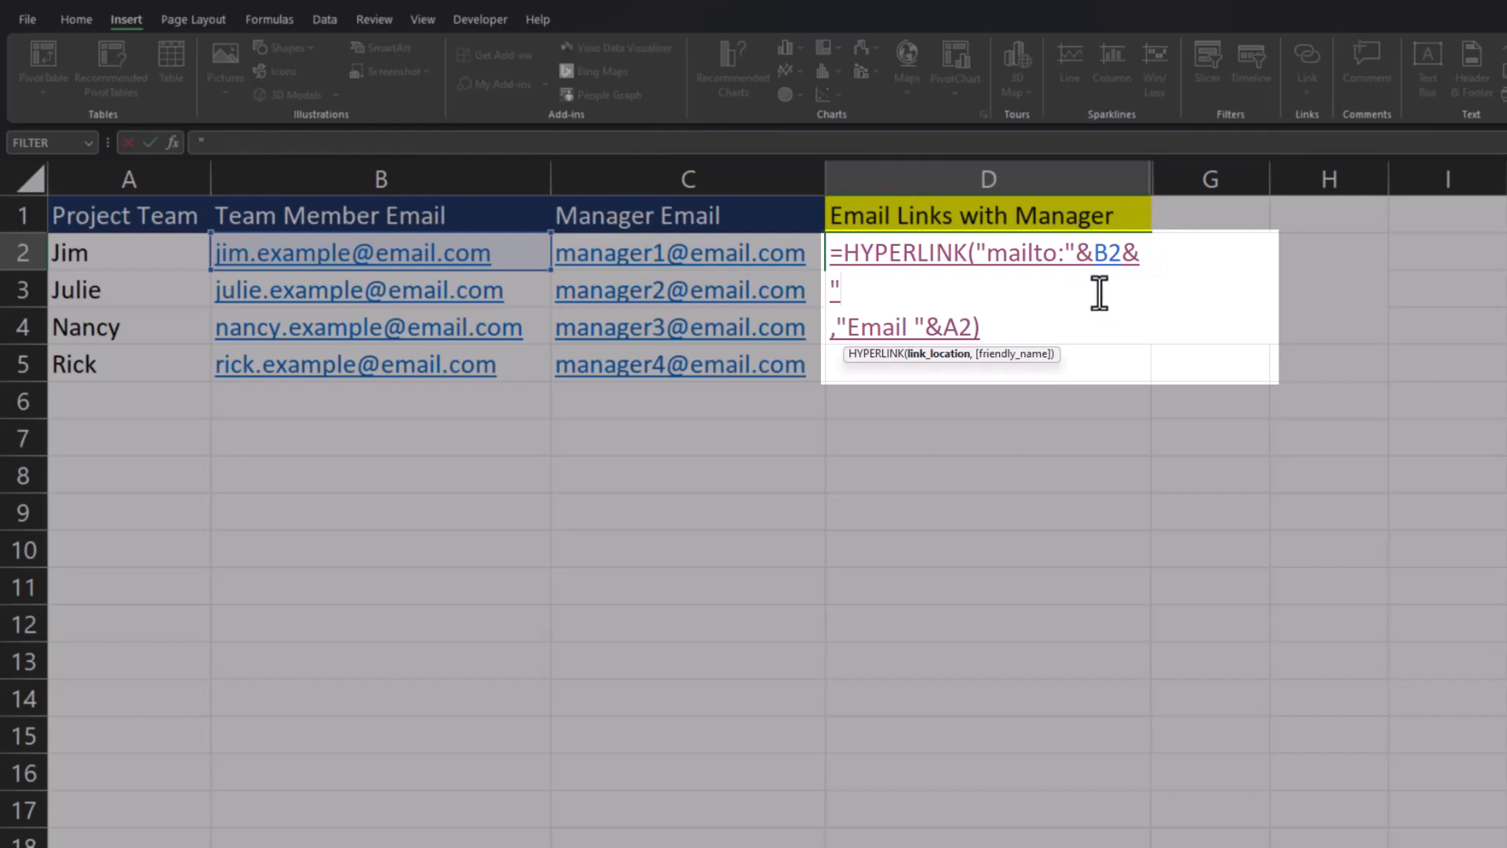
type("?")
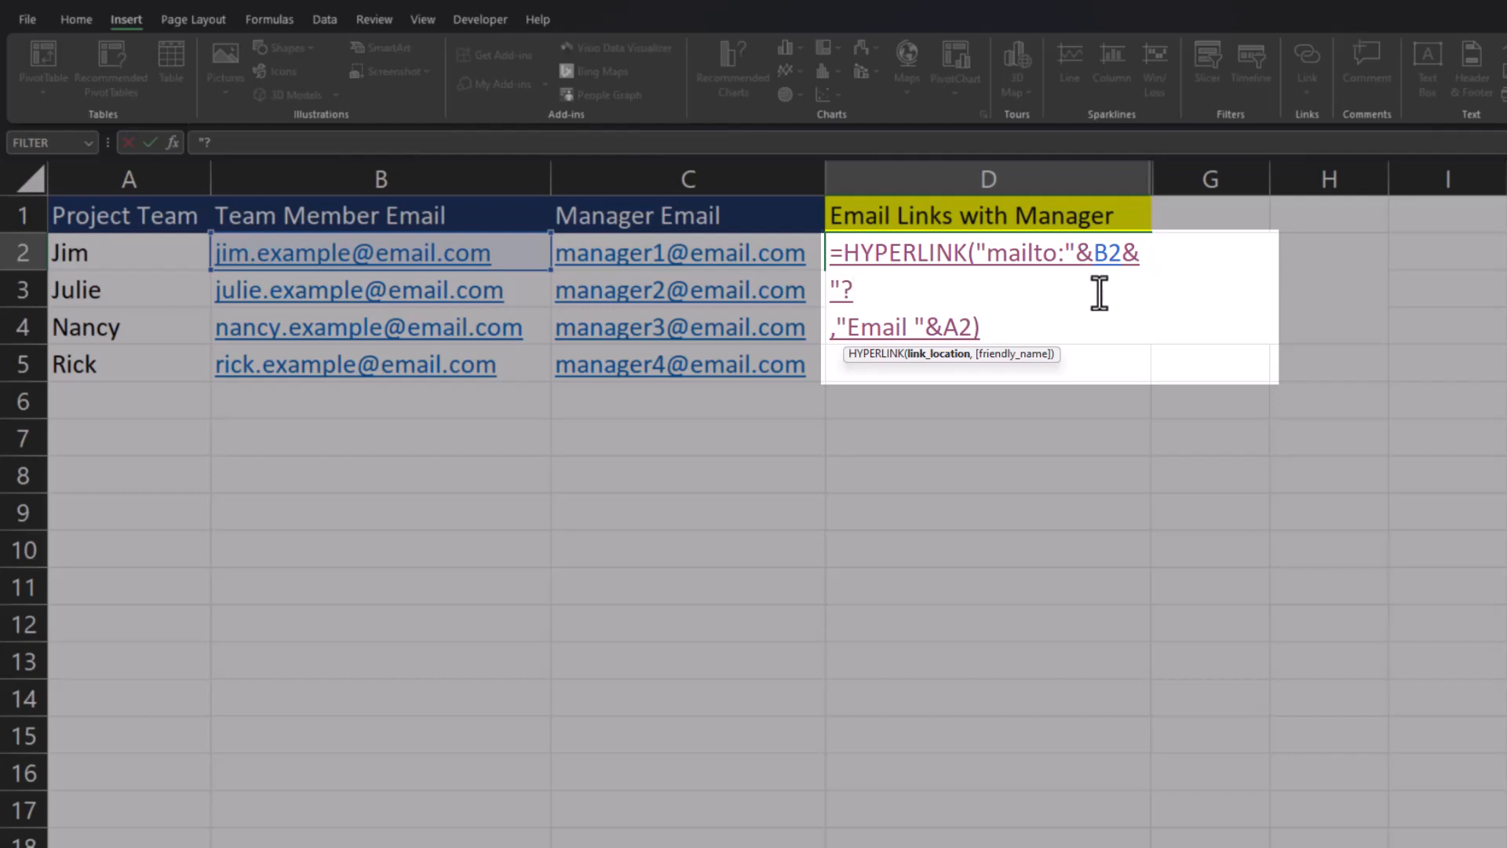
type("cc")
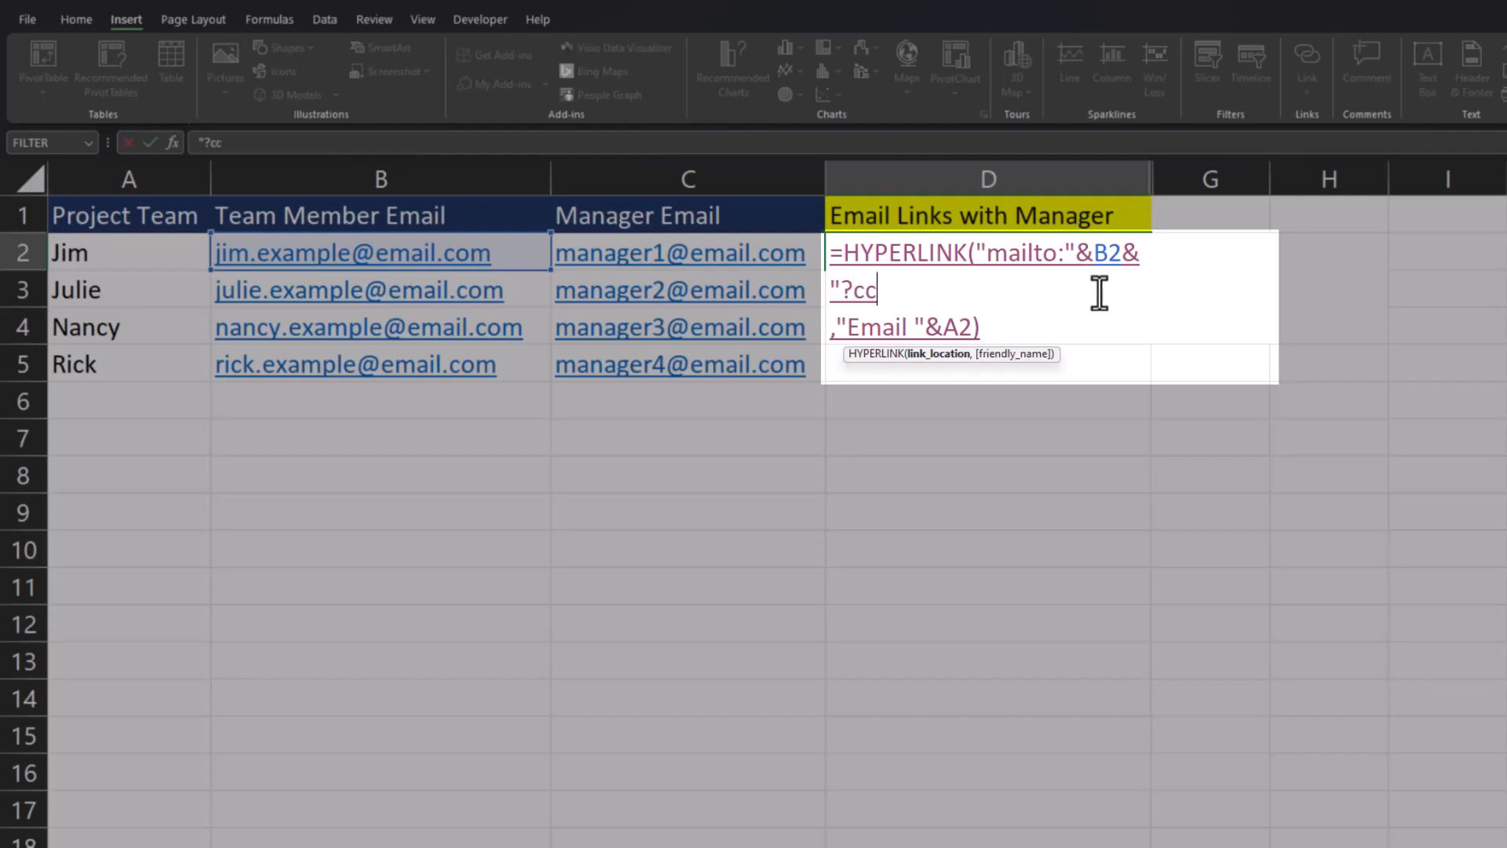
Step: Complete ?cc= with the manager's email from C2 and commit the link
type("=")
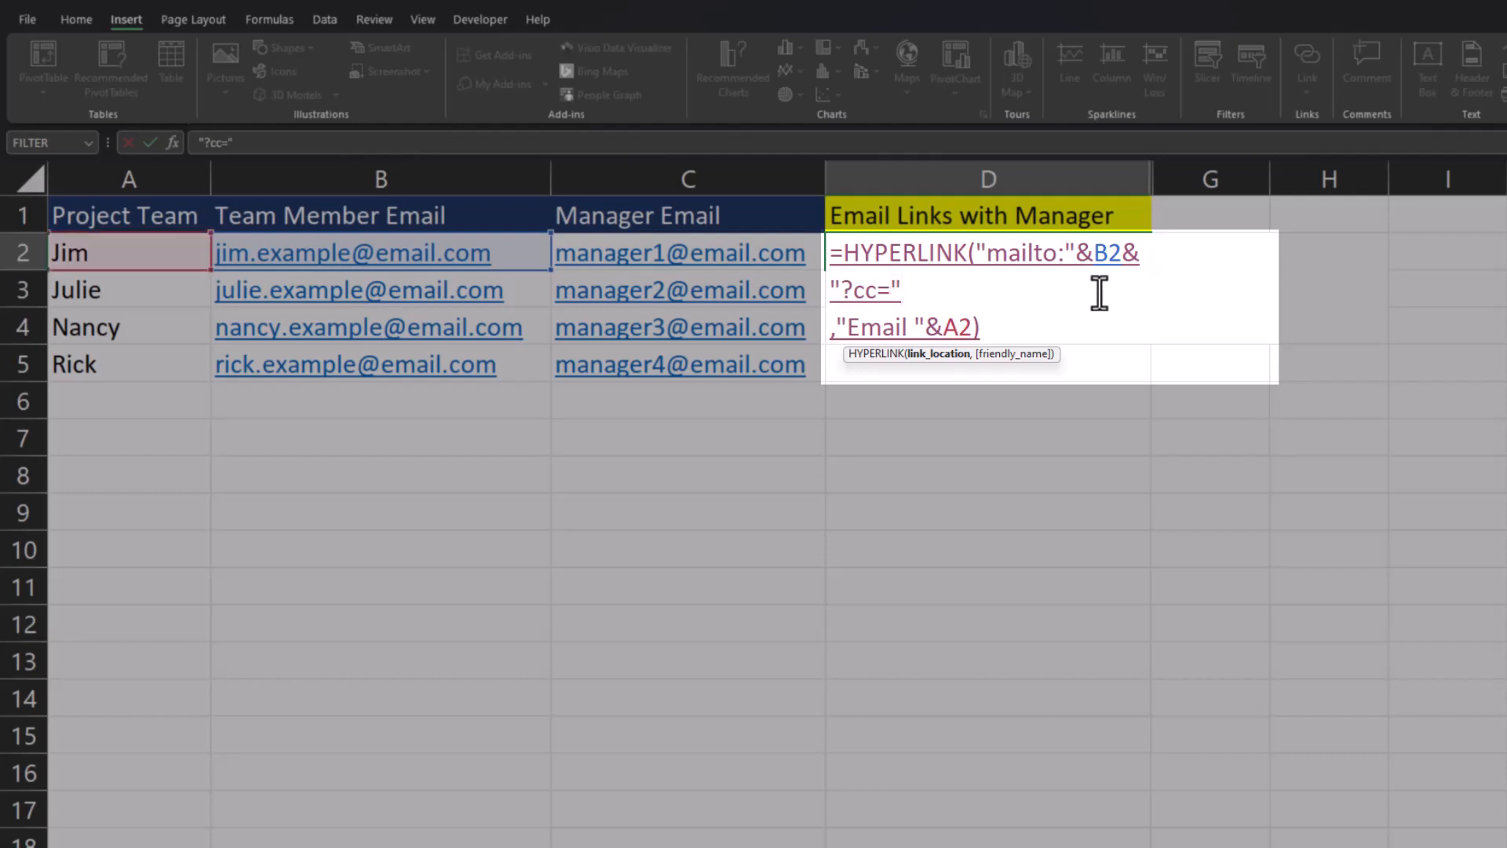
type("&")
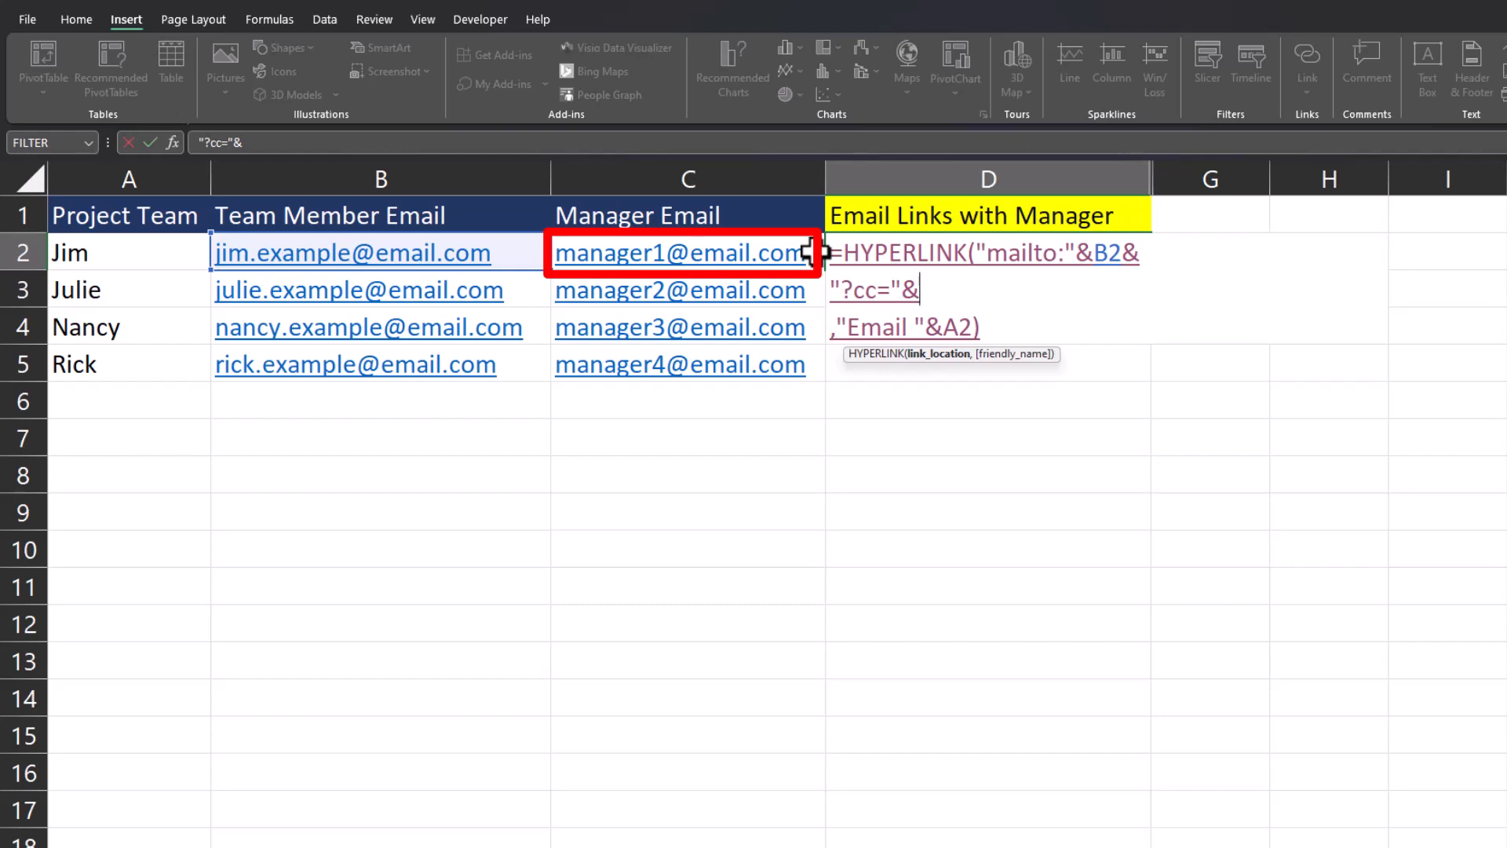
left_click(686, 252)
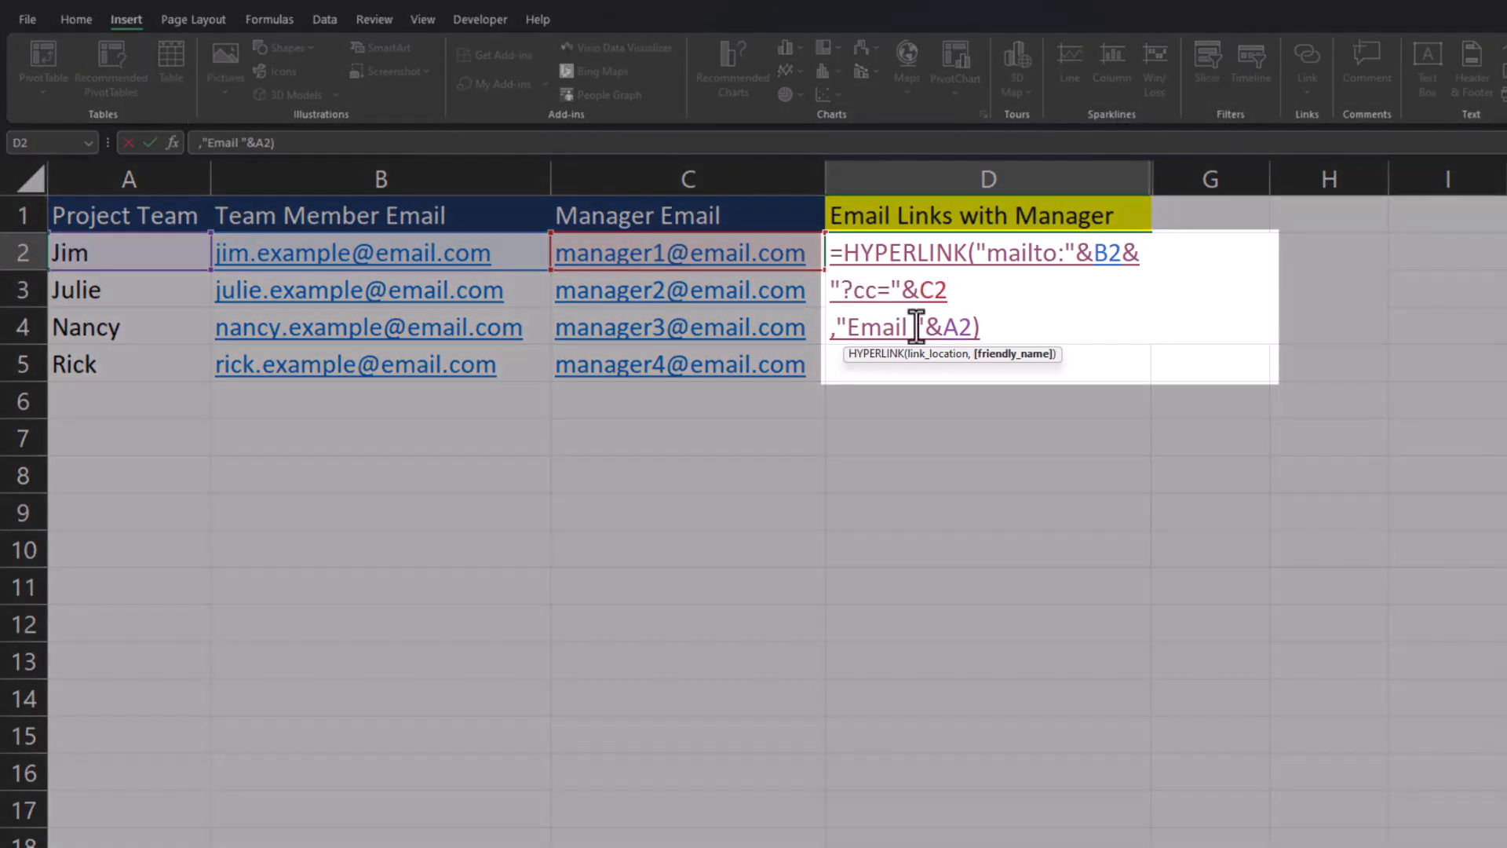
key("Enter")
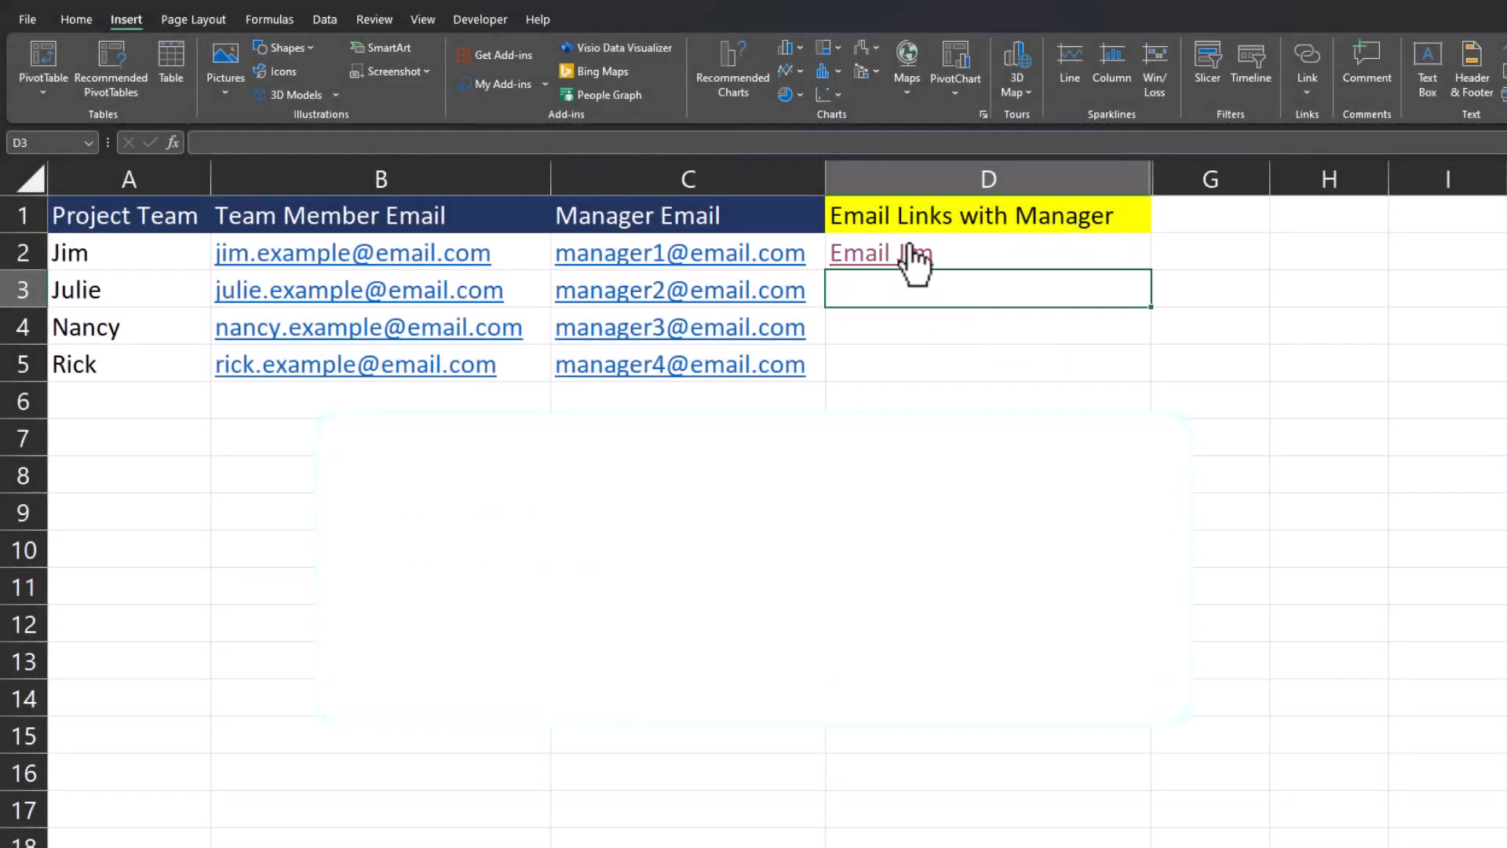
left_click(881, 252)
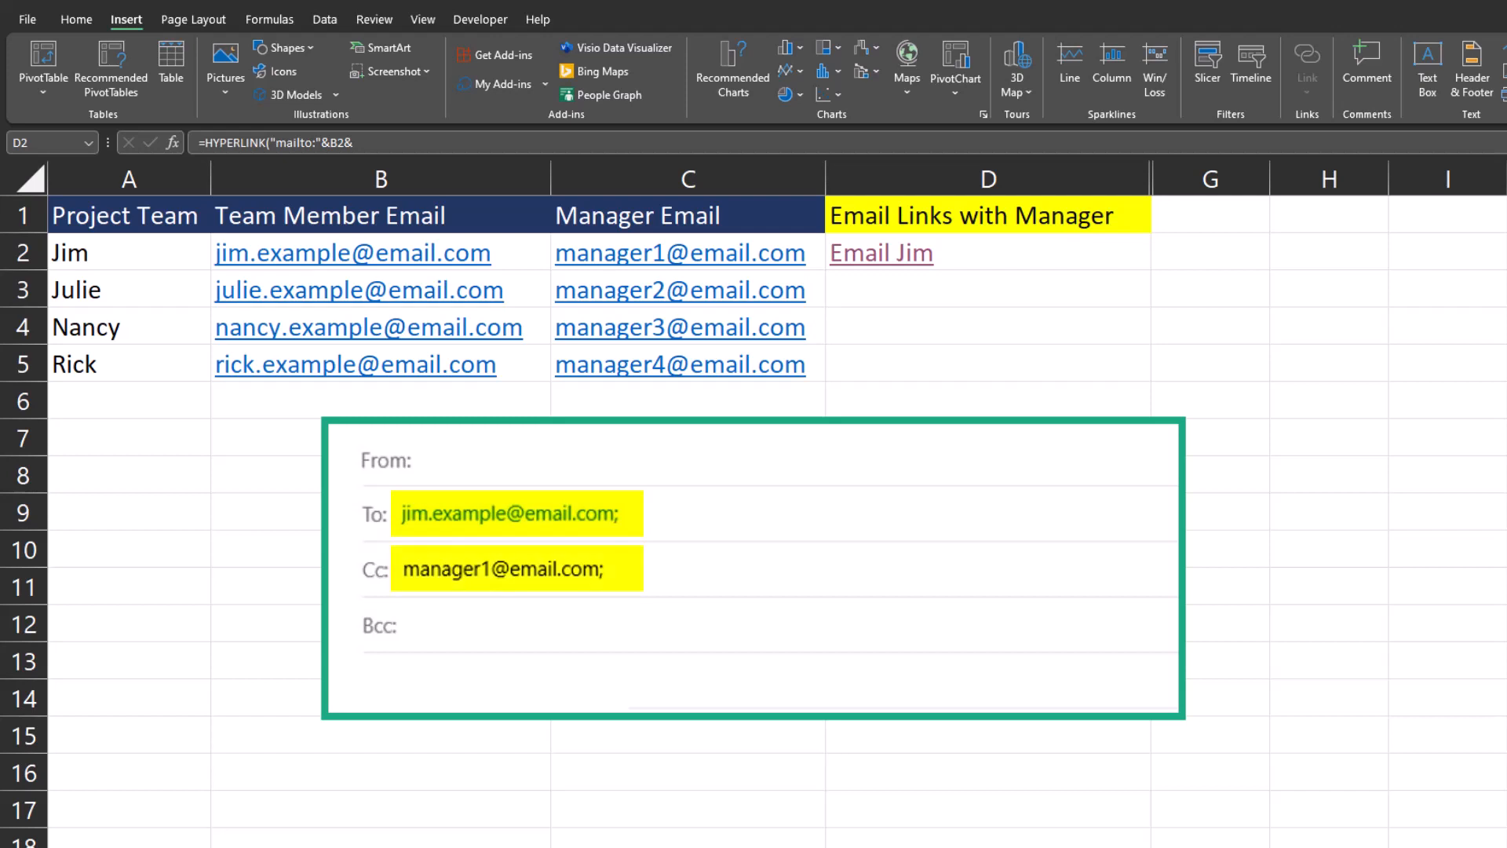
left_click(985, 252)
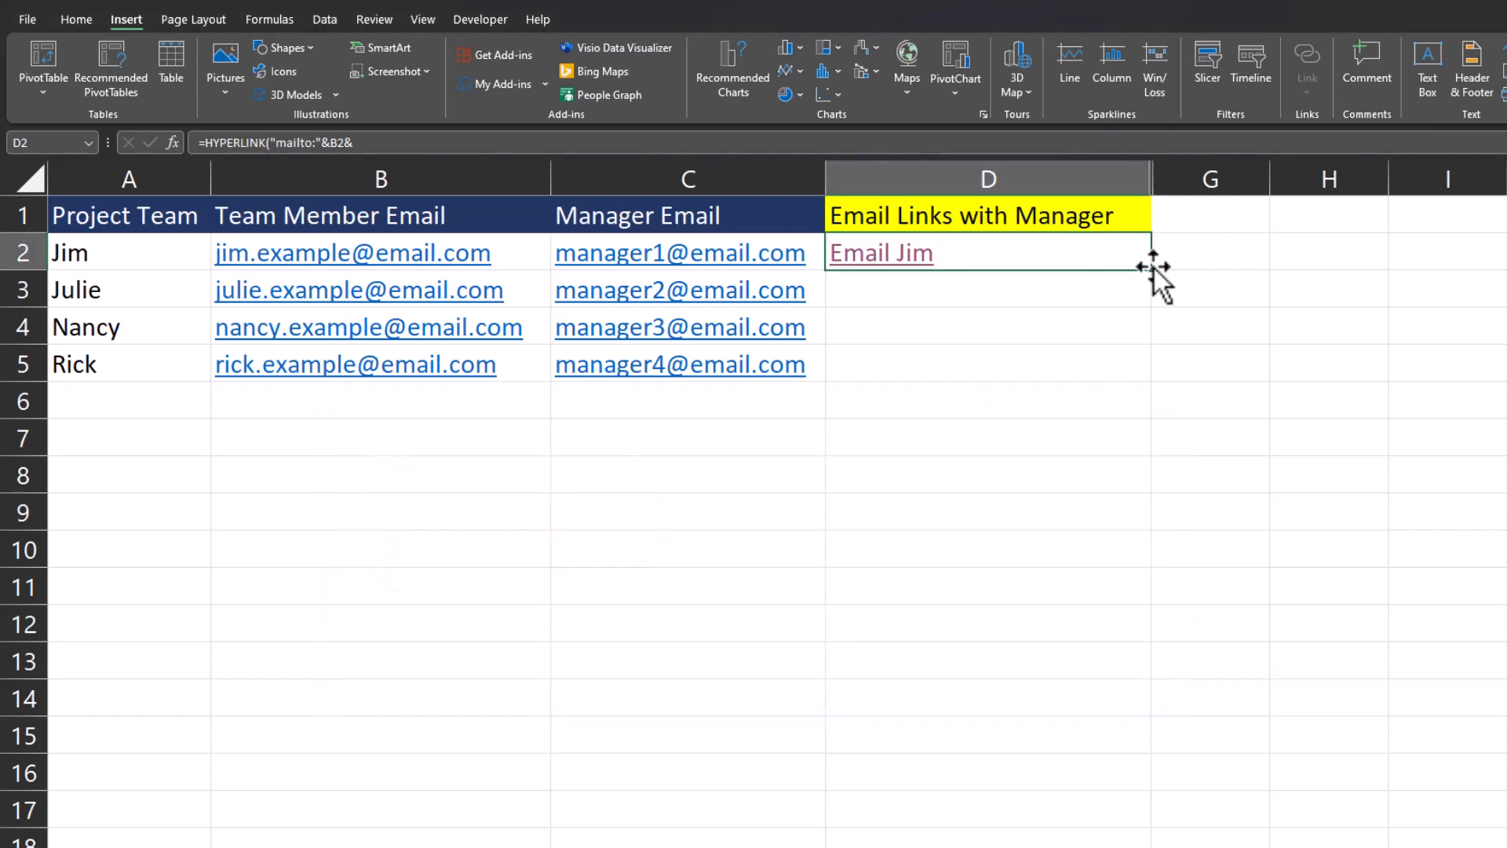
left_click_drag(1148, 253, 1149, 363)
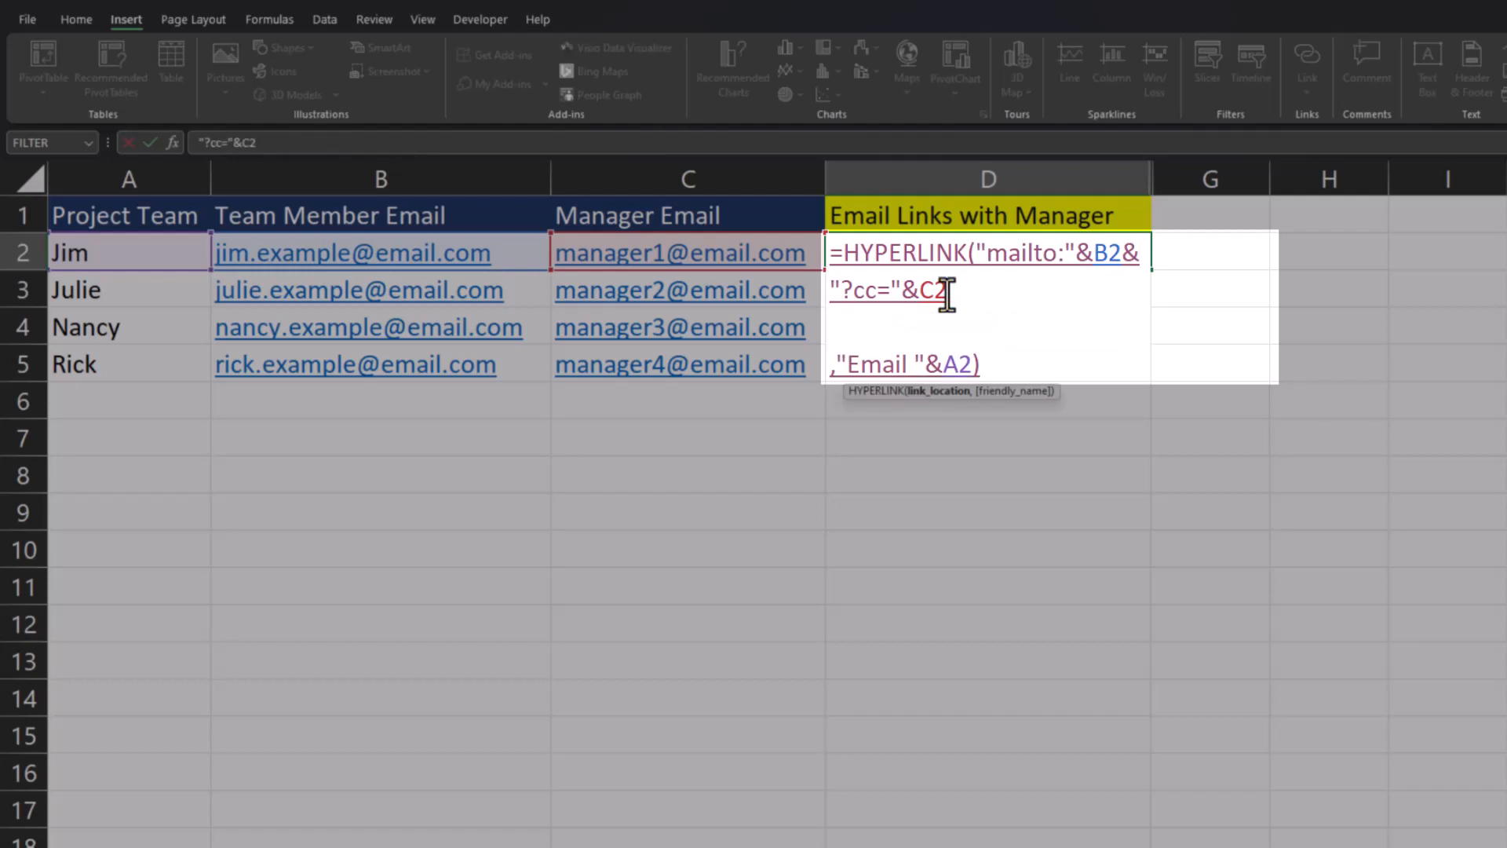
Step: Append &"&subject=Project Update for "& to D2's mailto formula
type("&")
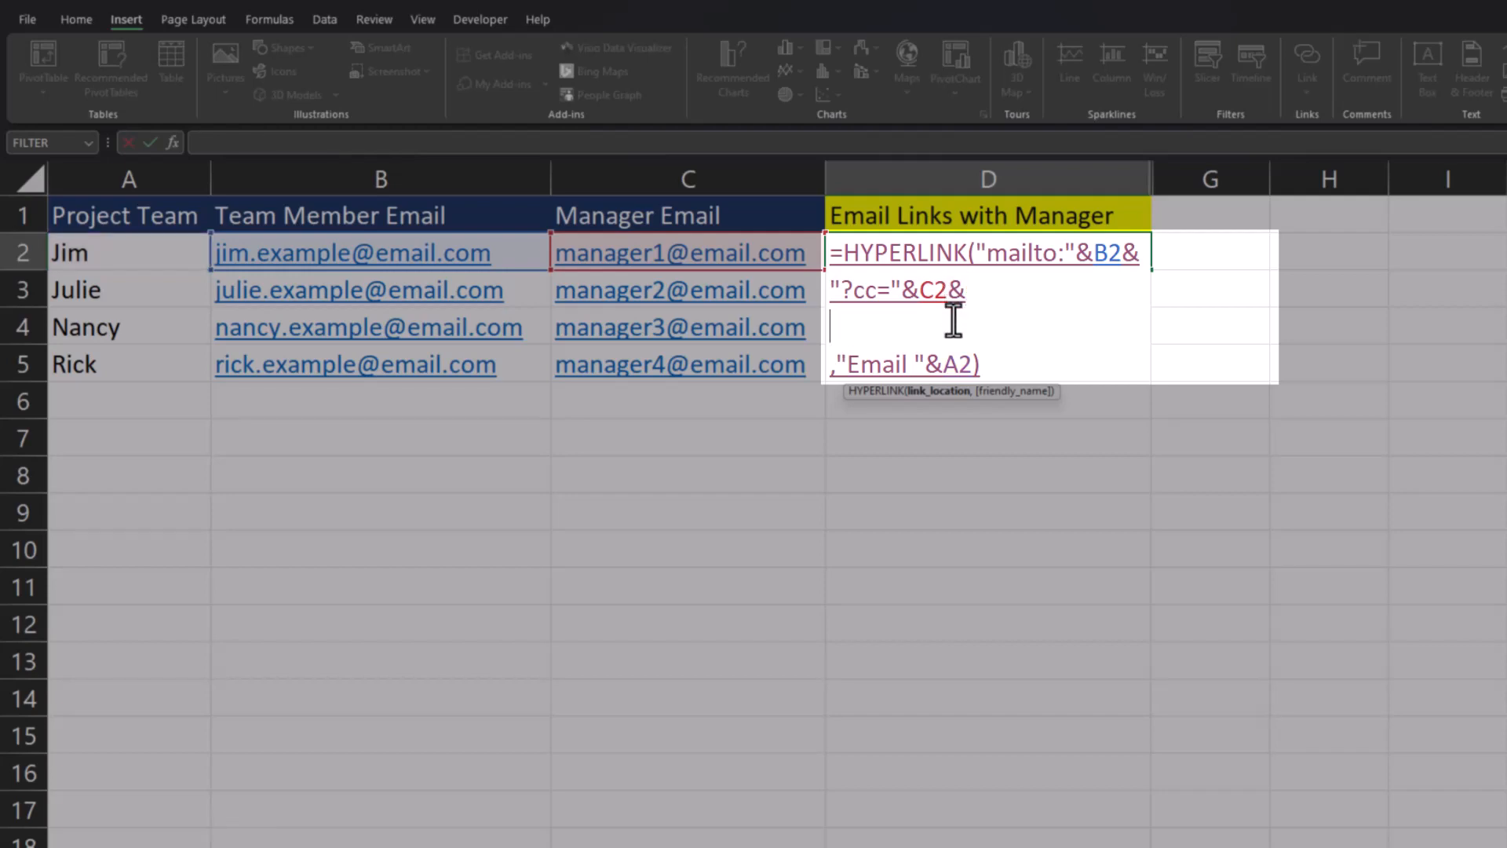
type("\"")
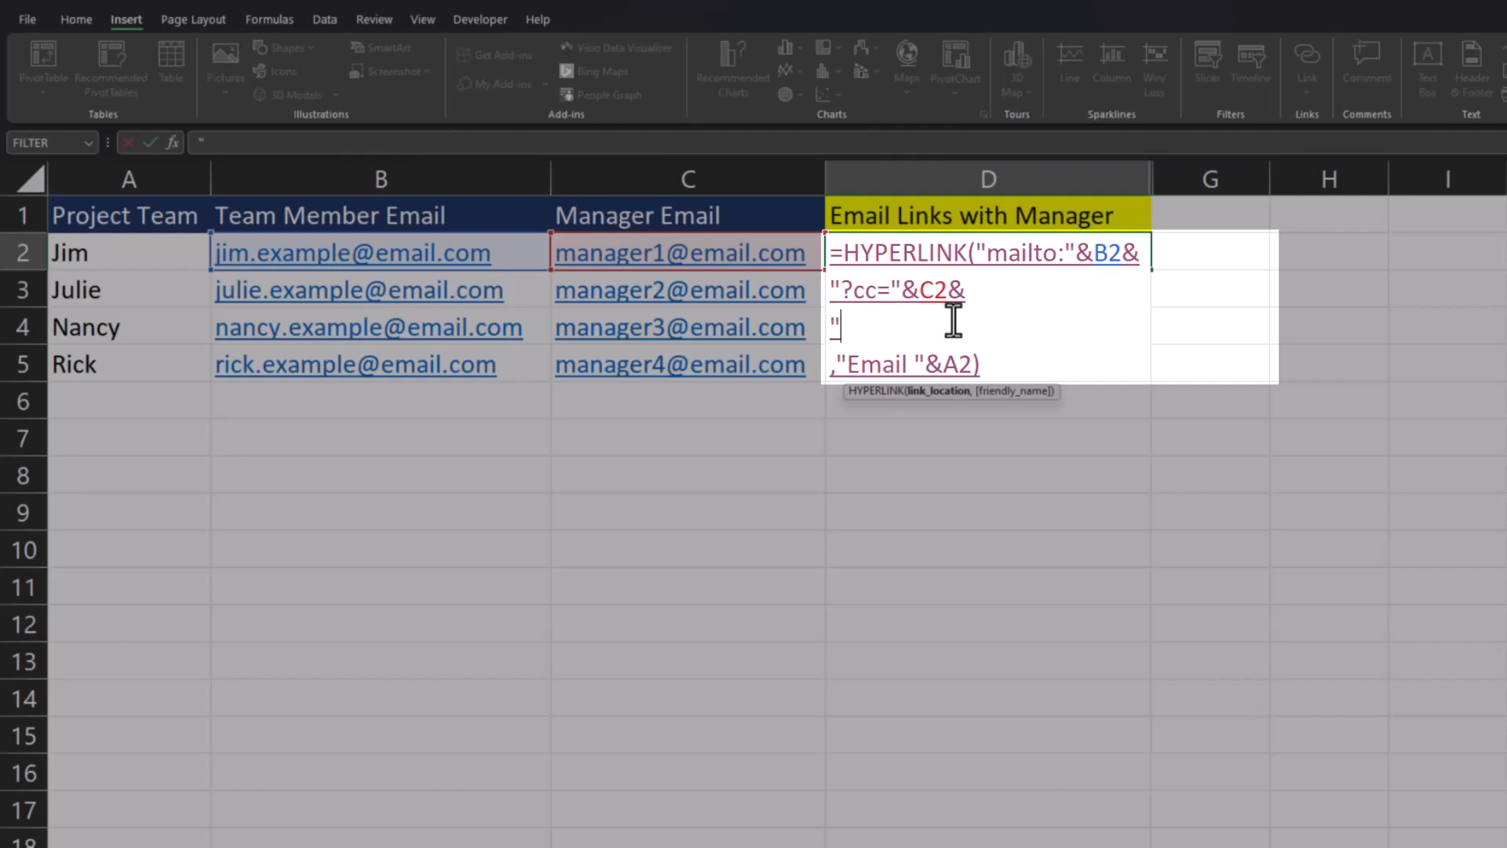
type("&")
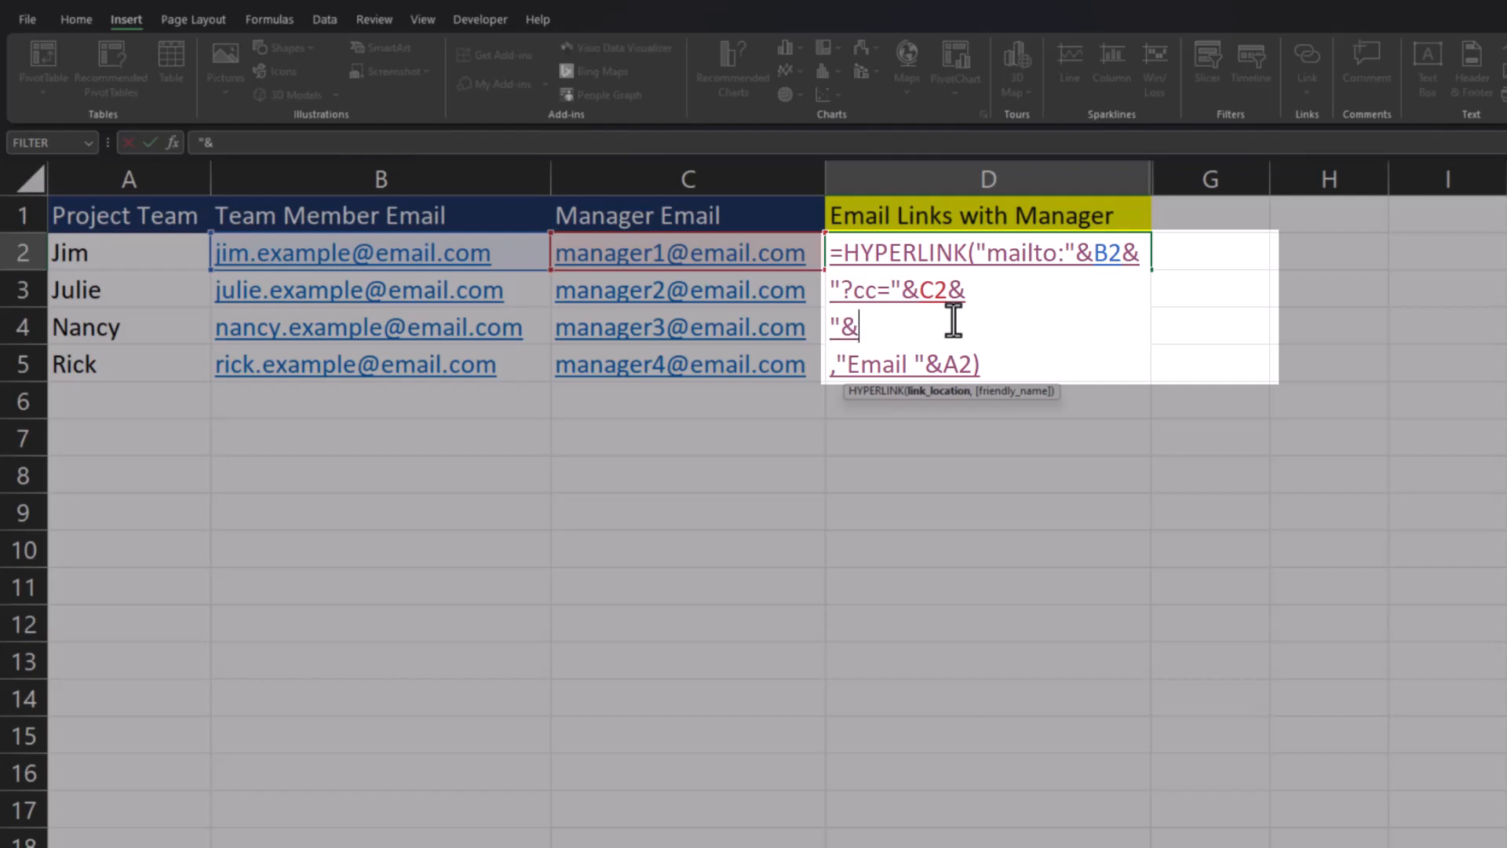
type("subject=Pr")
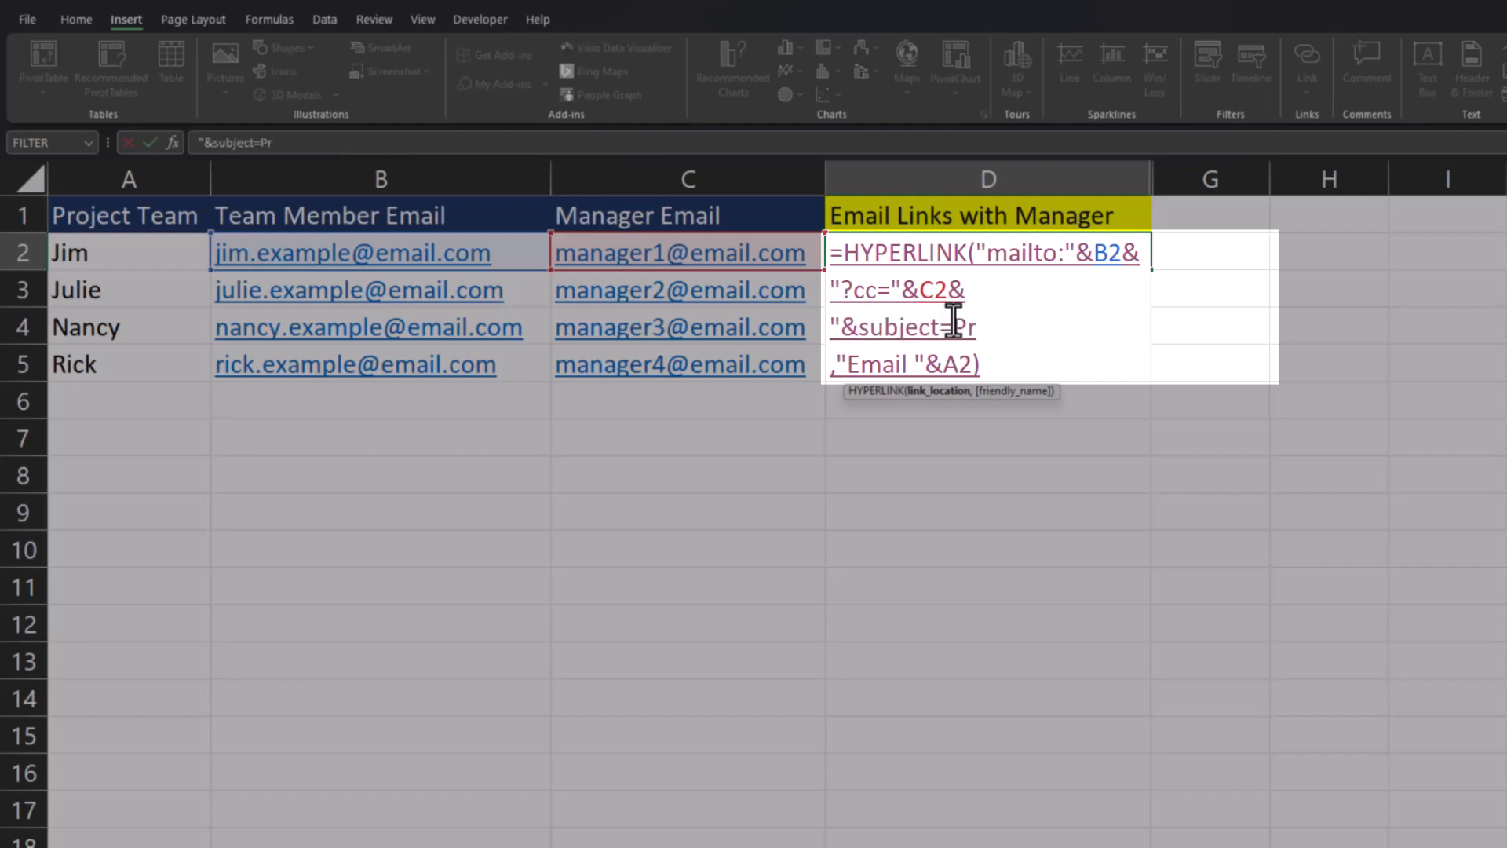
type("oject Upda")
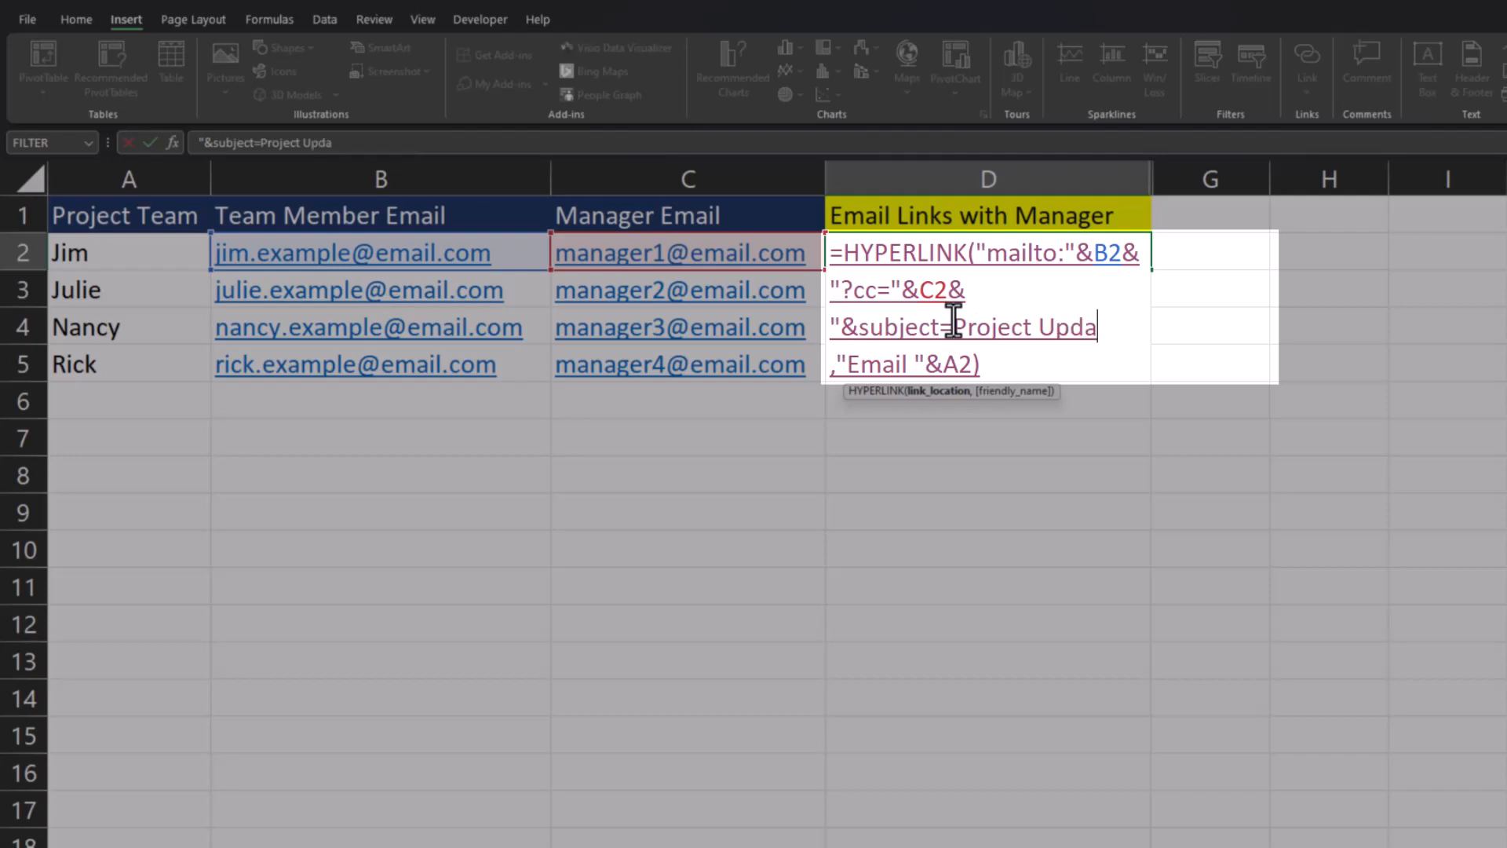
type("te for")
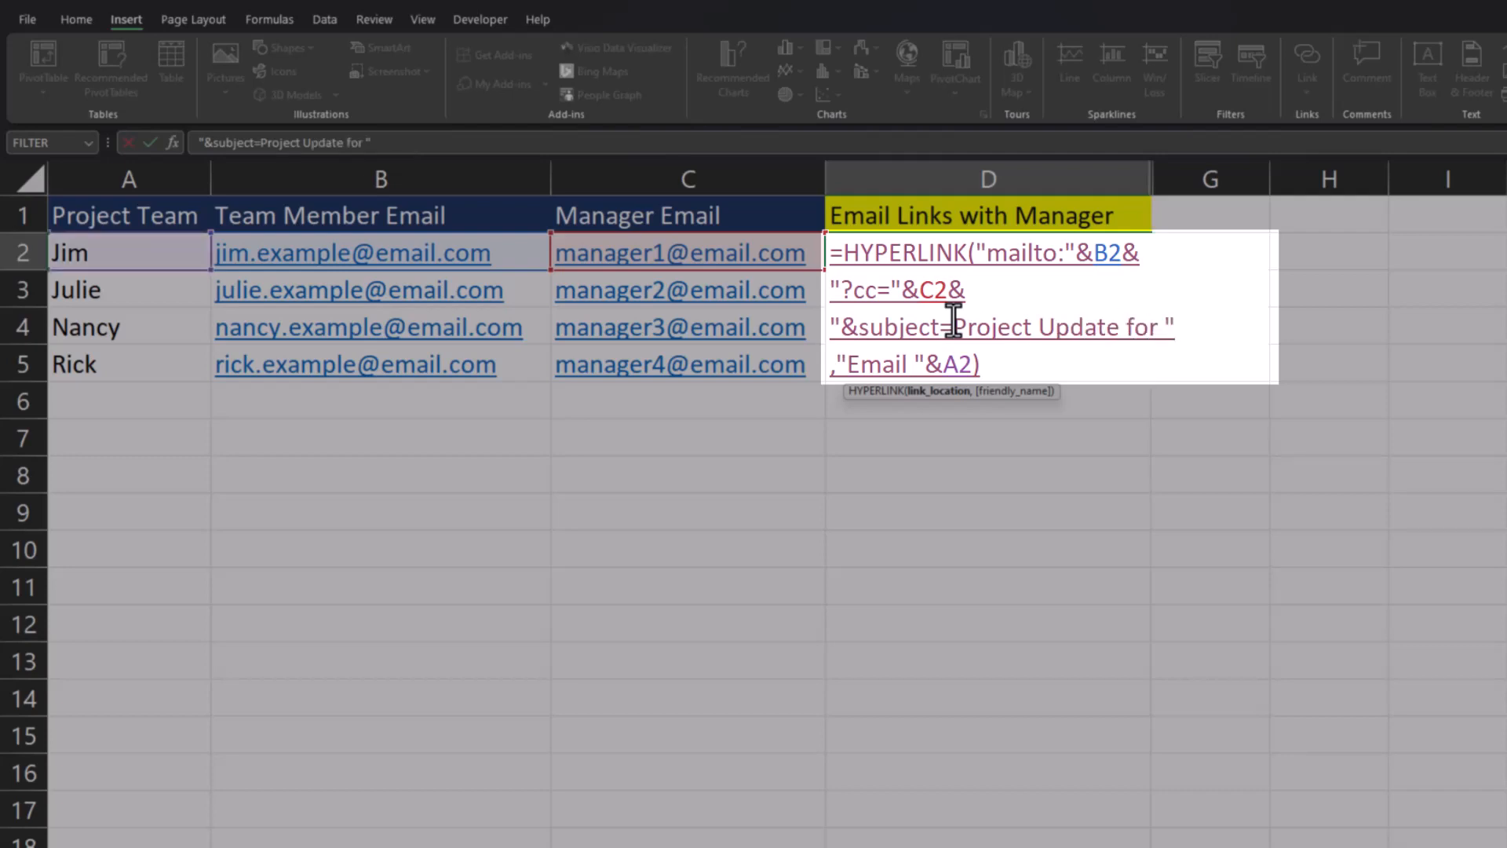
type("&")
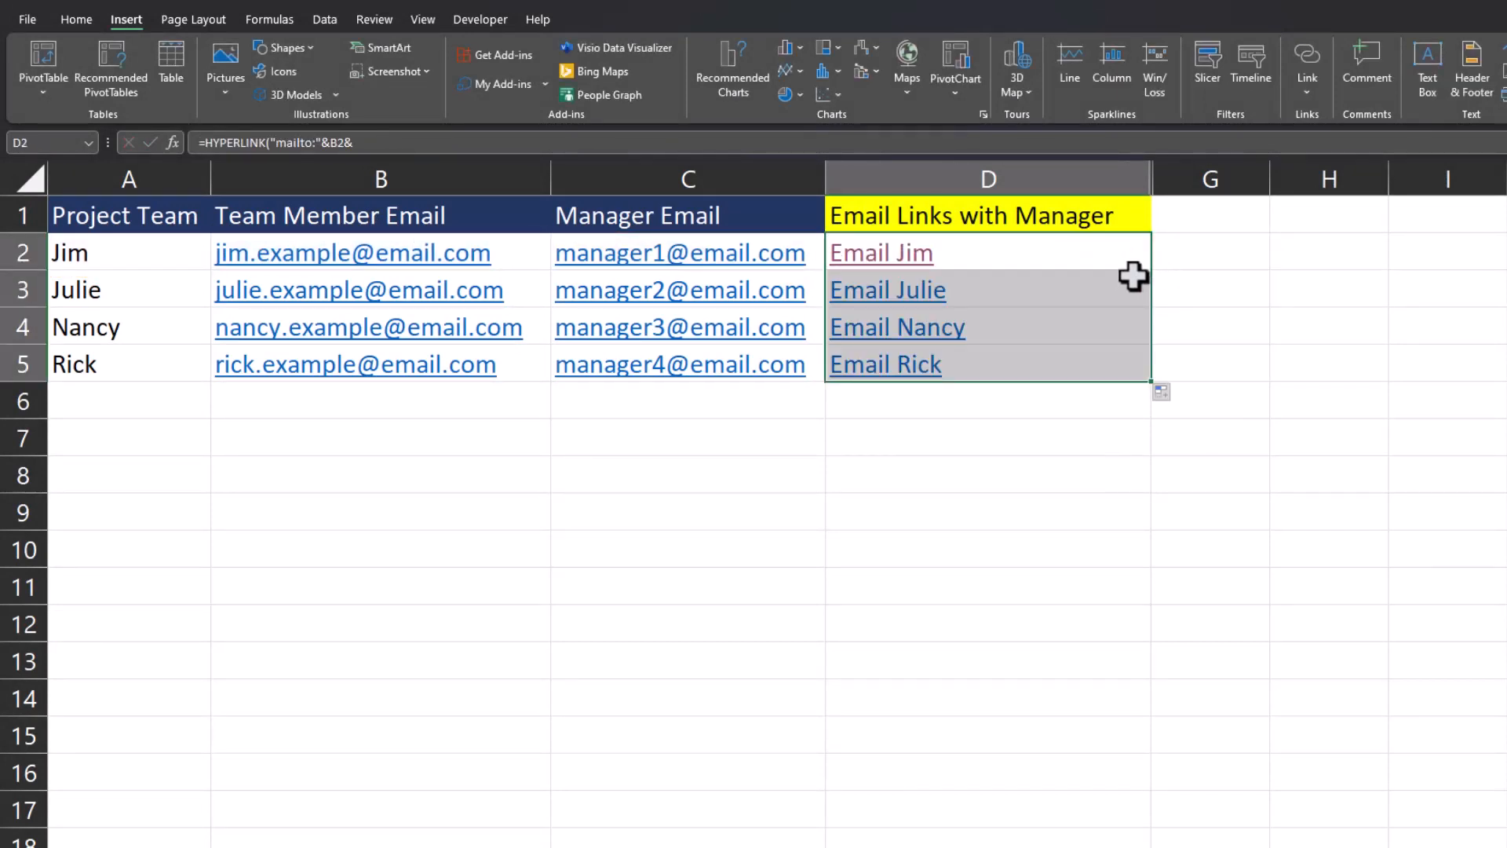
left_click(886, 290)
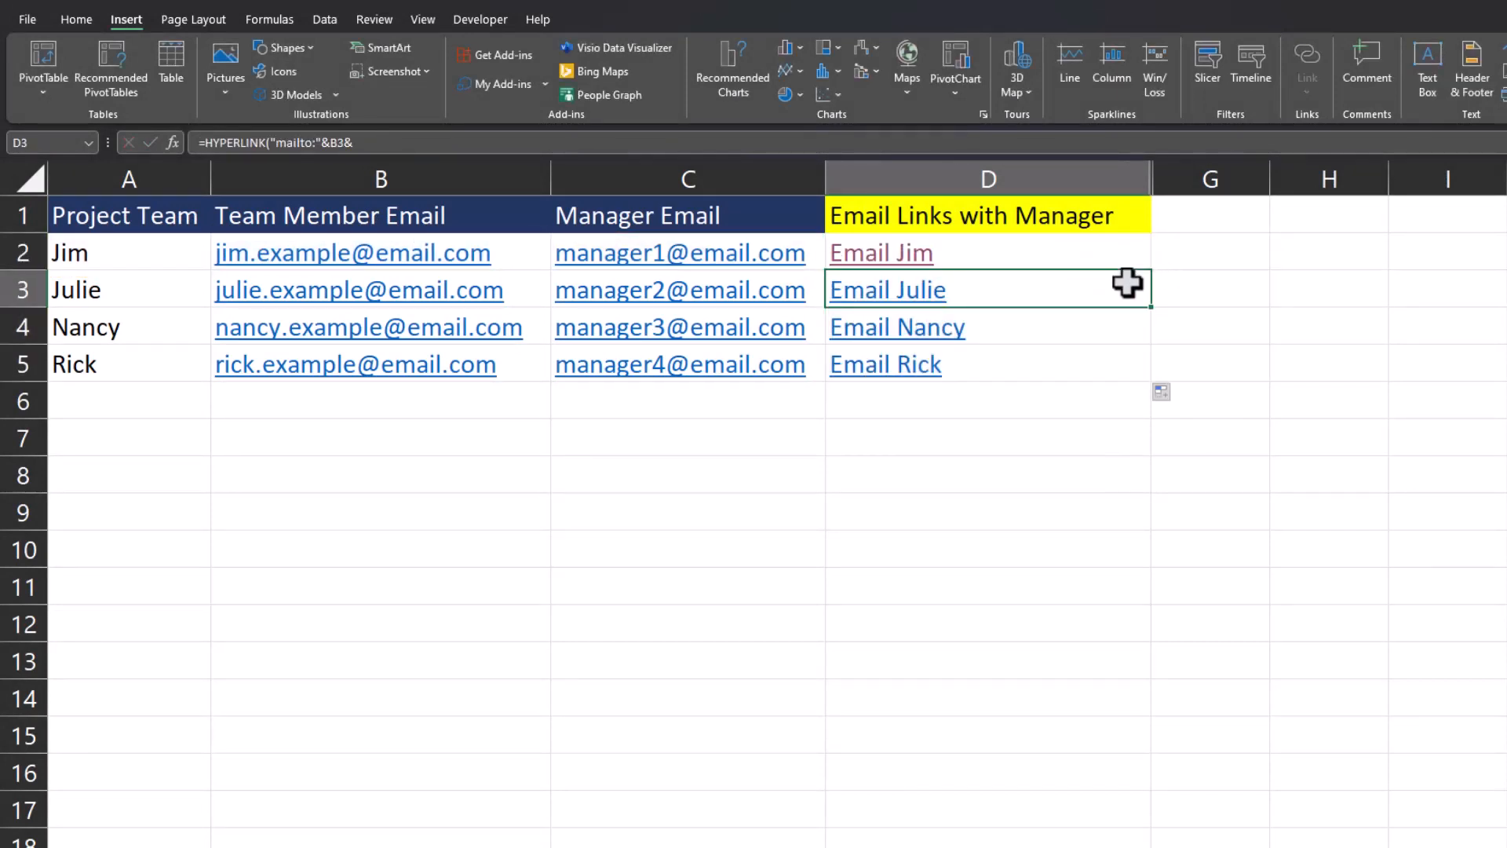
mouse_move(956, 344)
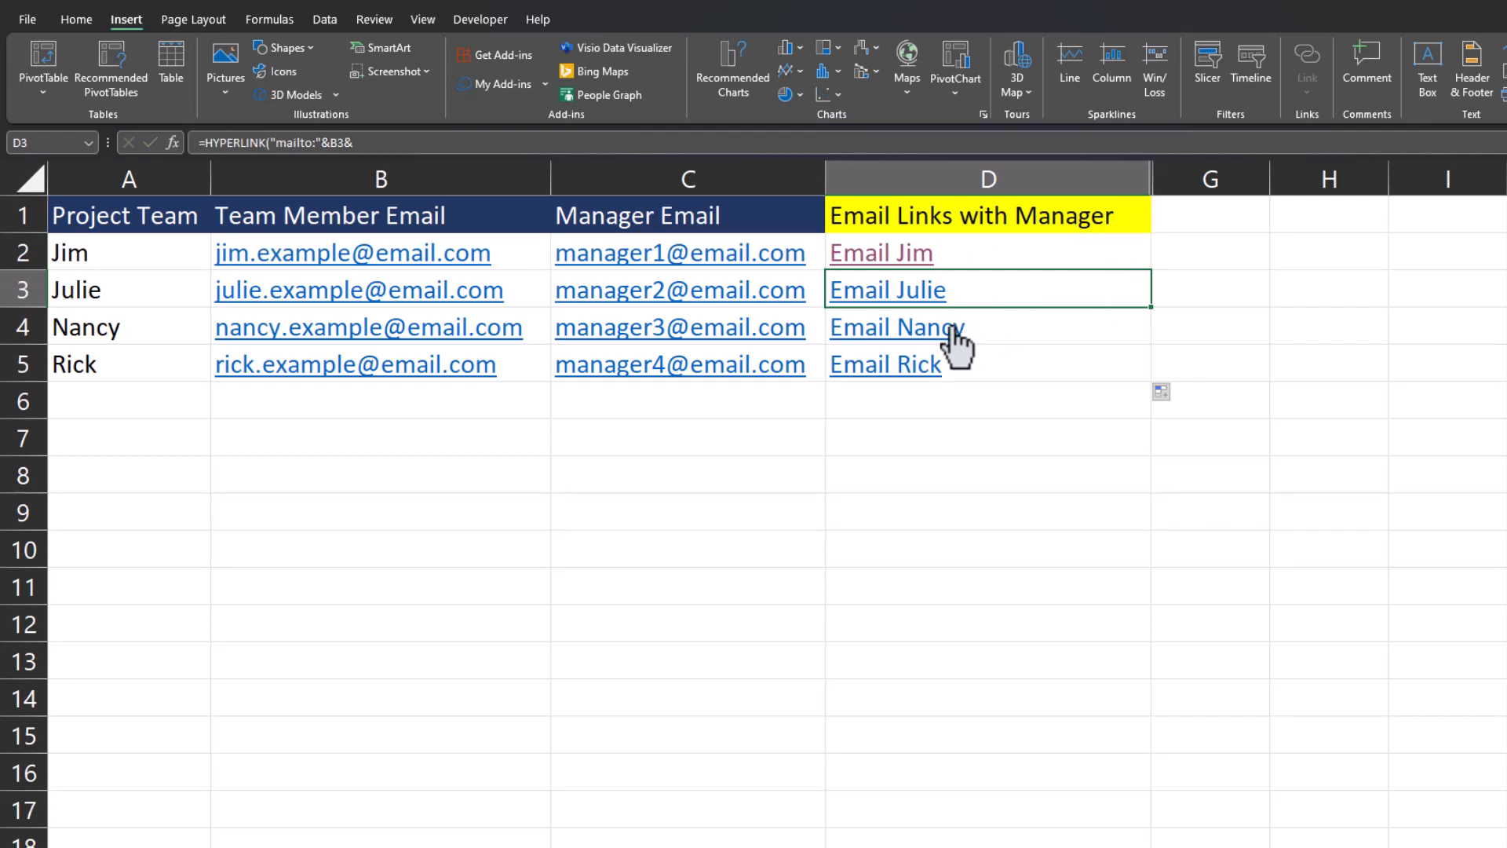
left_click(895, 327)
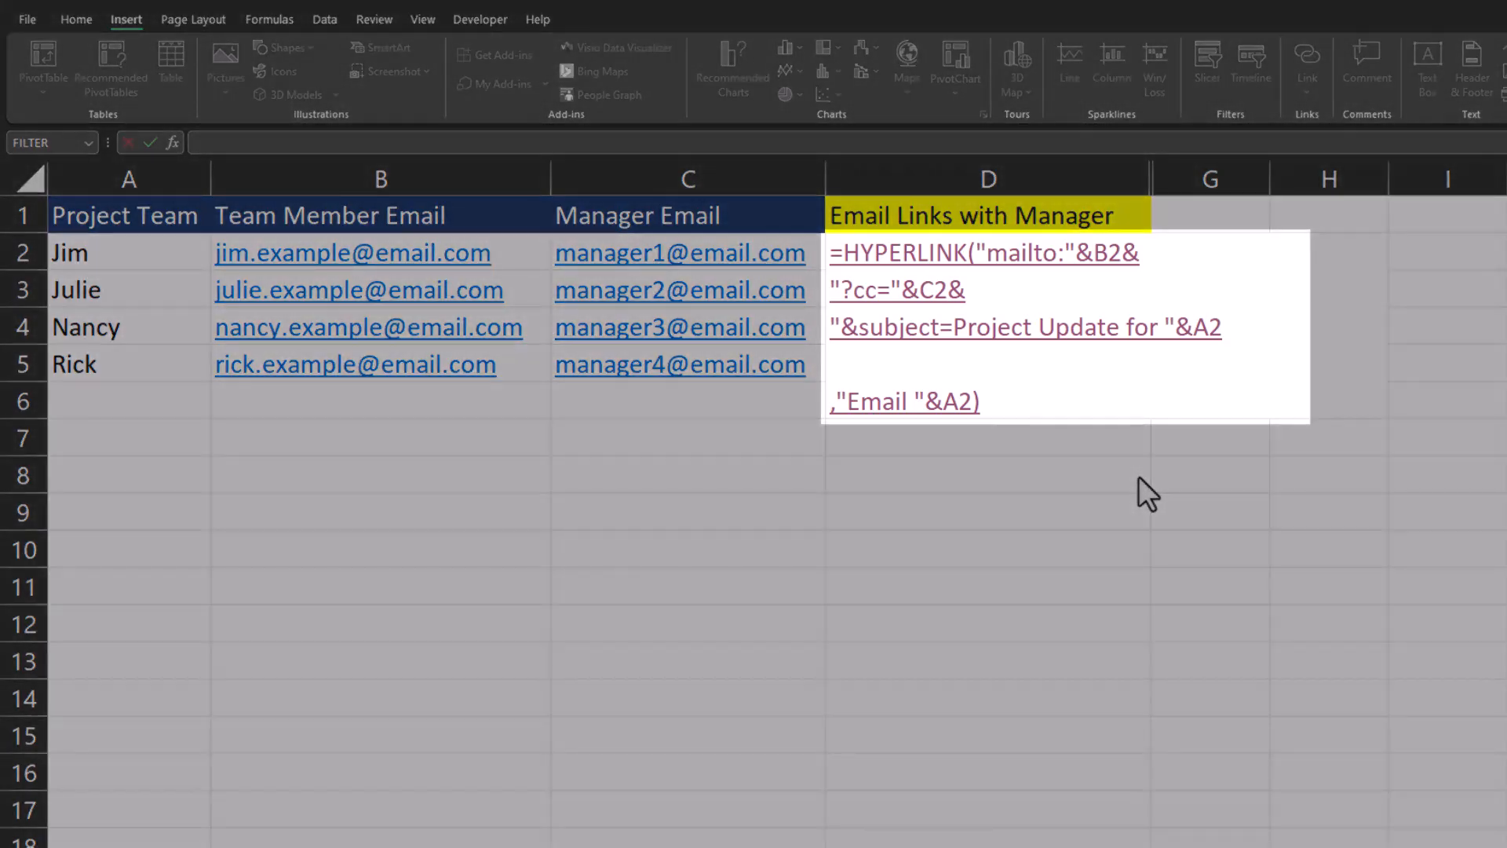
mouse_move(1240, 385)
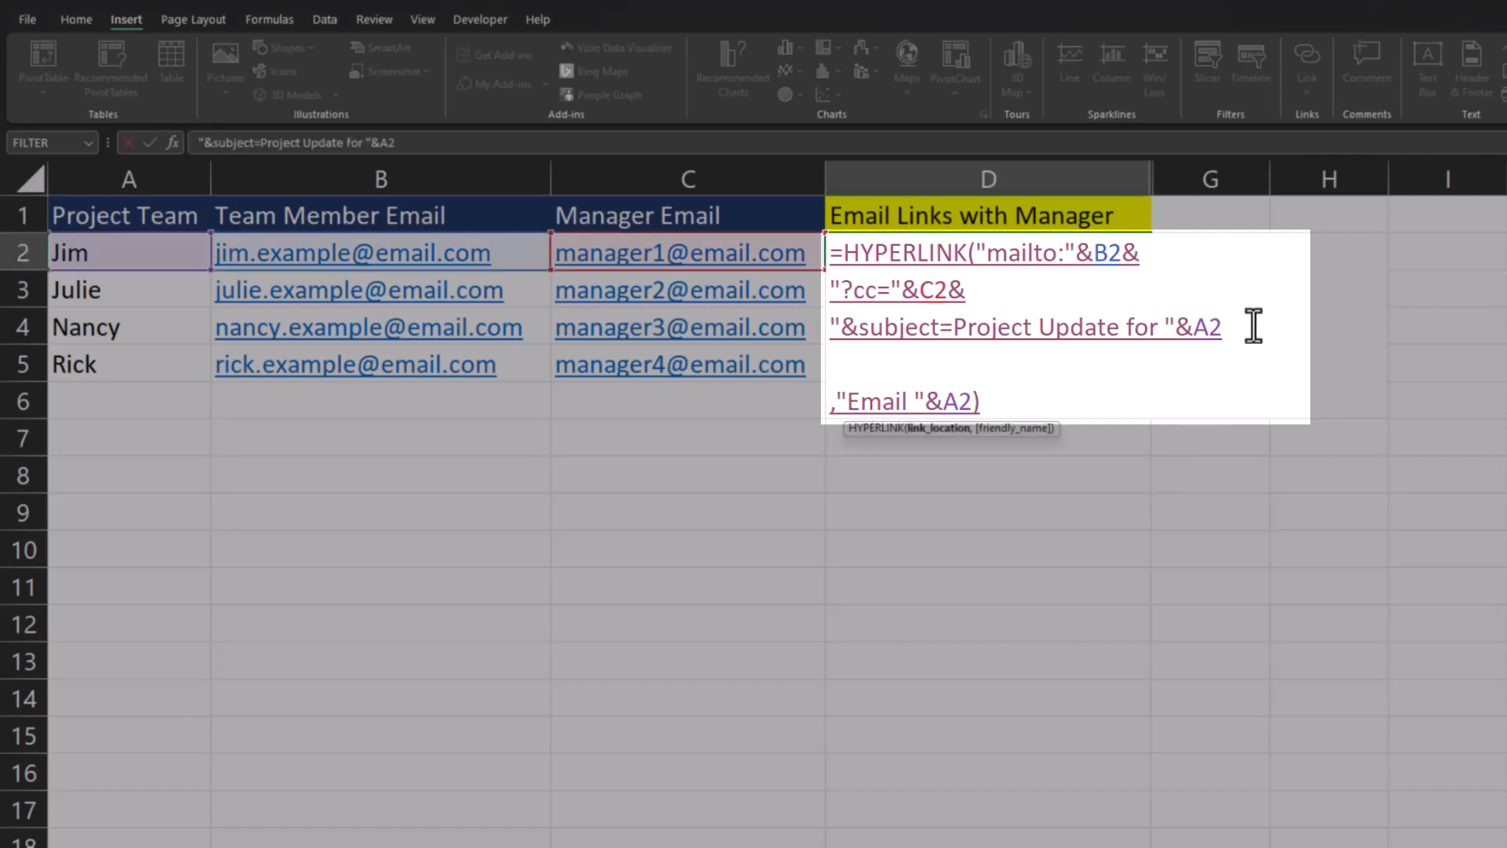
Step: Append &"&body=Here is a project..." after the subject in D2's formula
type("&")
type("\"")
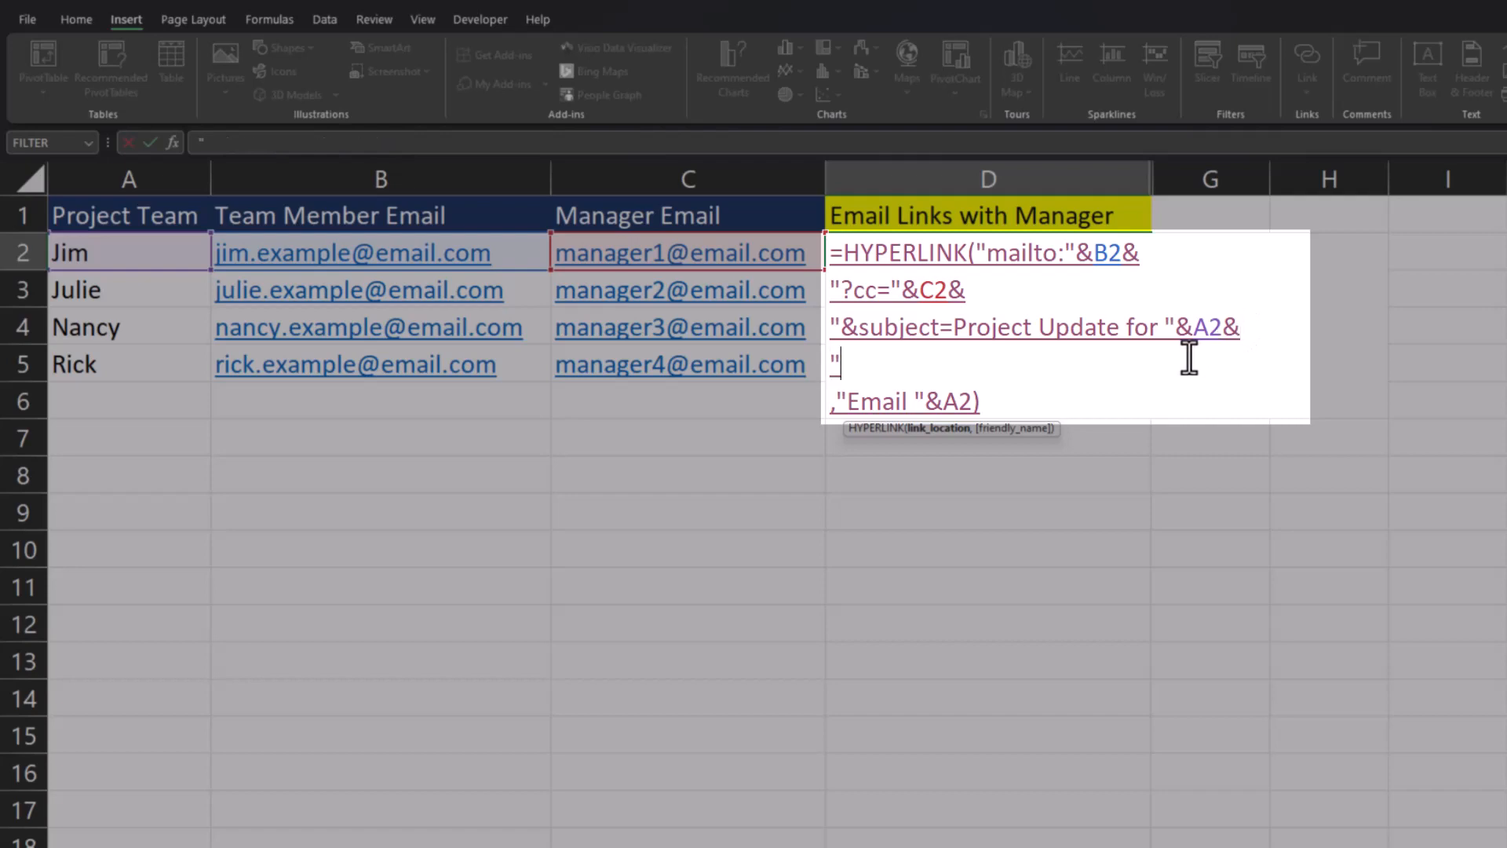
type("&body")
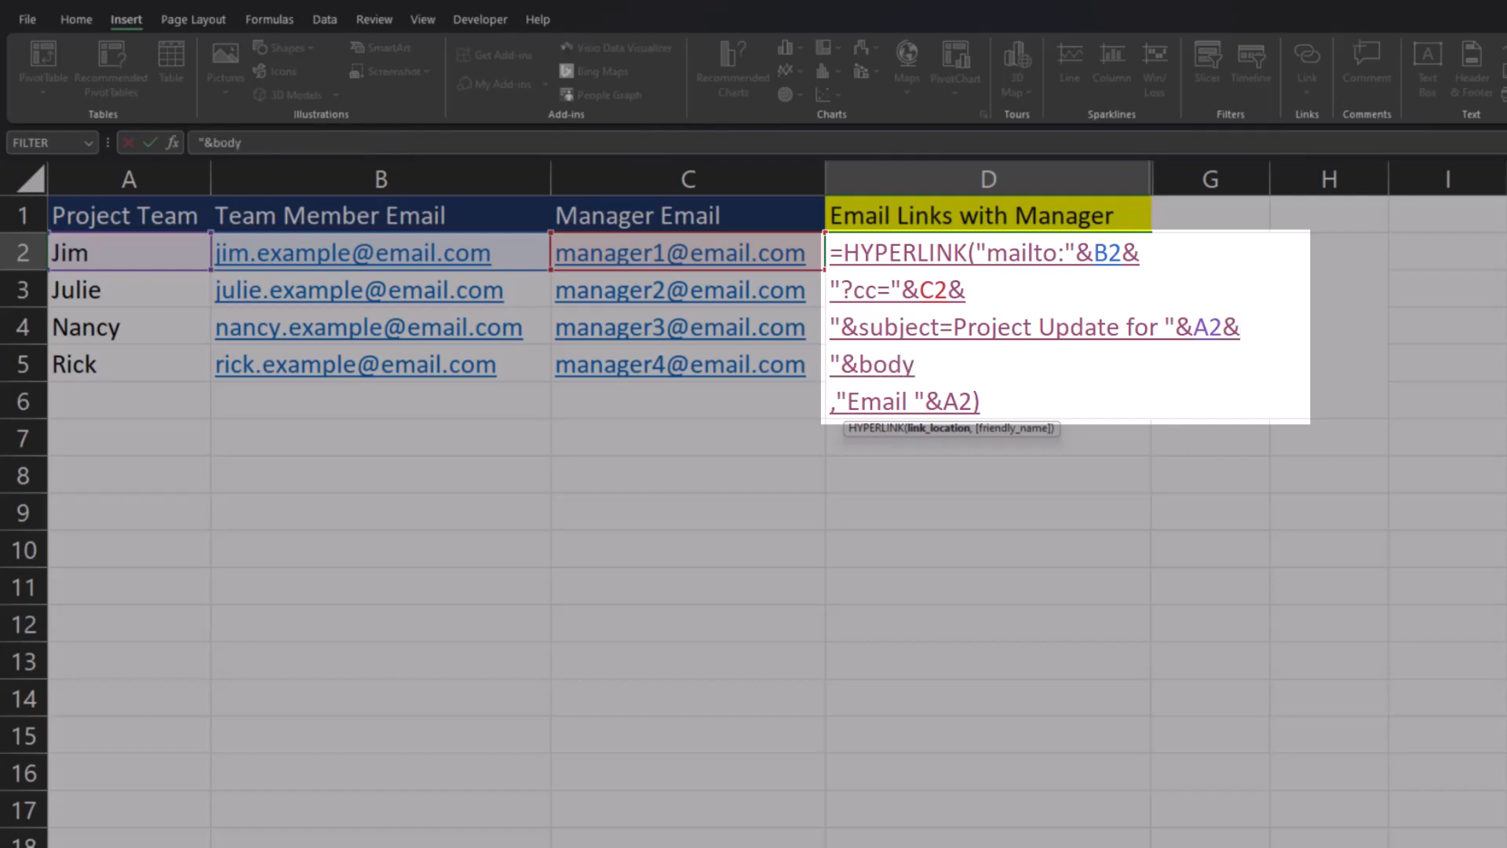
type("=Here")
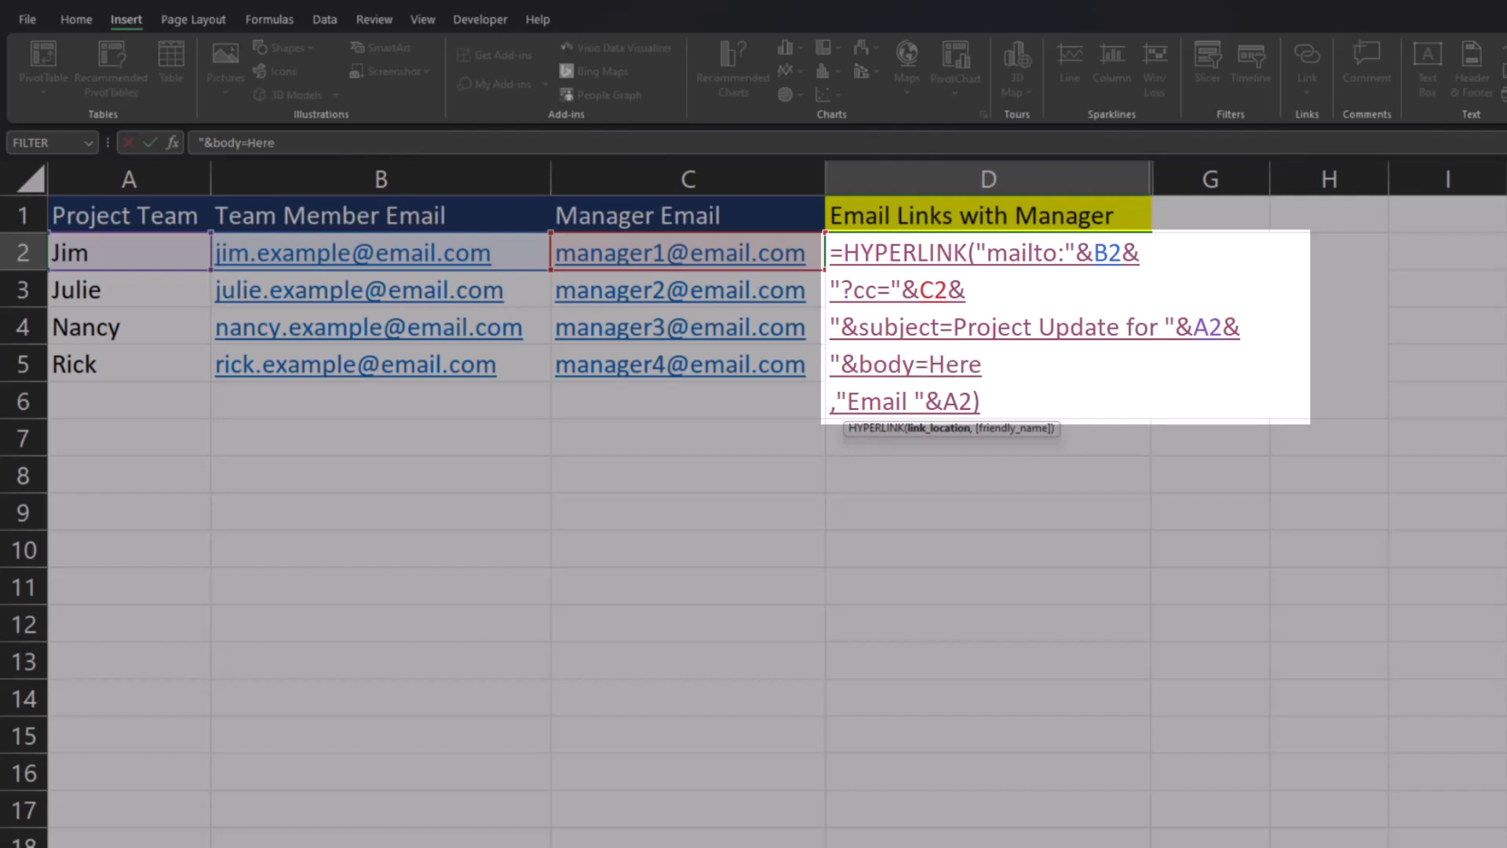
type("is a project")
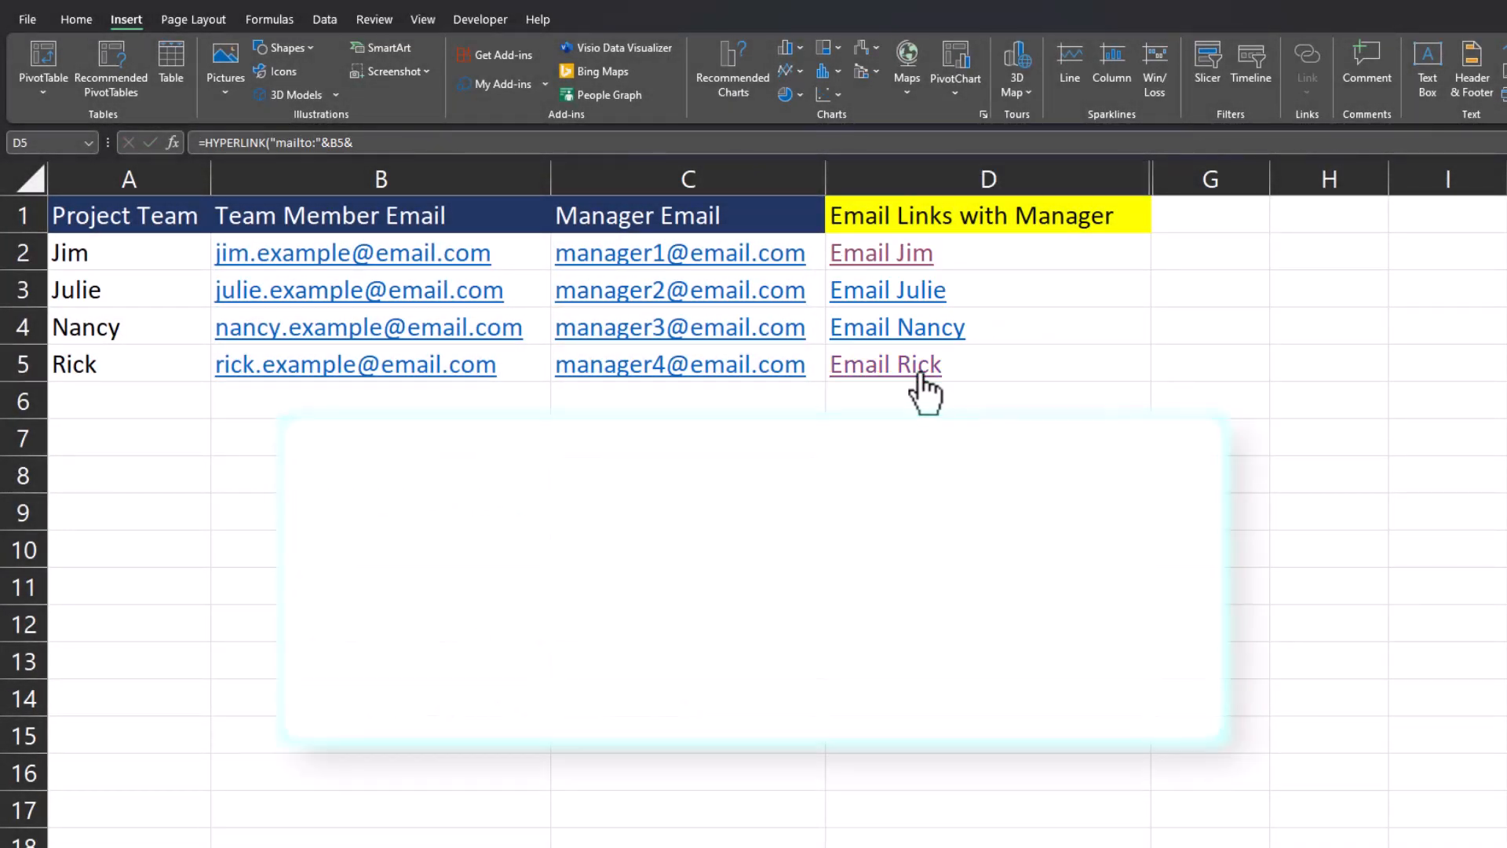
Step: Follow the Email Rick link in D5 to start a message to him
left_click(885, 364)
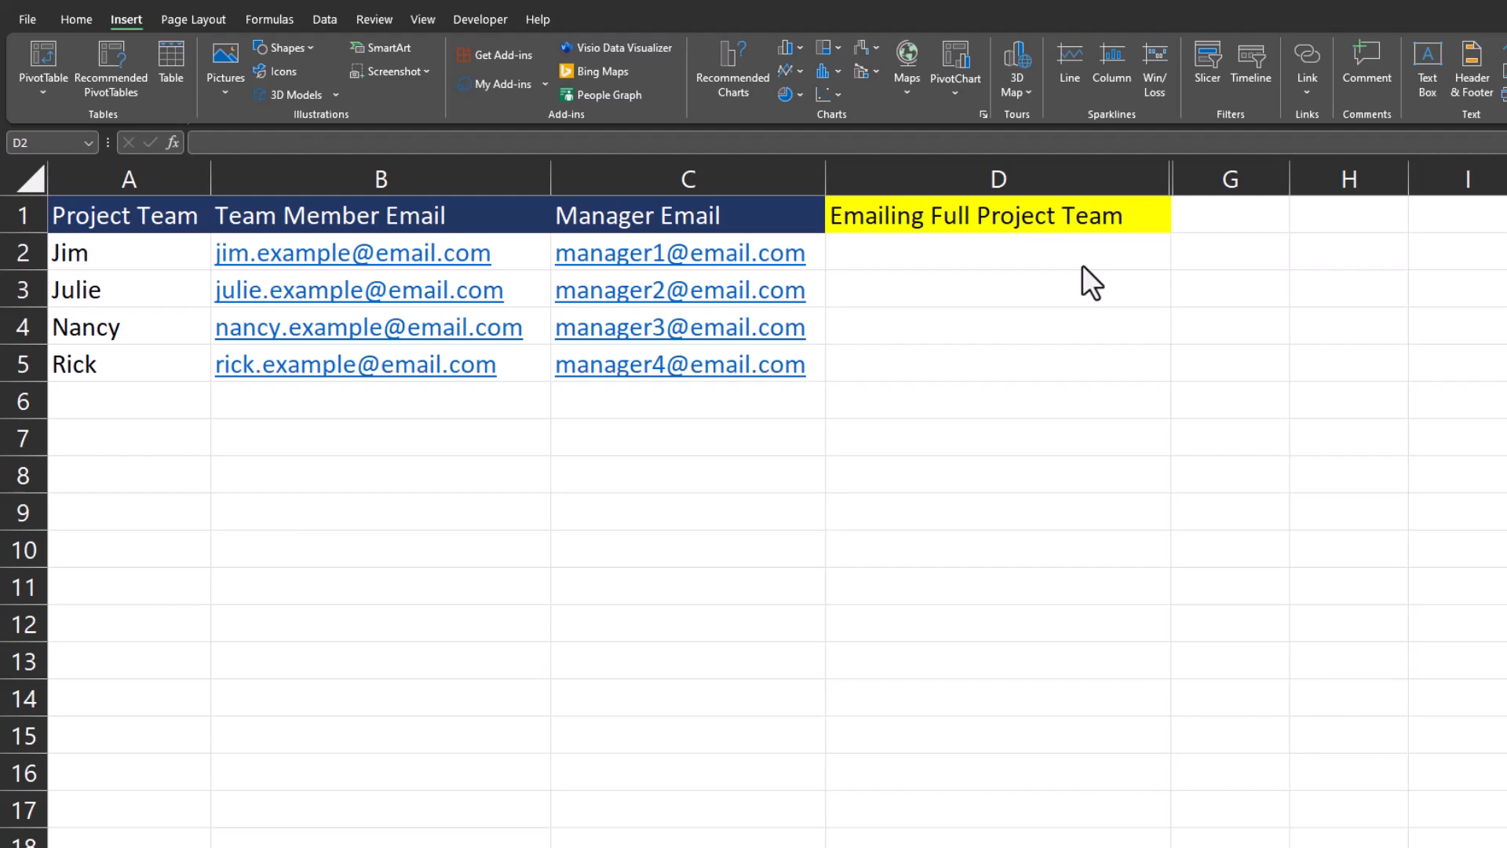
Step: In D2 start =HYPERLINK("mailto:"& followed by TEXT for a TEXTJOIN recipient list
left_click(997, 252)
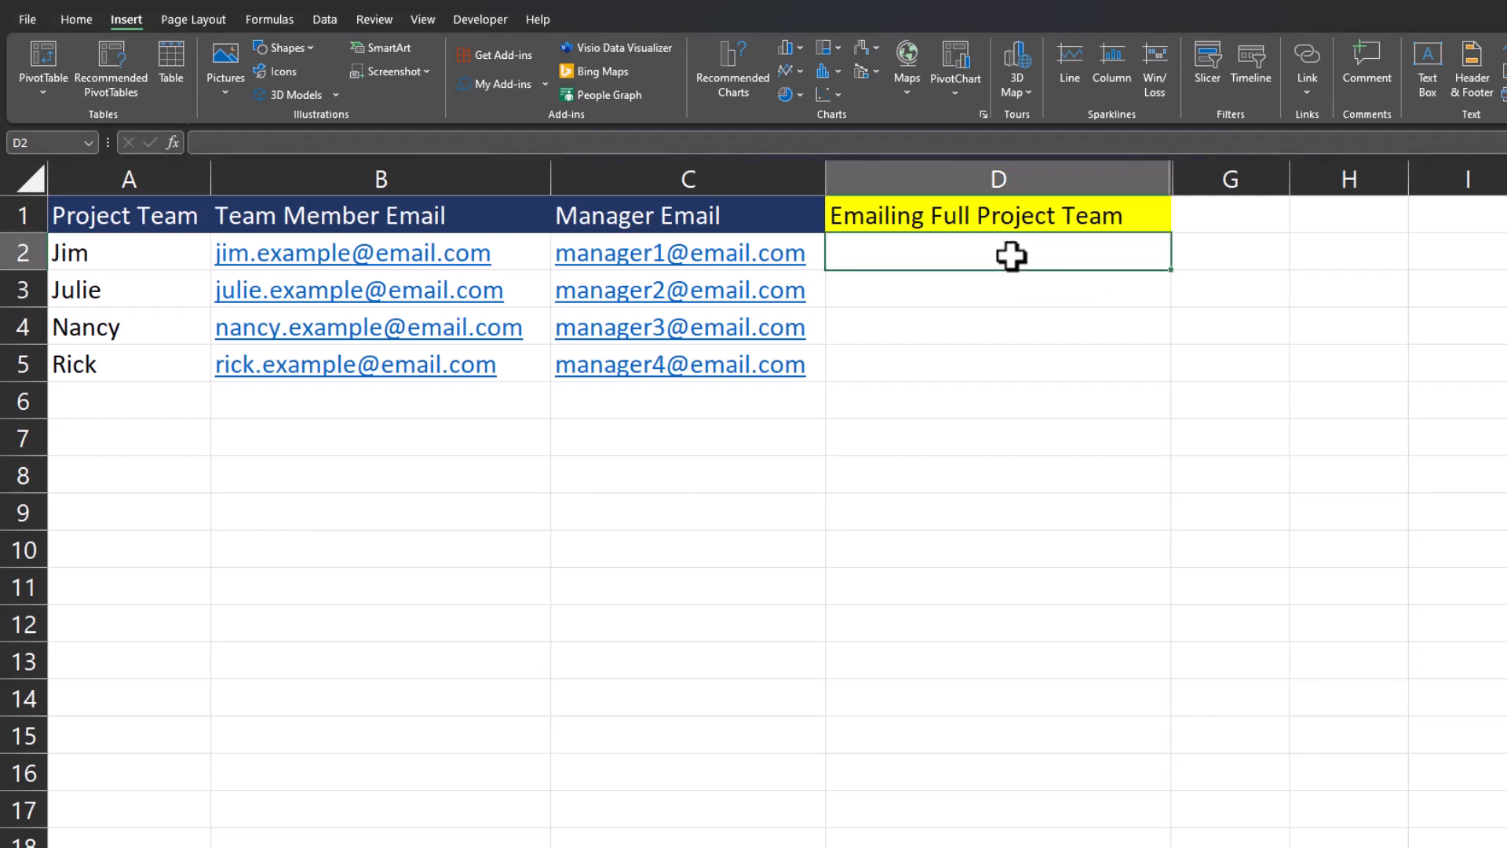
type("=hy")
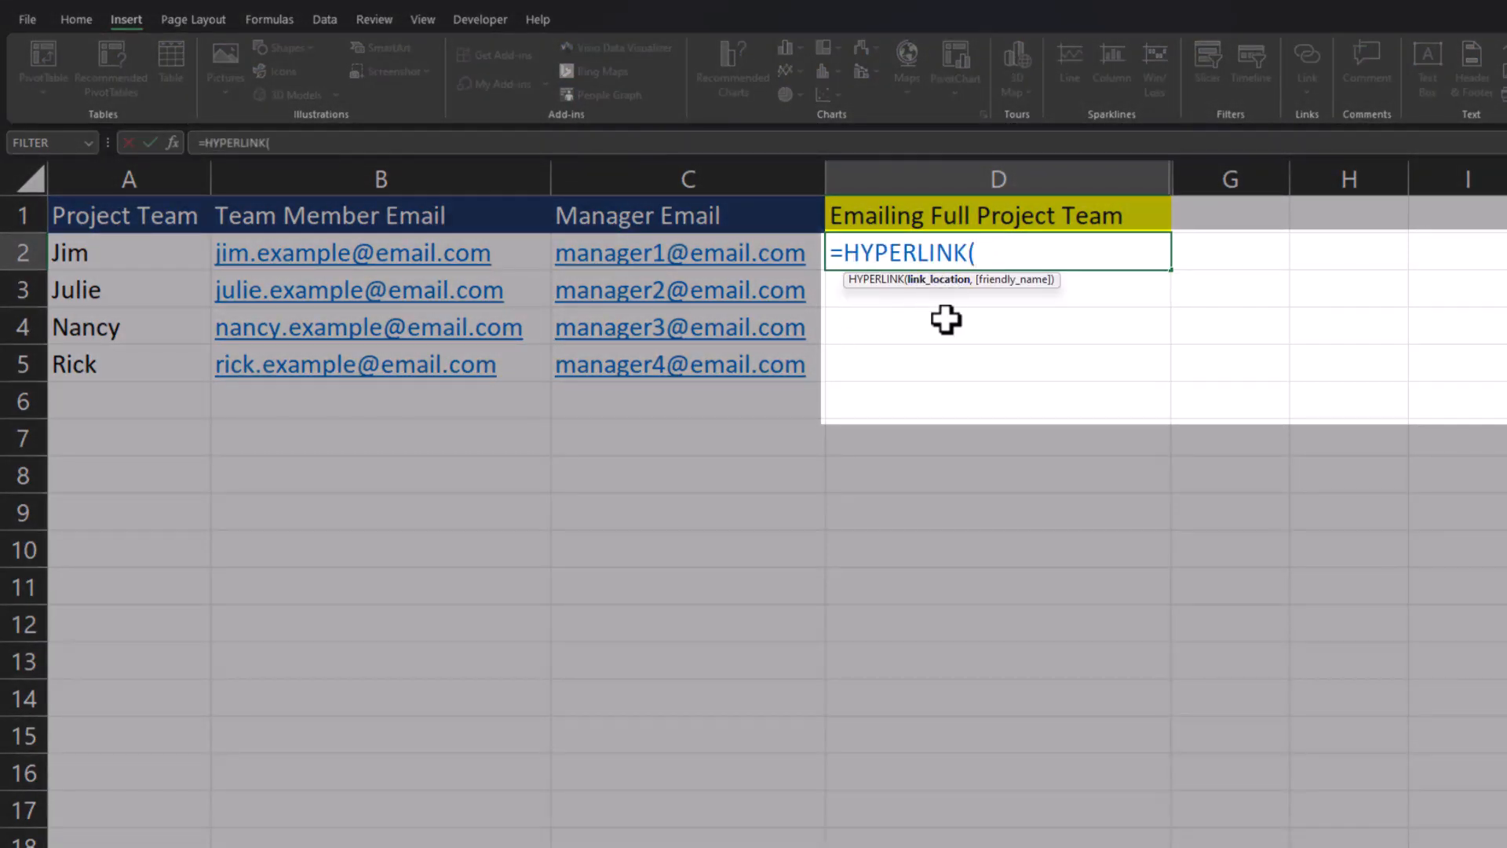
type("\"mailto")
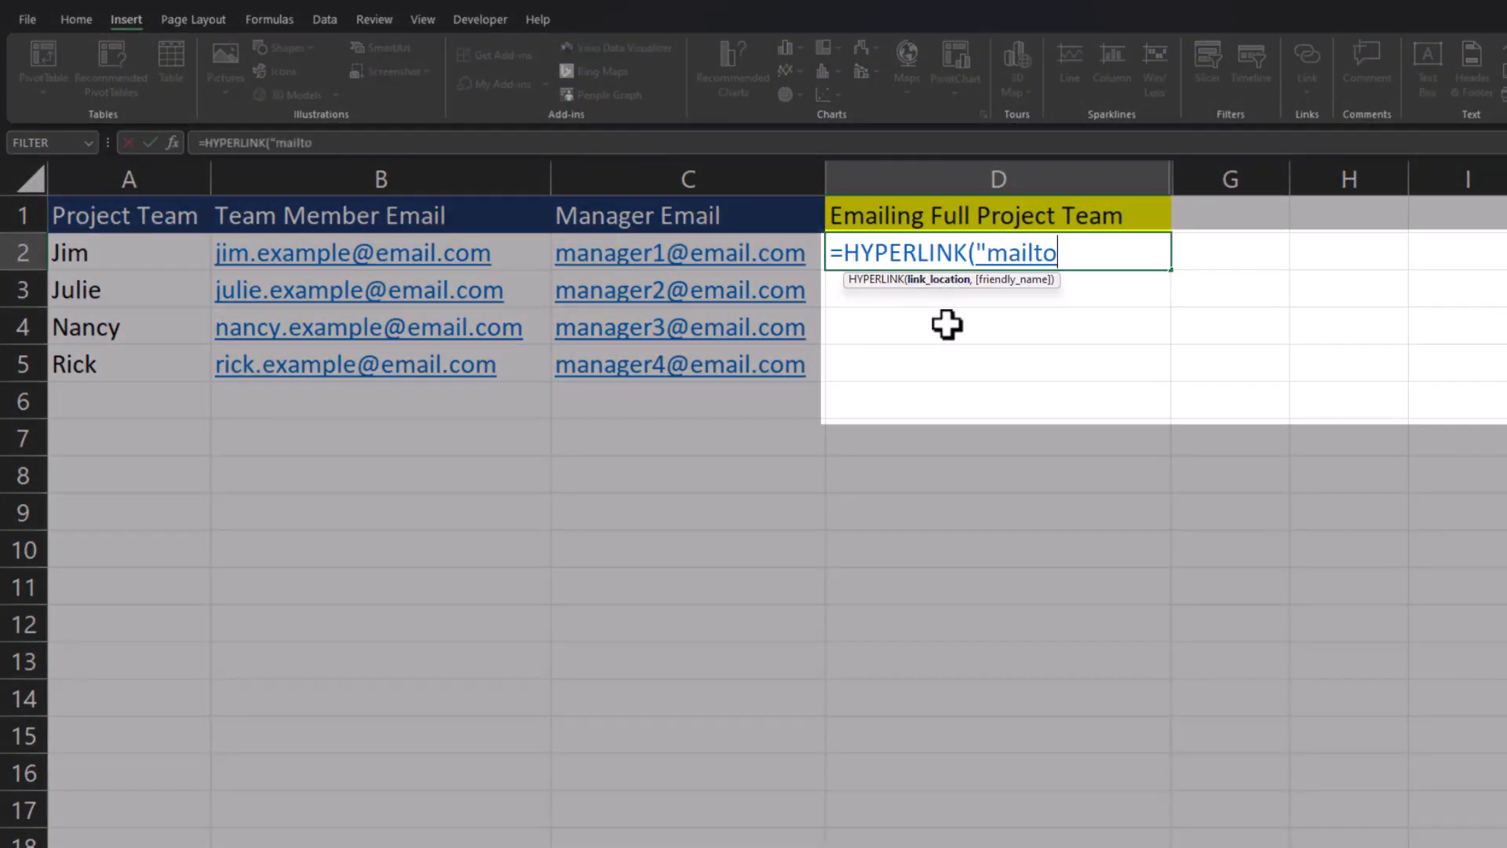
type(":\"&")
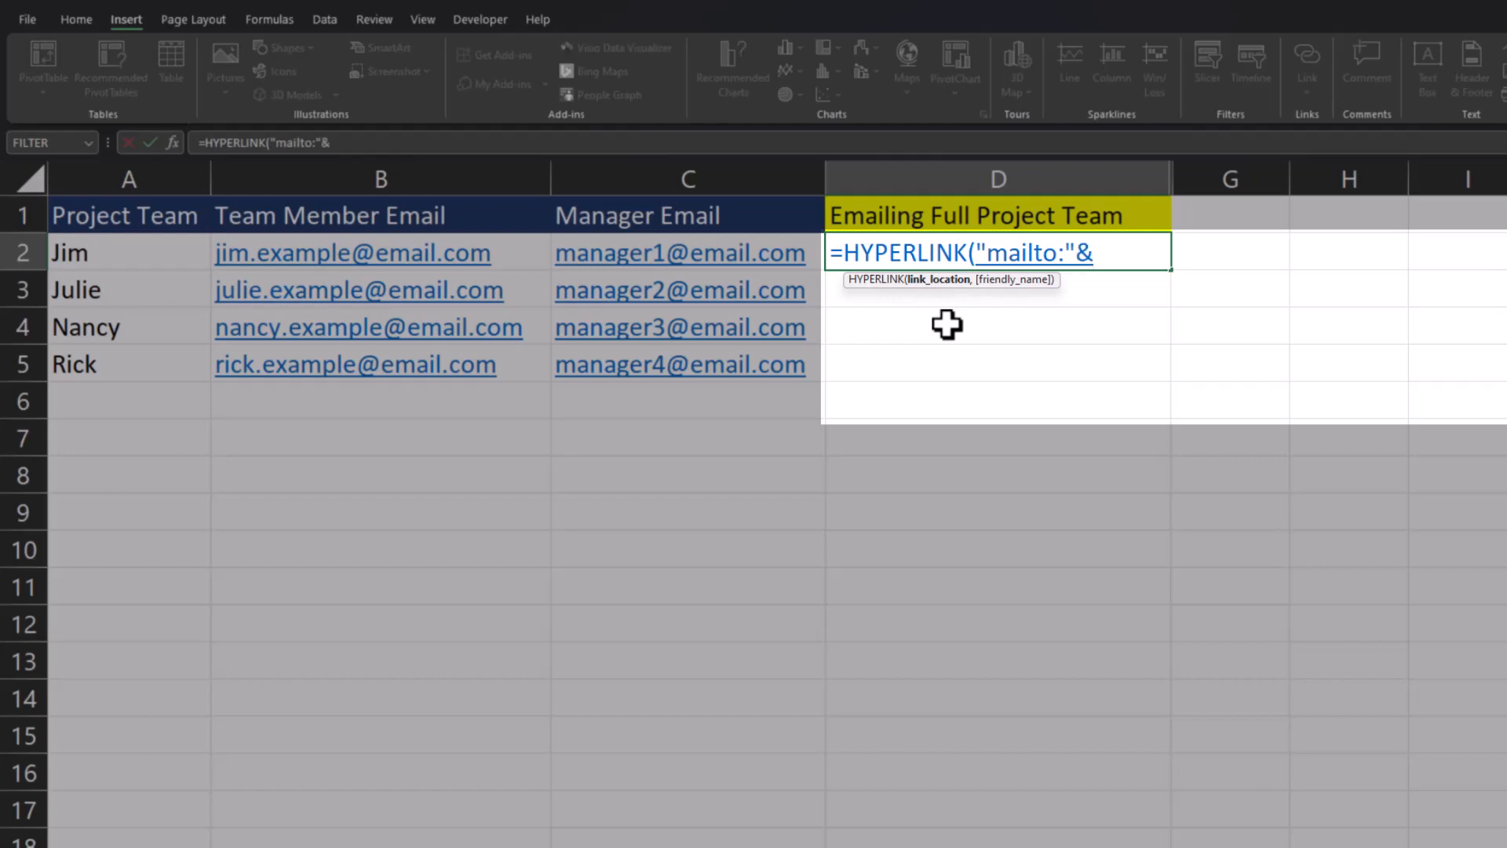
type("TEXTJOIN(")
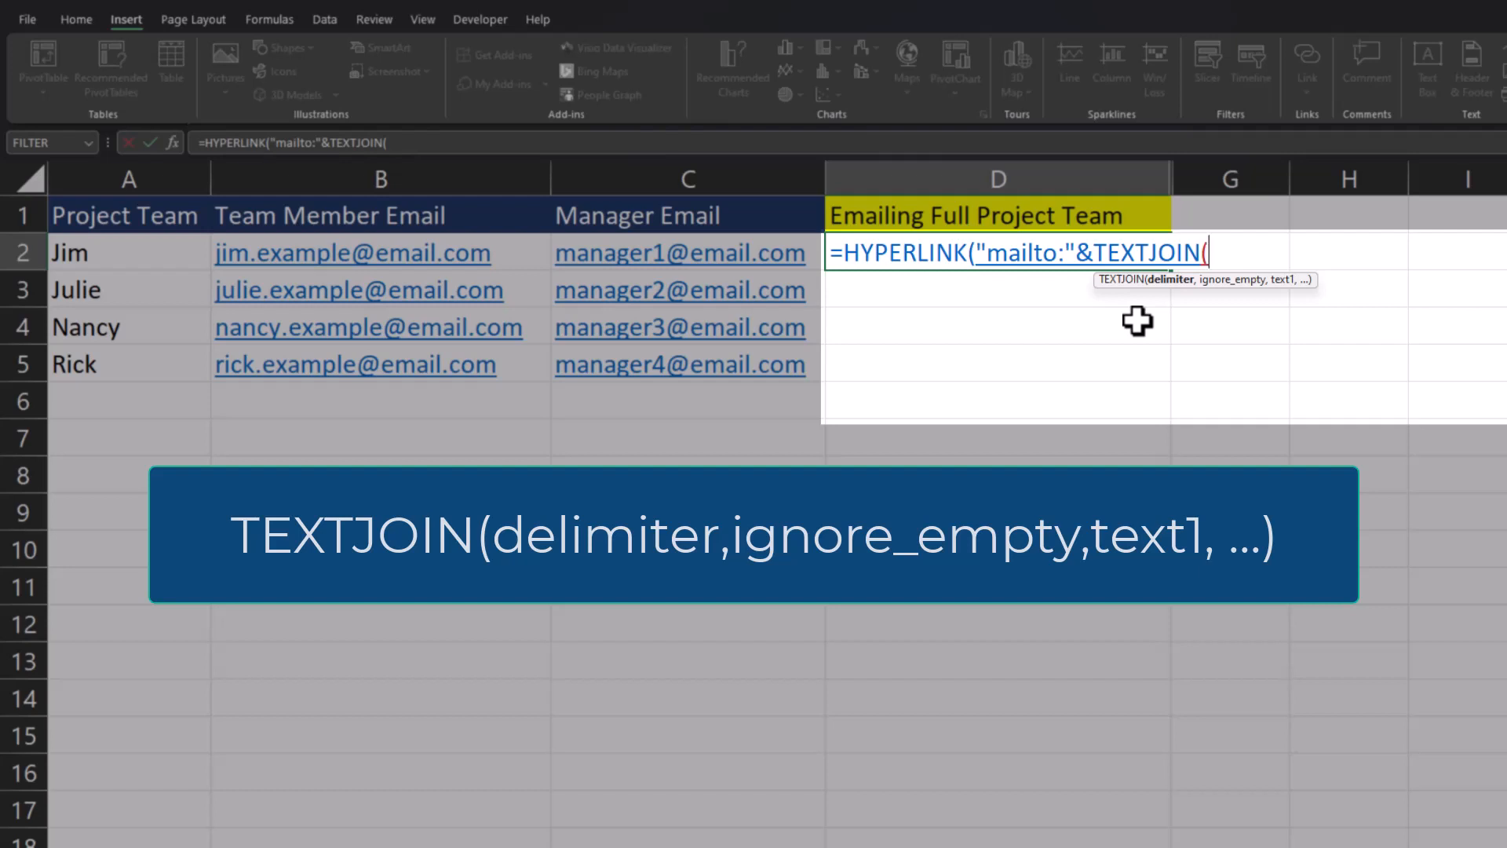
Step: Complete TEXTJOIN(";",TRUE,B2:B5) joining all team emails, then continue with &
type("\";\"")
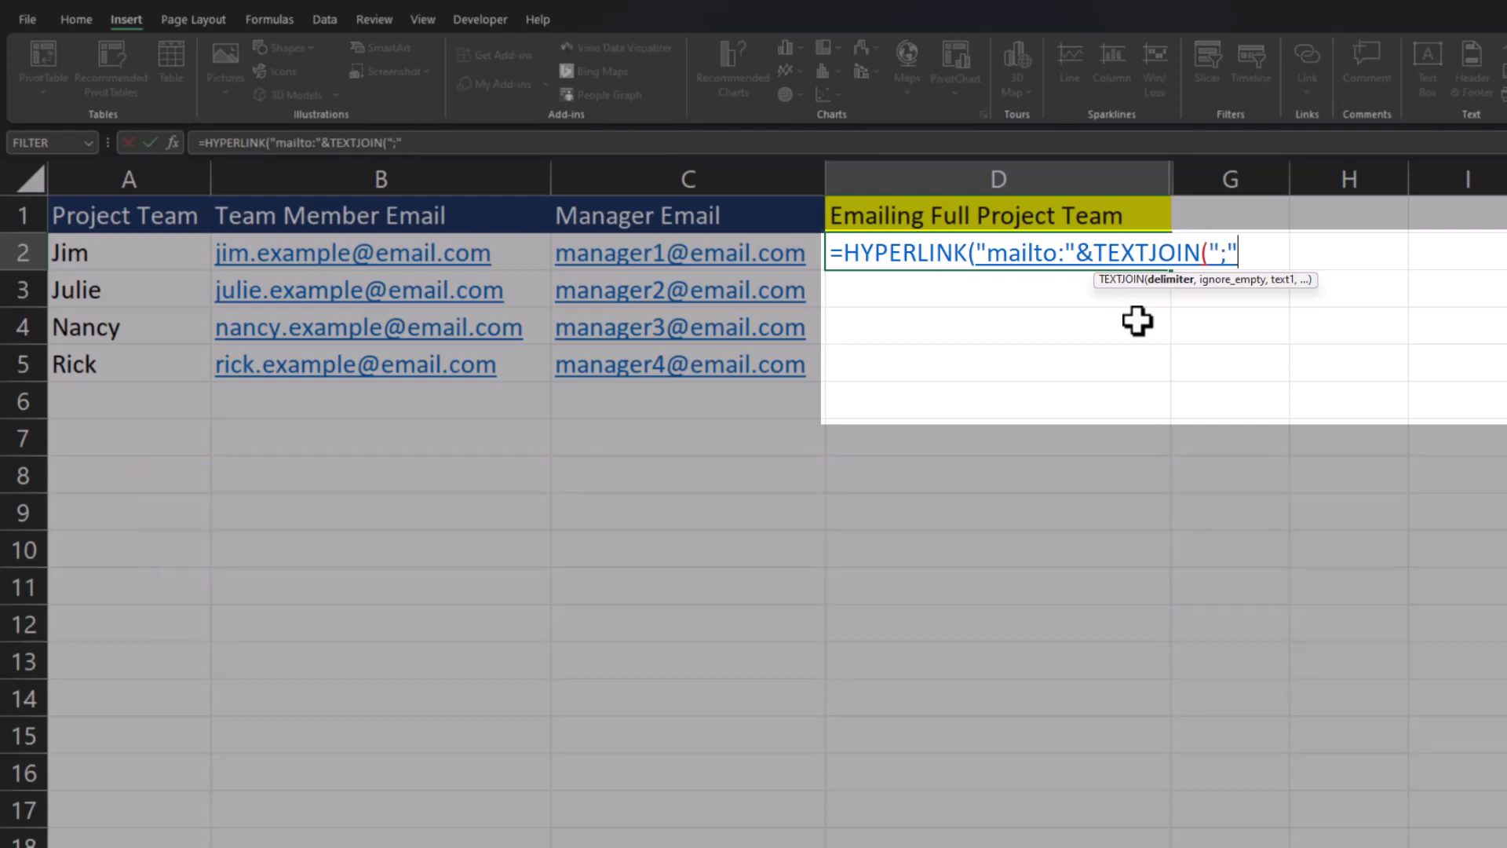
type(",")
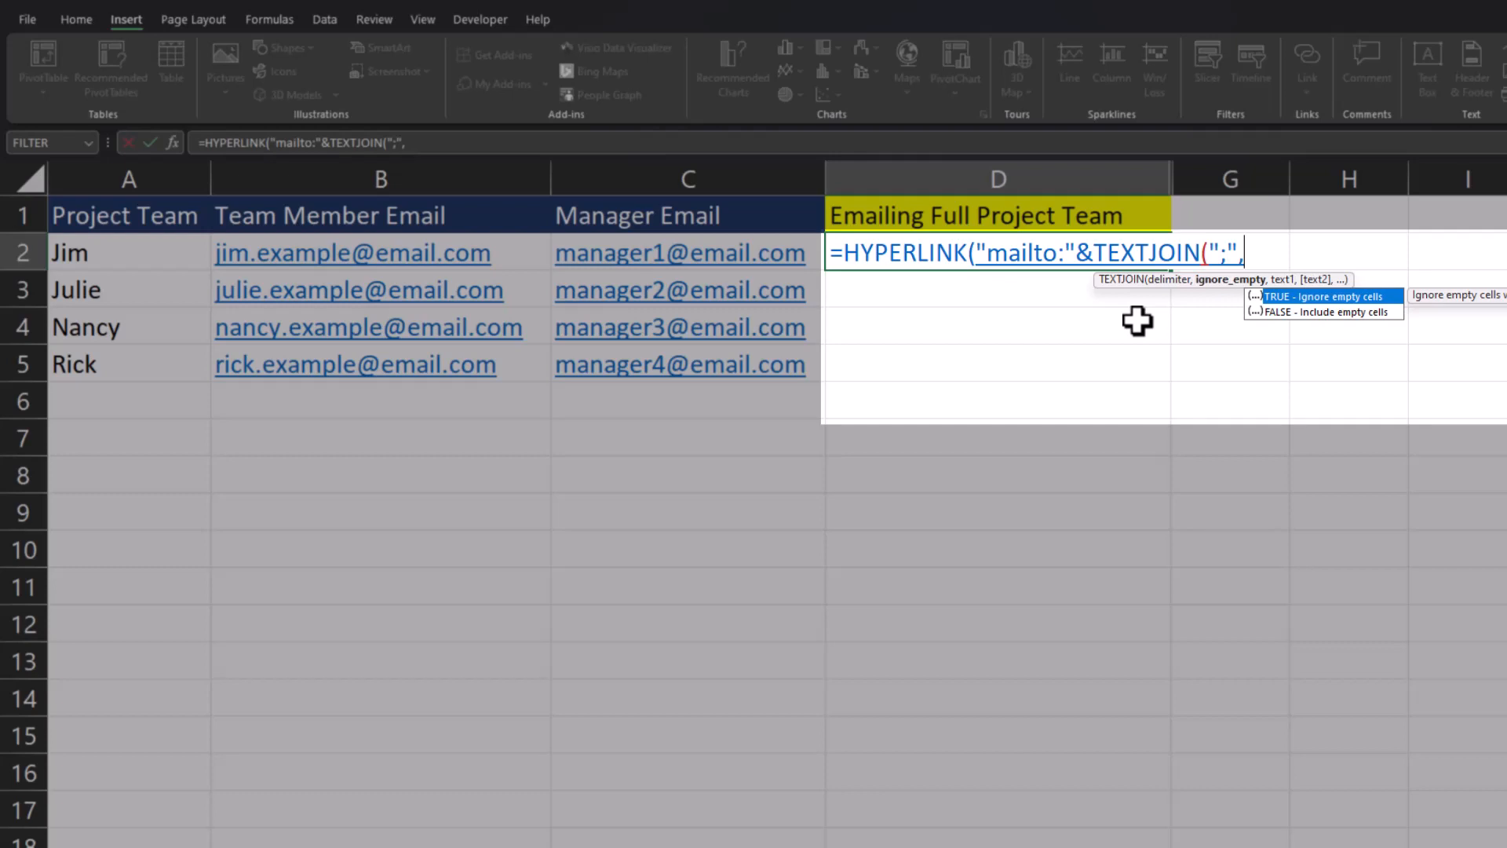
mouse_move(1297, 319)
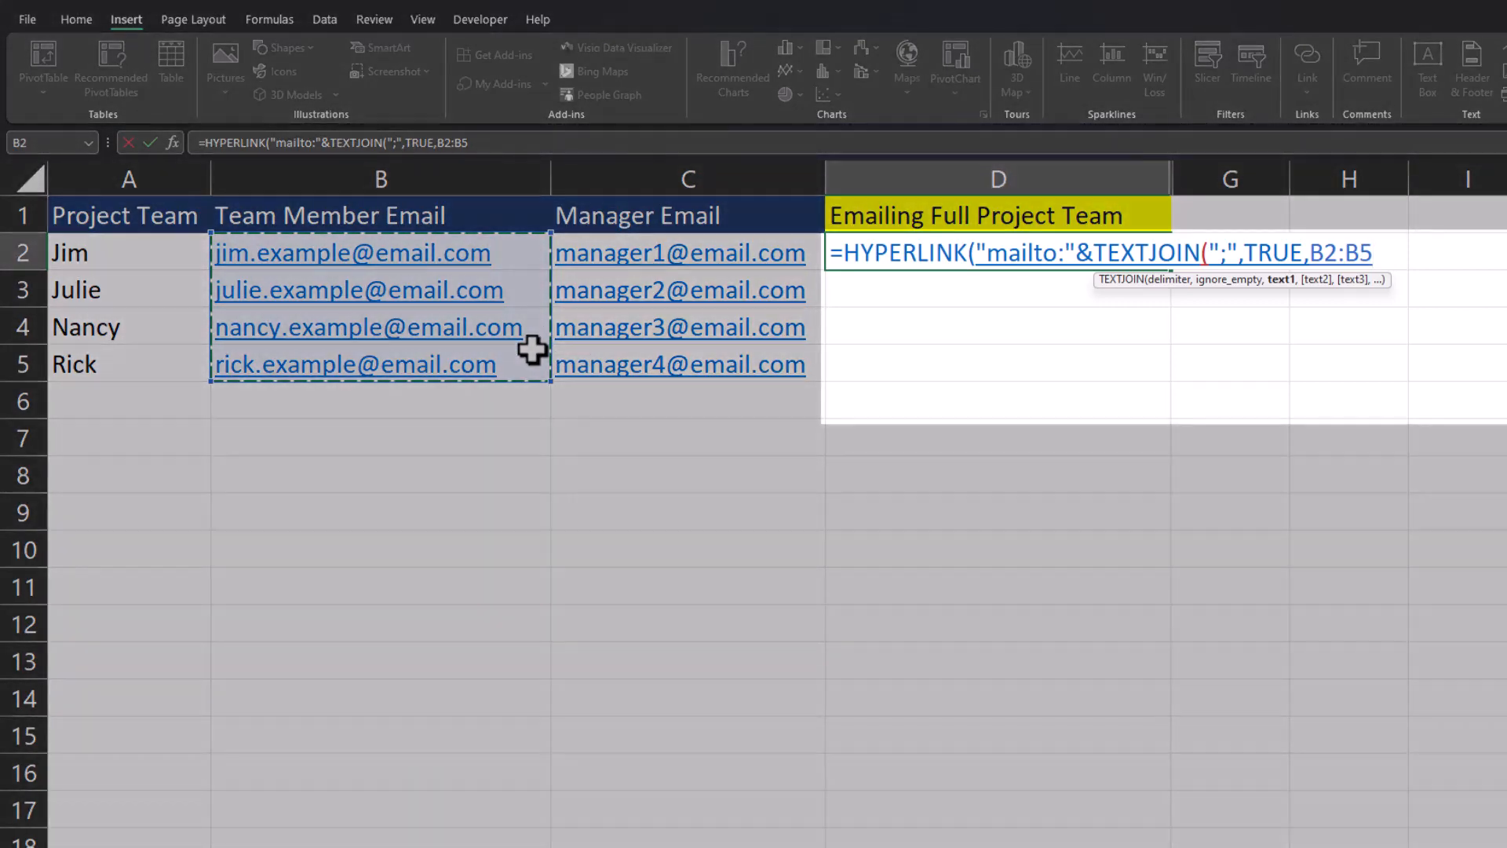
type(")")
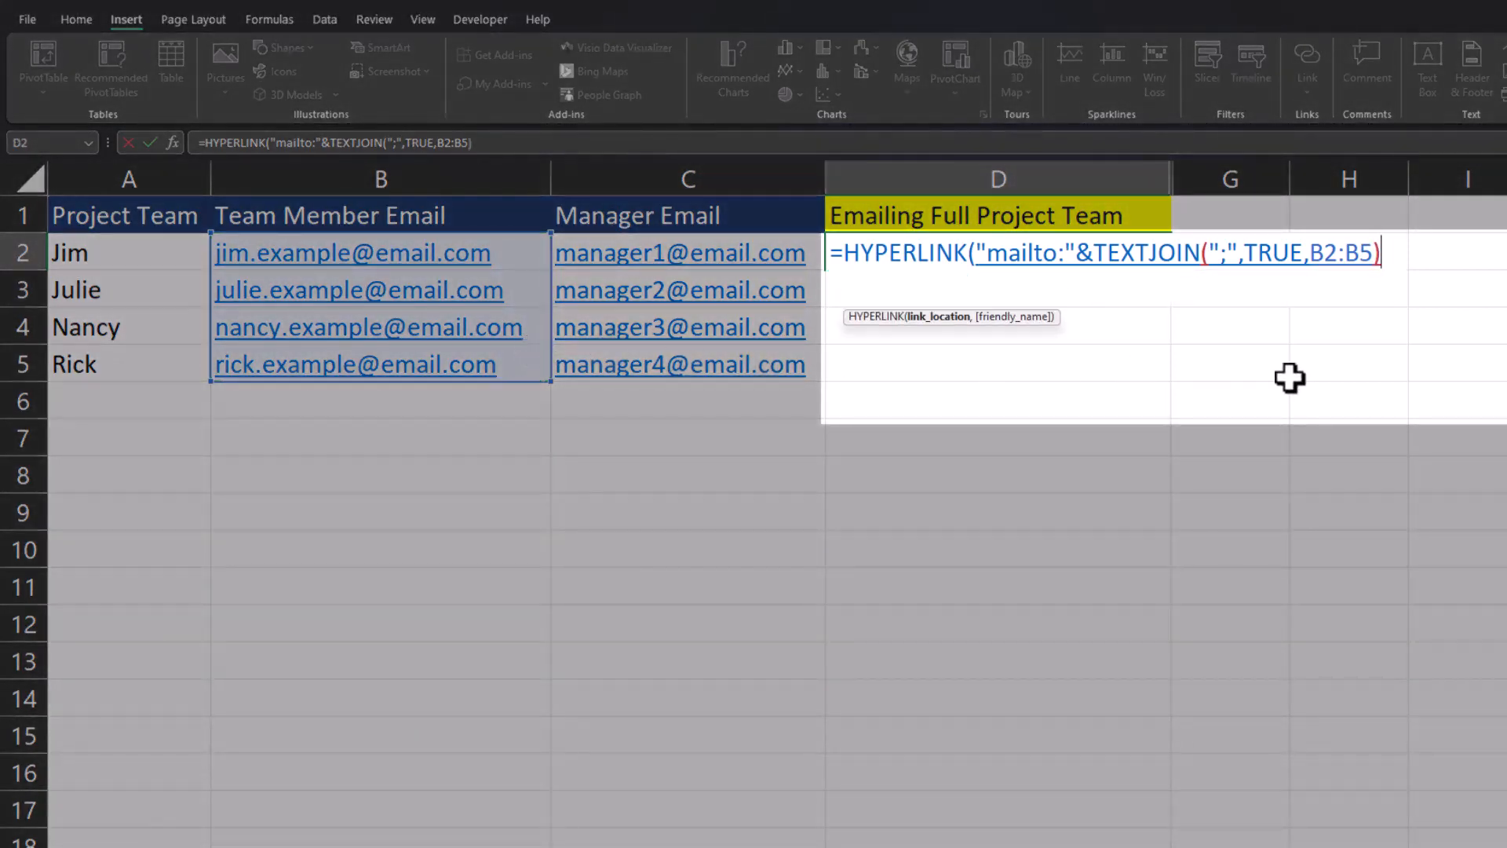
type("&")
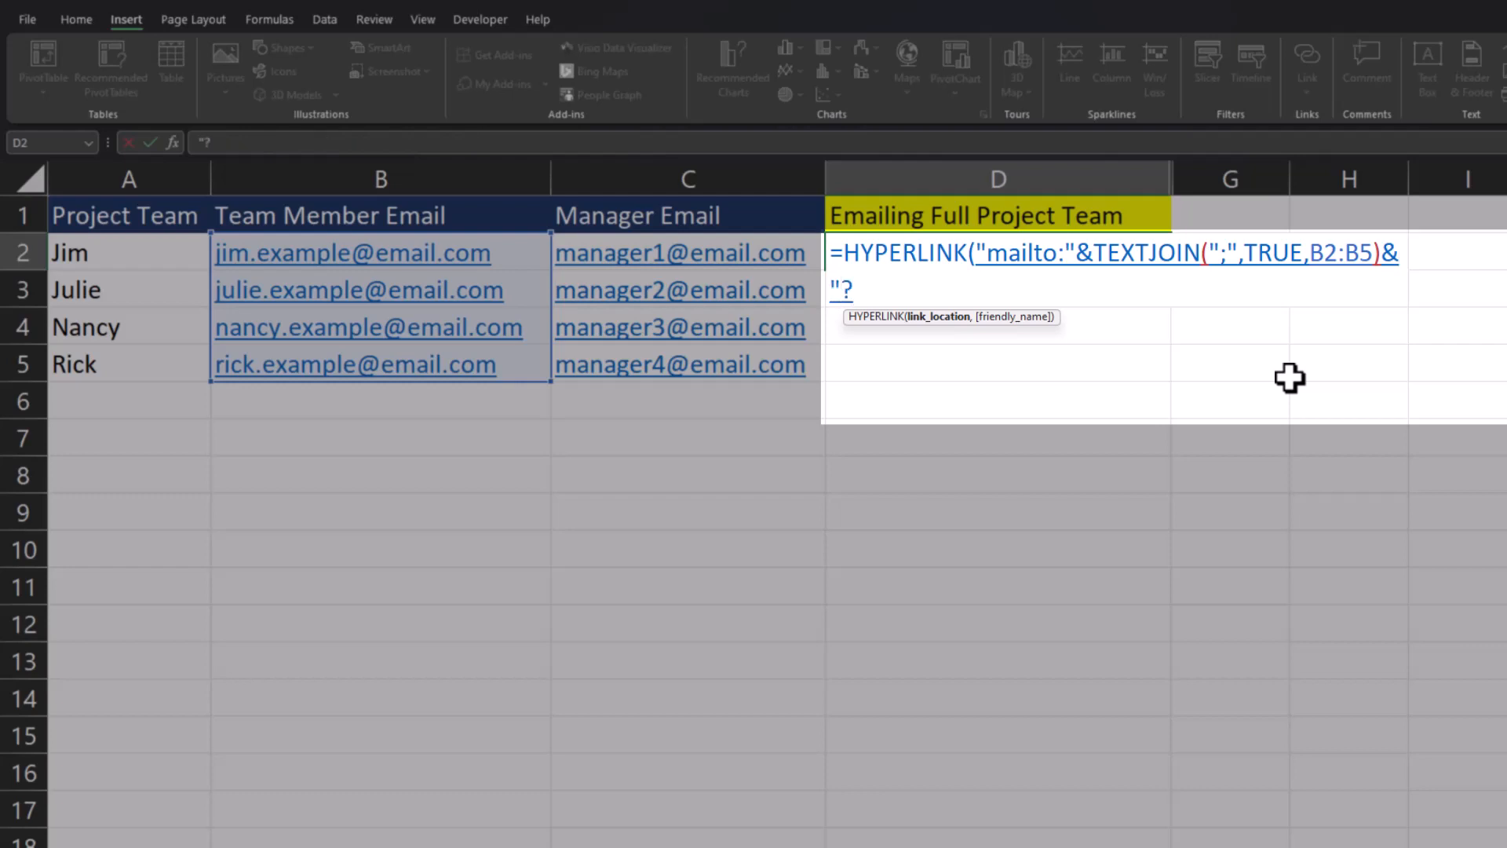
Step: Finish the D2 formula with ?subject=Hey Project Team and the label "Send Email to Project Team"
type("subject=Hey")
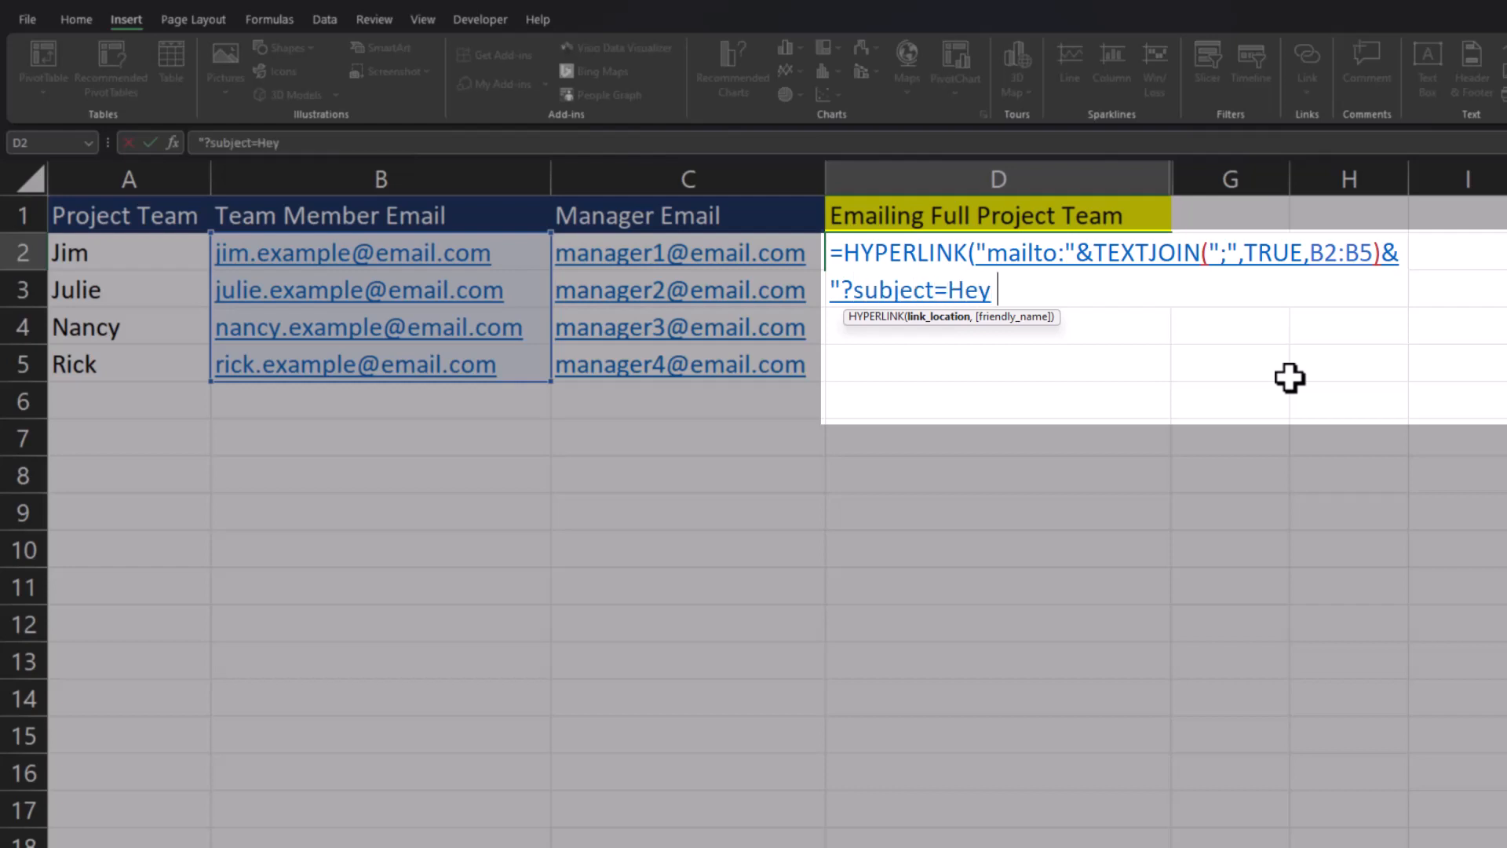
type("Project Team \"")
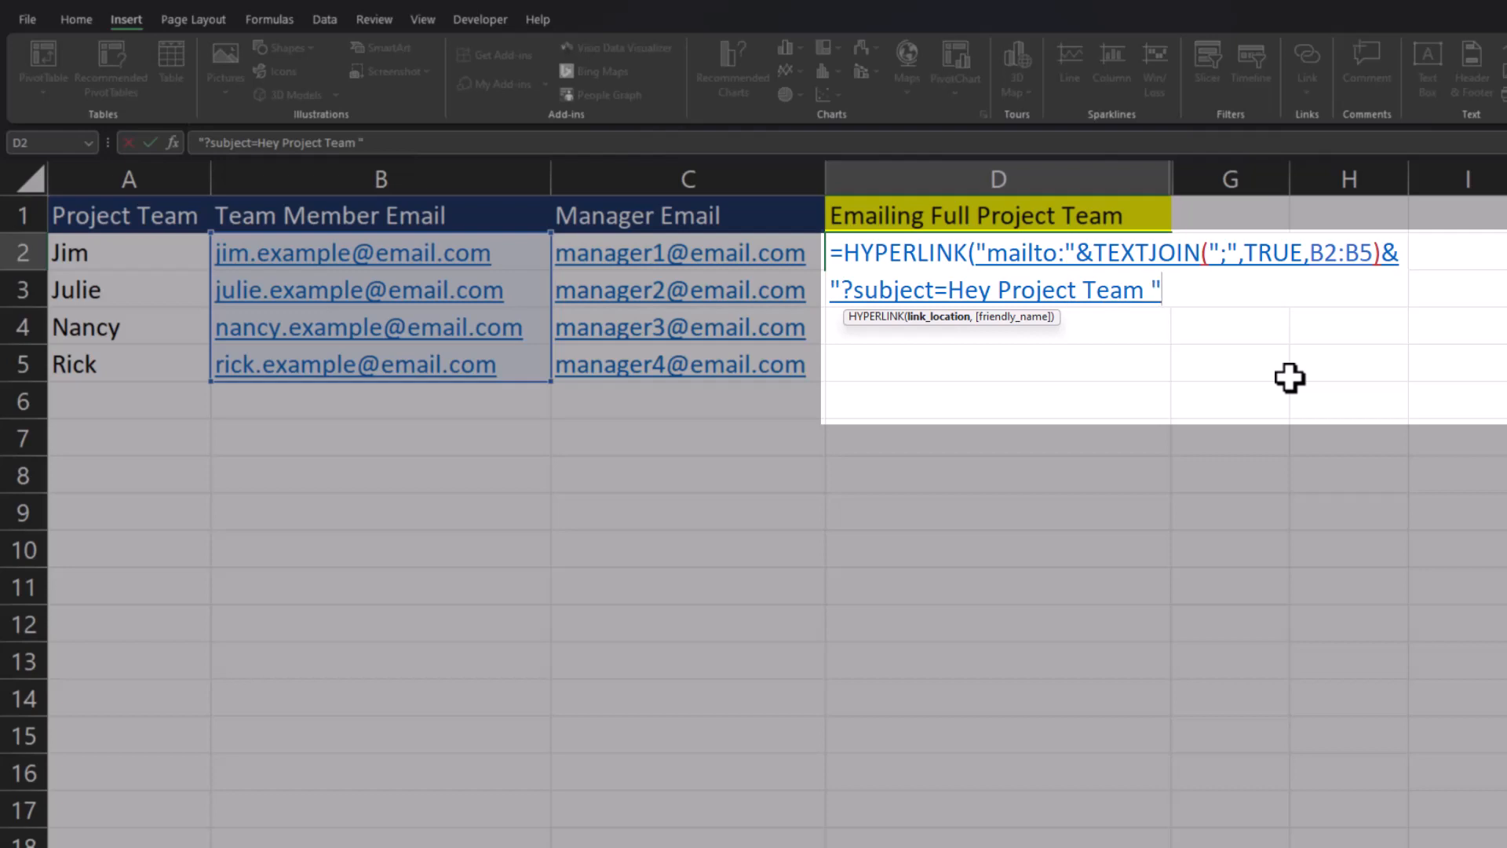
type(",")
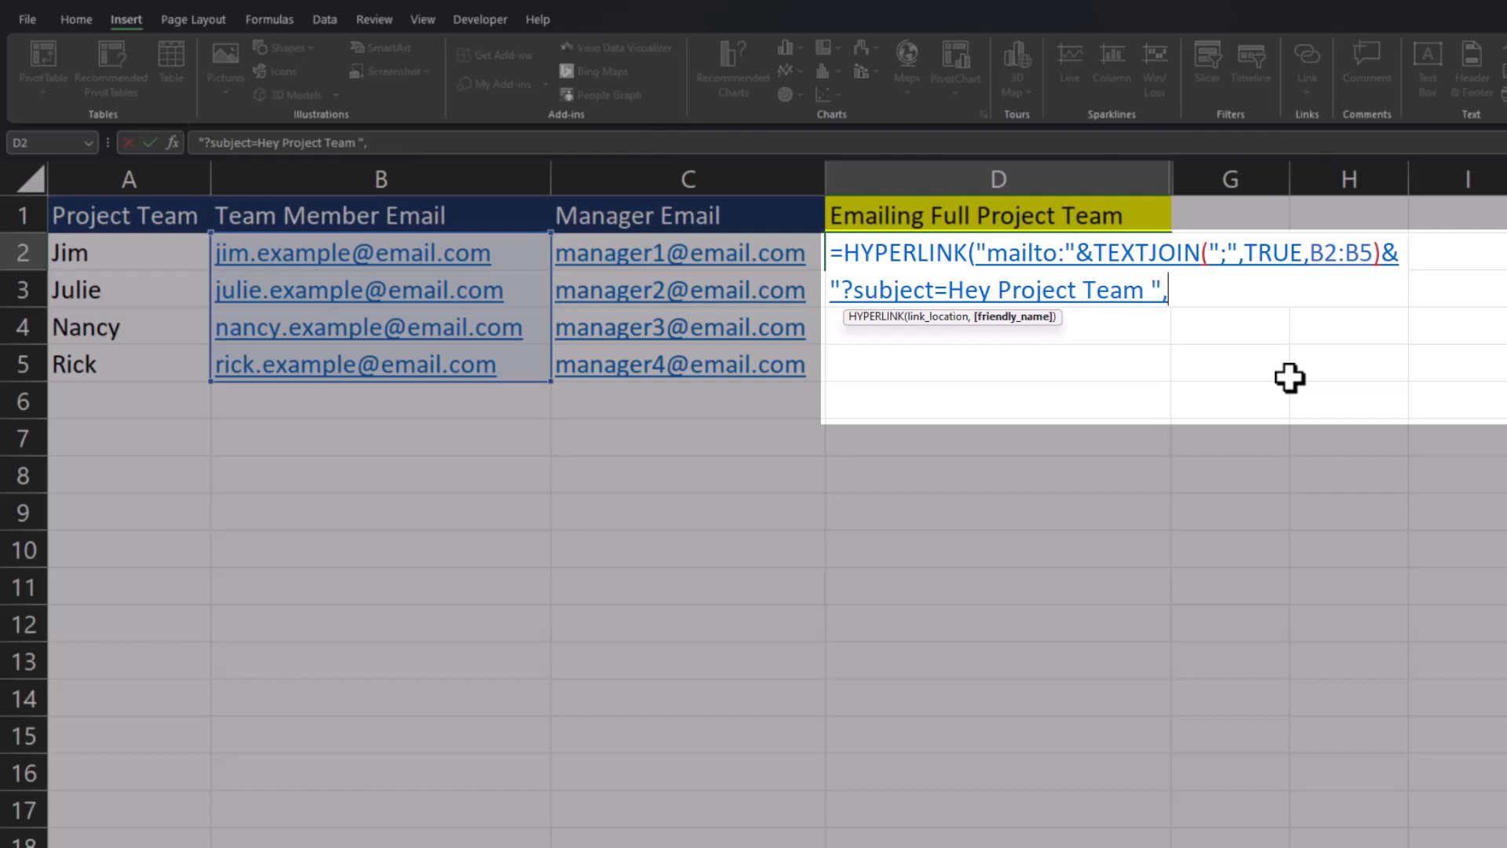
type("\"")
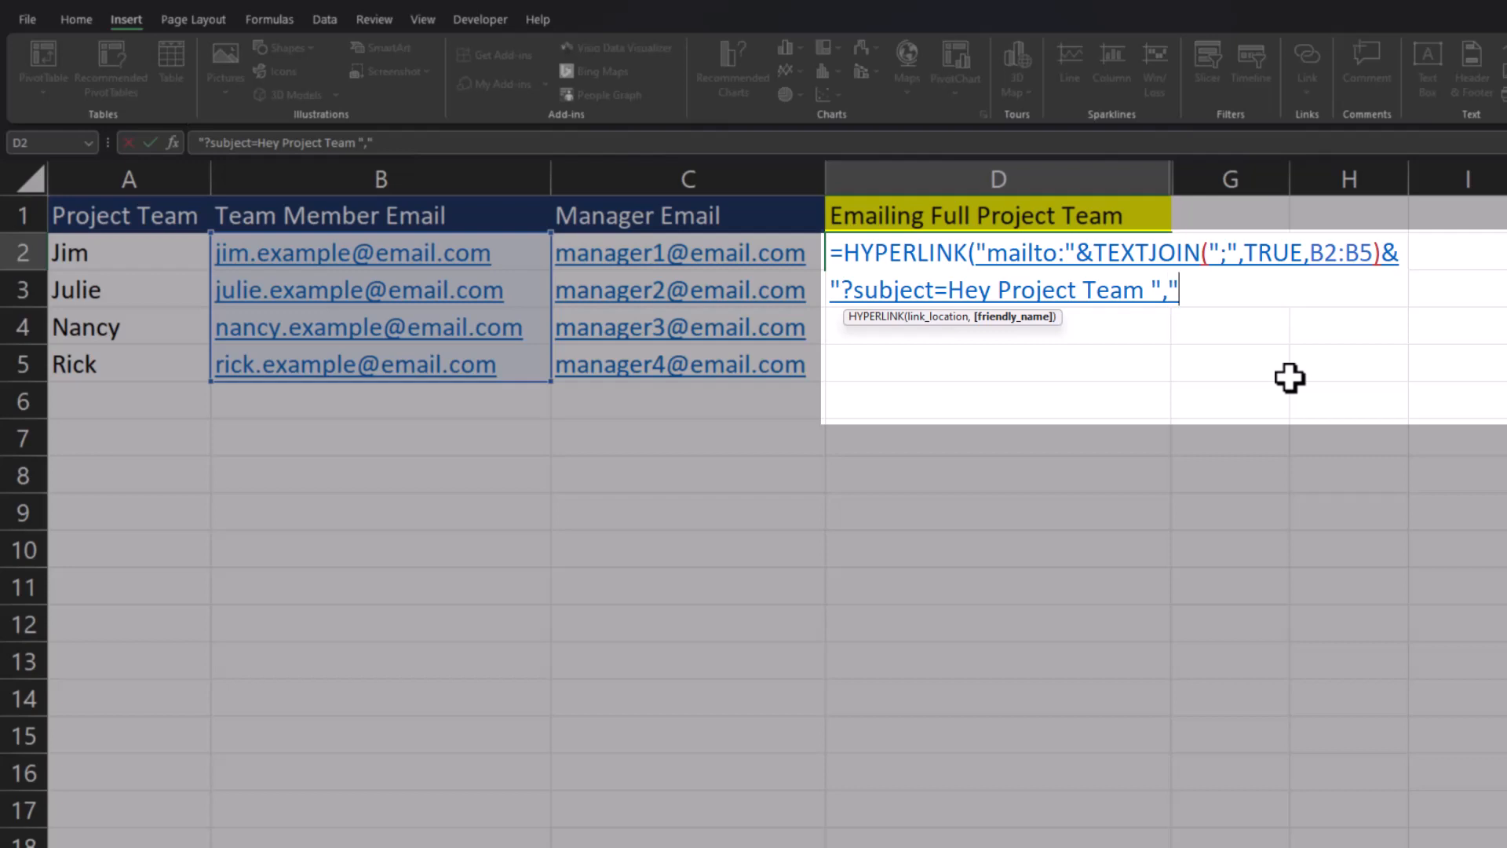
type("Send Email to")
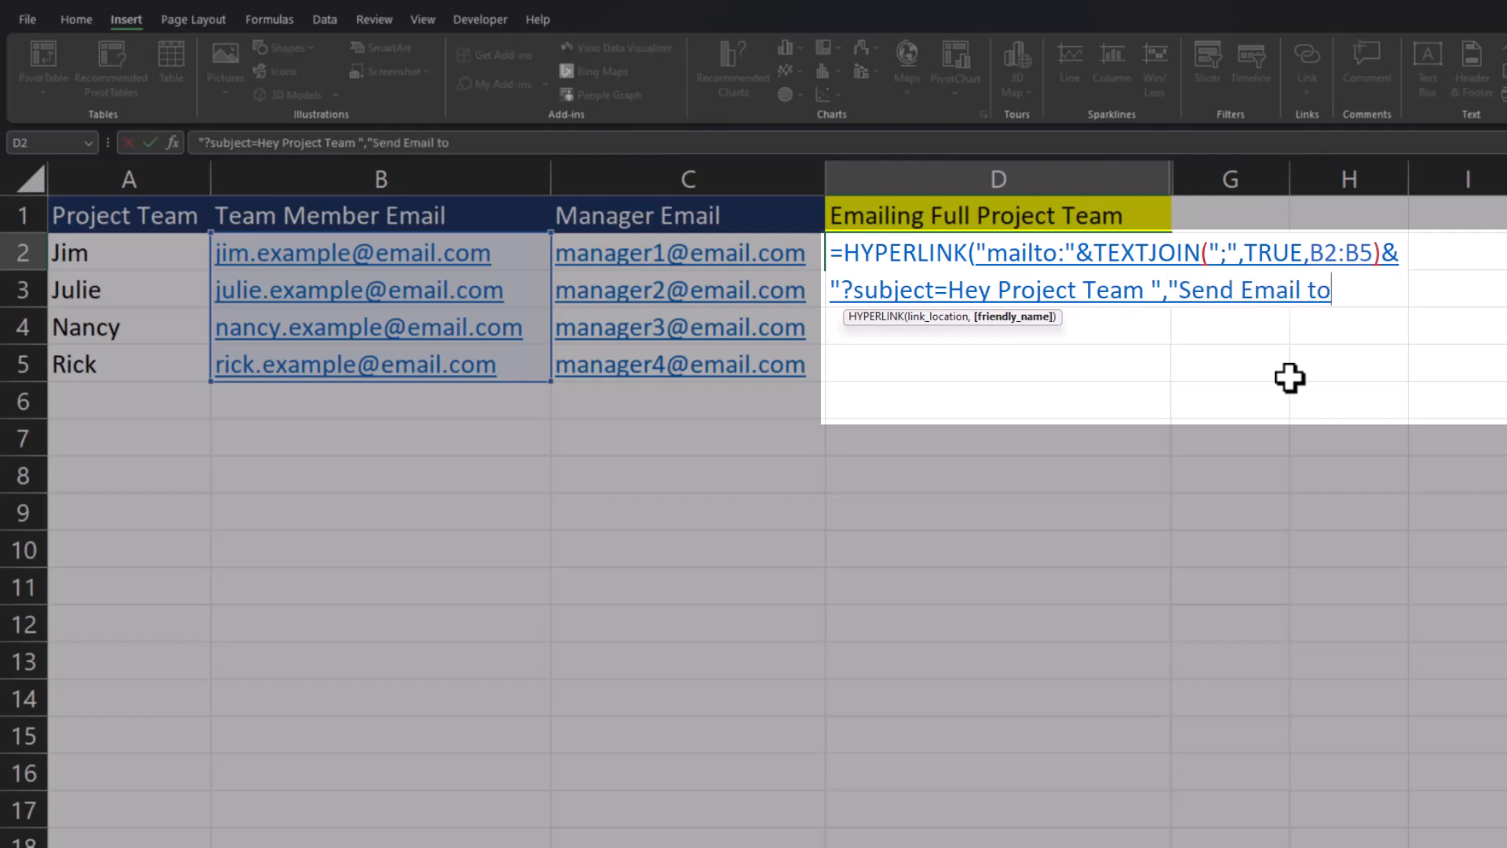
type("Project Team")
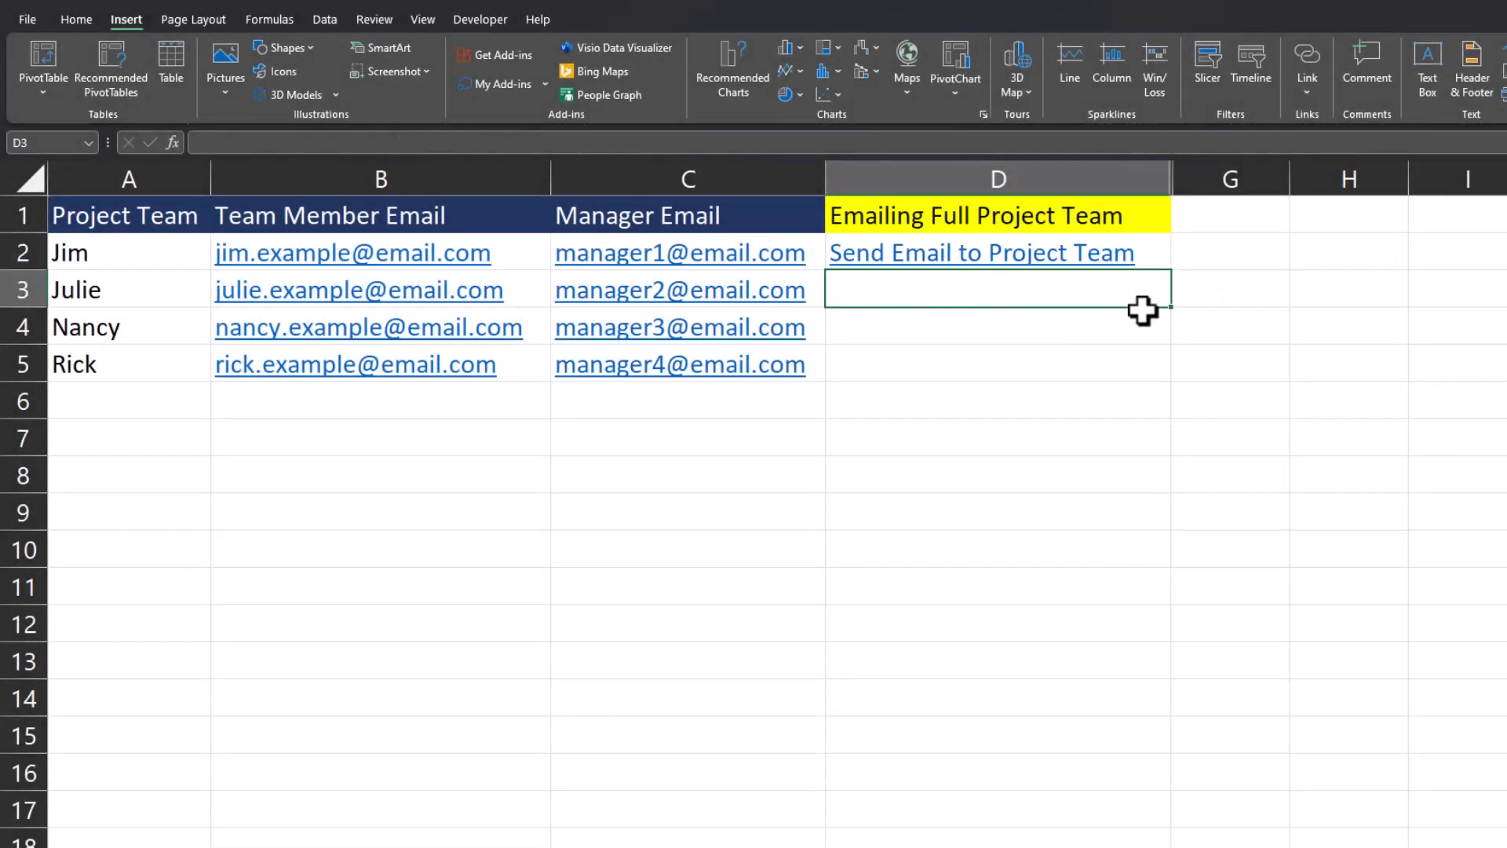
Step: Follow the D2 link to draft an email to Jim, Julie, Nancy and Rick, subject Hey Project Team
left_click(981, 252)
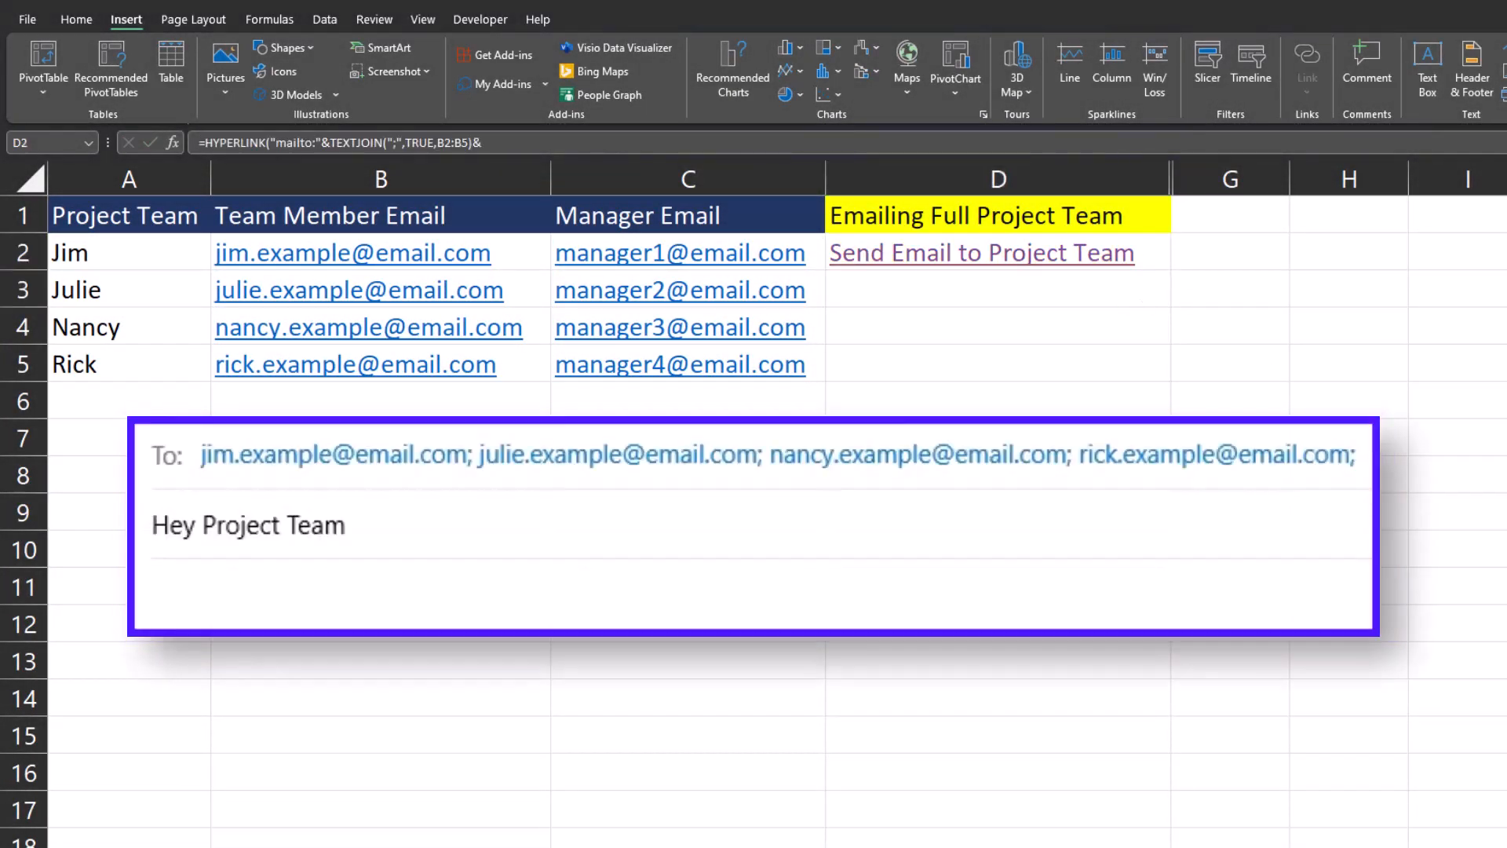